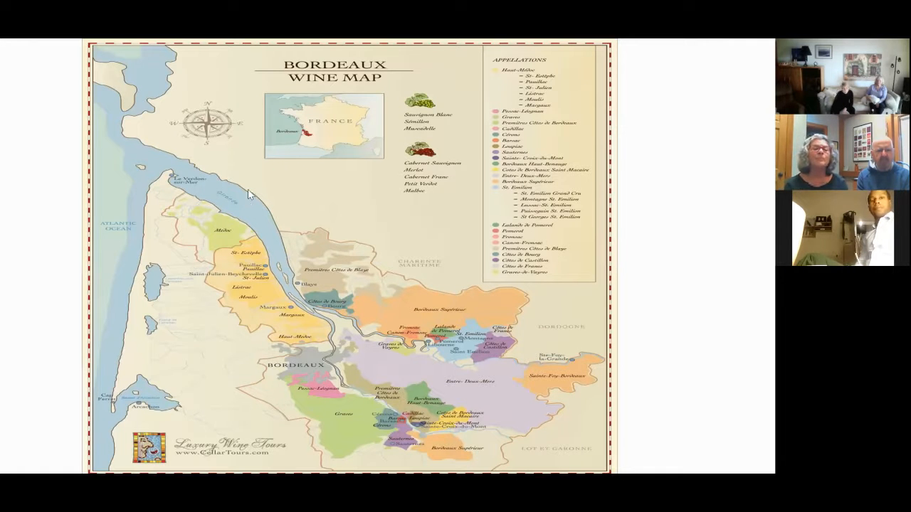
# Zoom in on the Bordeaux map slide to magnify the Médoc and Haut-Médoc area
pyautogui.rightClick(249, 192)
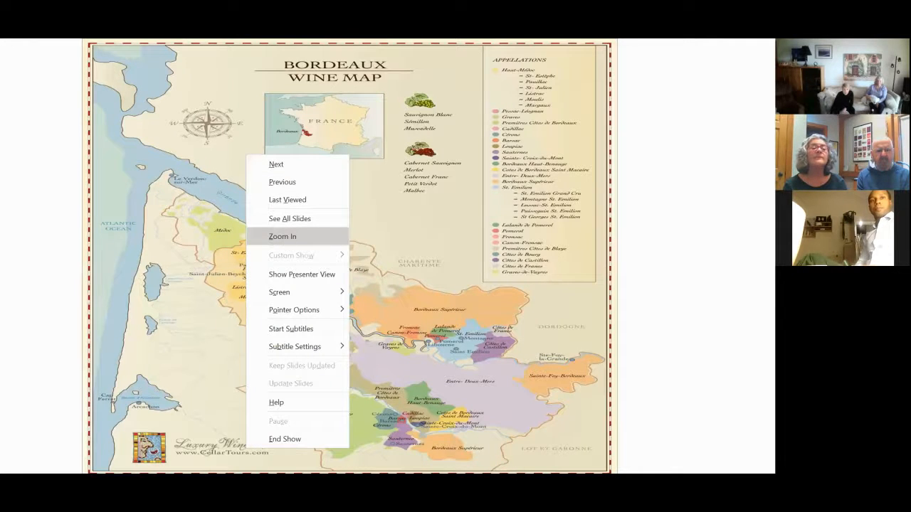
pyautogui.click(282, 236)
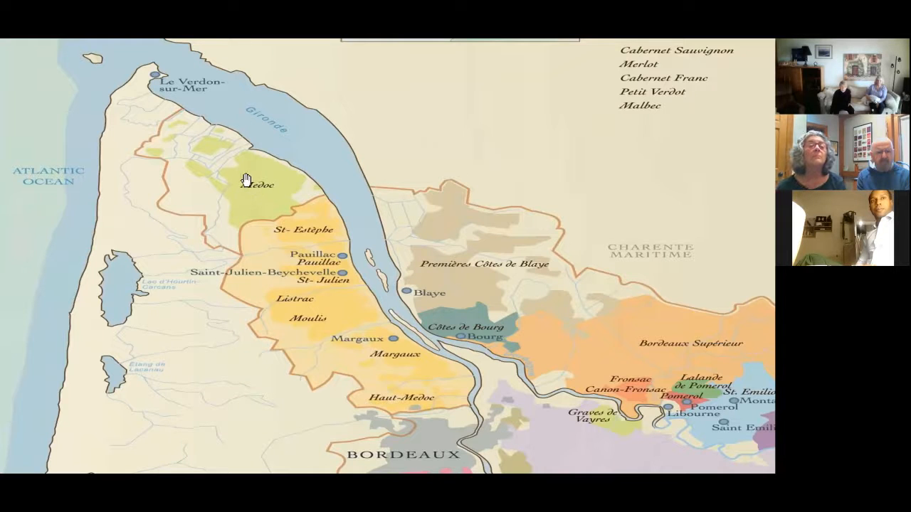
pyautogui.moveTo(57, 149)
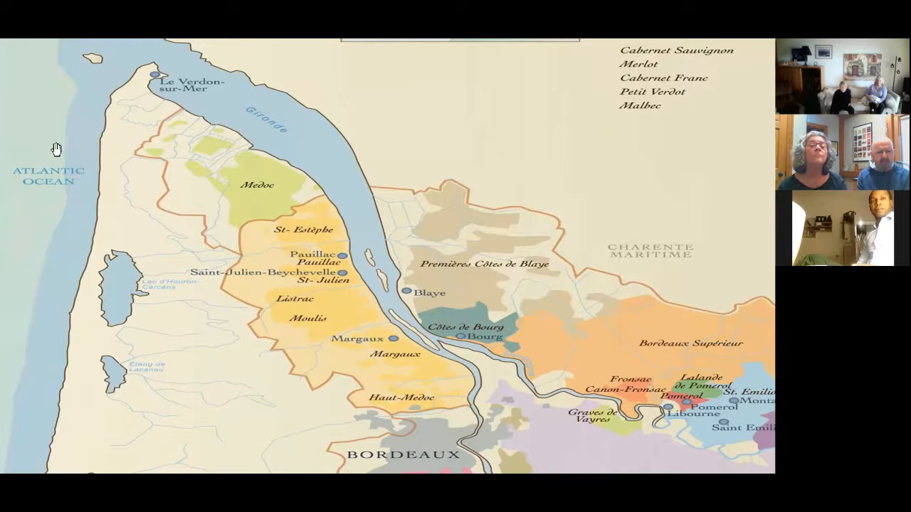
pyautogui.moveTo(256, 187)
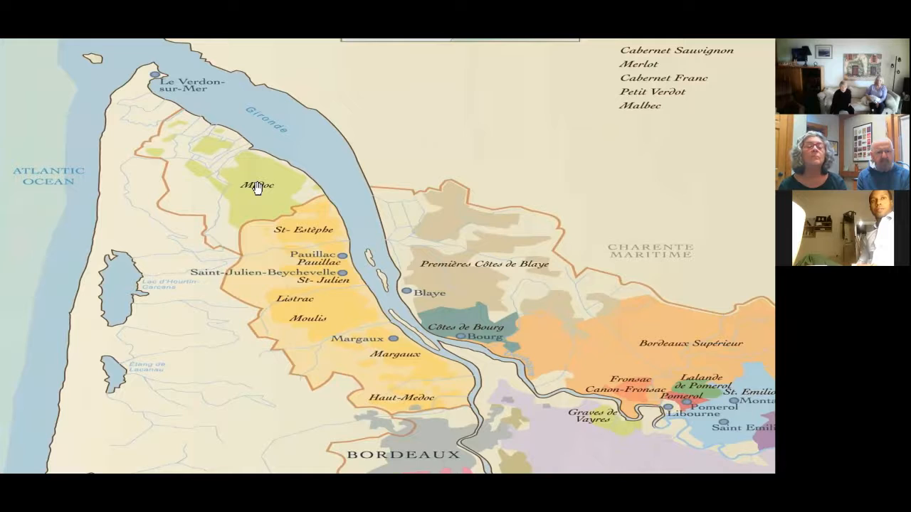
pyautogui.moveTo(302, 172)
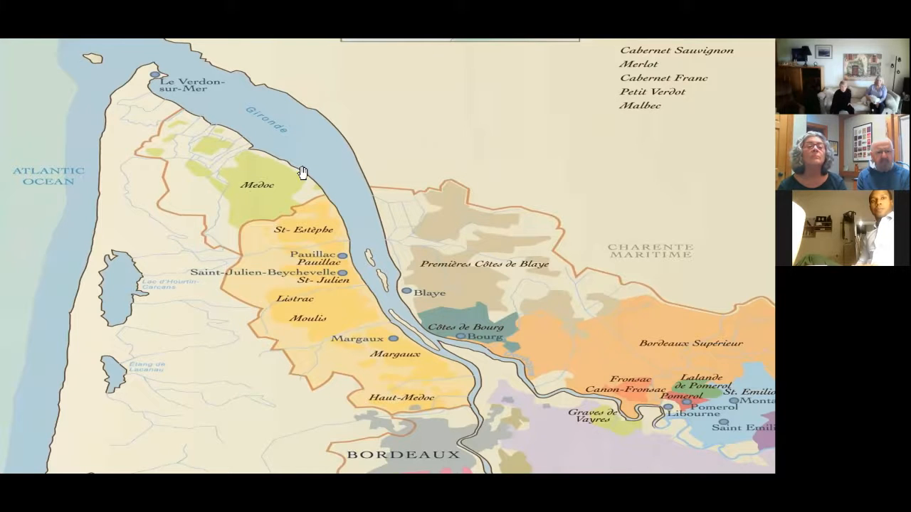
pyautogui.moveTo(240, 187)
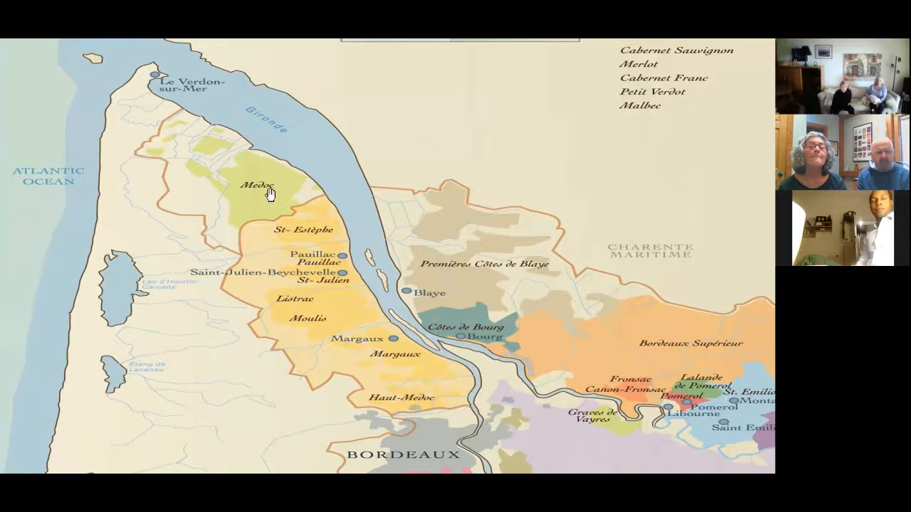
pyautogui.moveTo(248, 190)
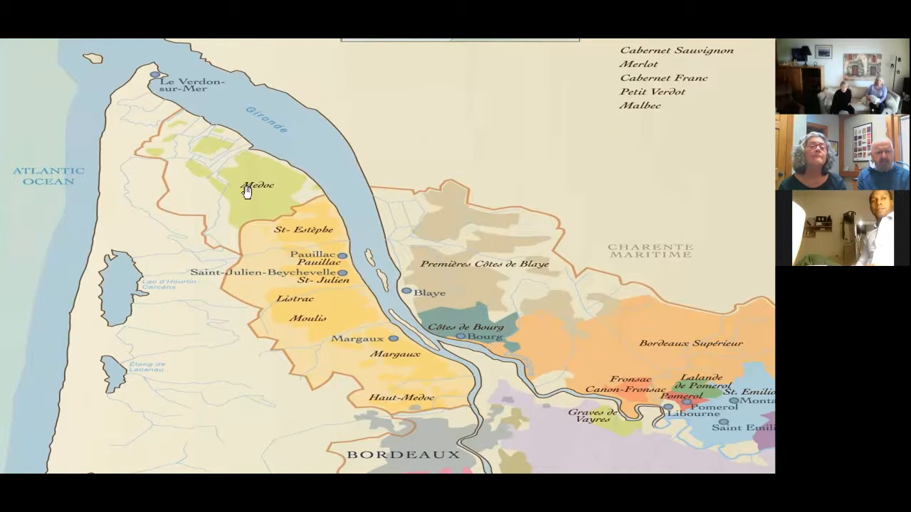
pyautogui.moveTo(269, 200)
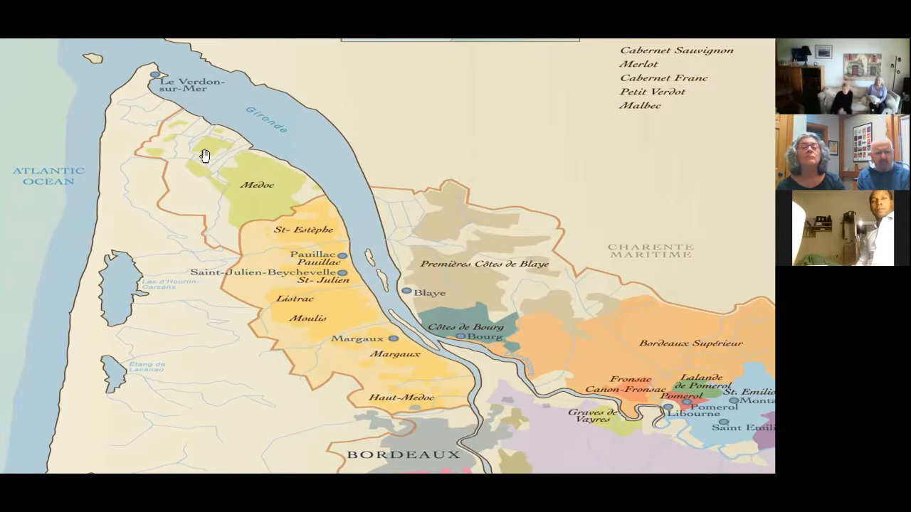
pyautogui.moveTo(225, 177)
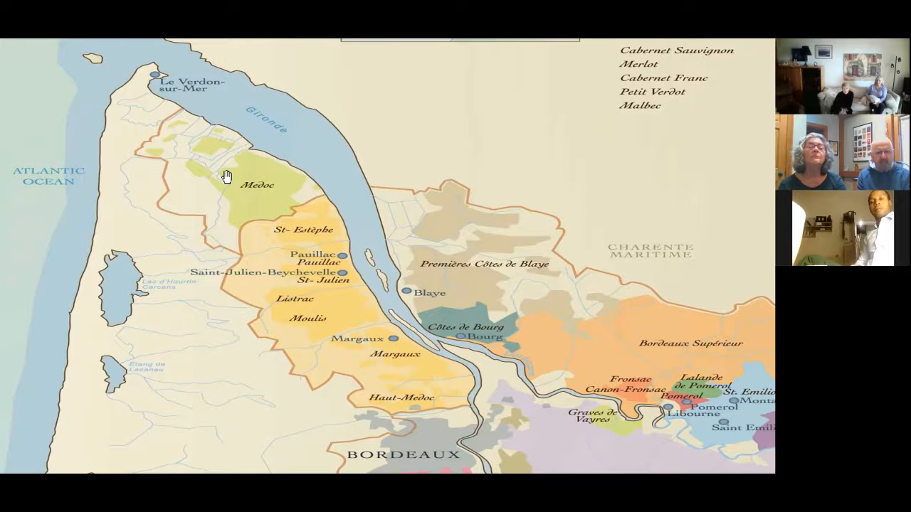
pyautogui.moveTo(106, 194)
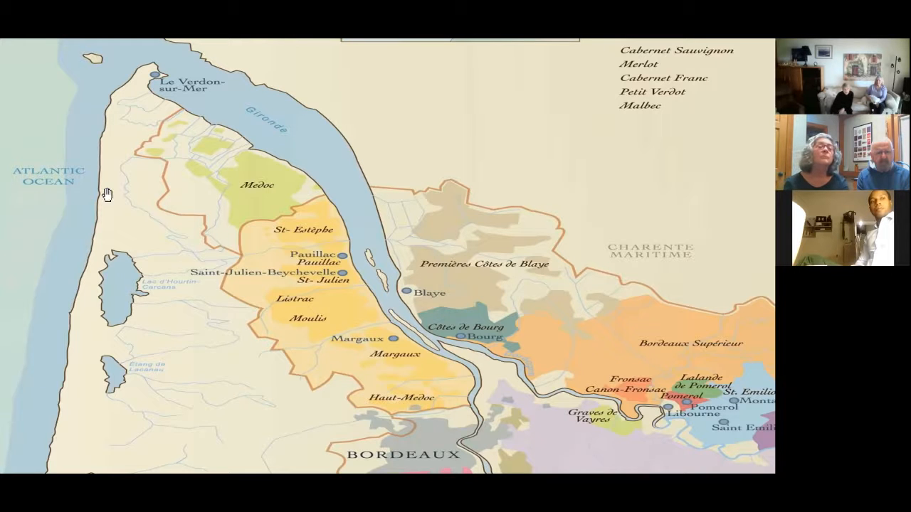
pyautogui.moveTo(147, 197)
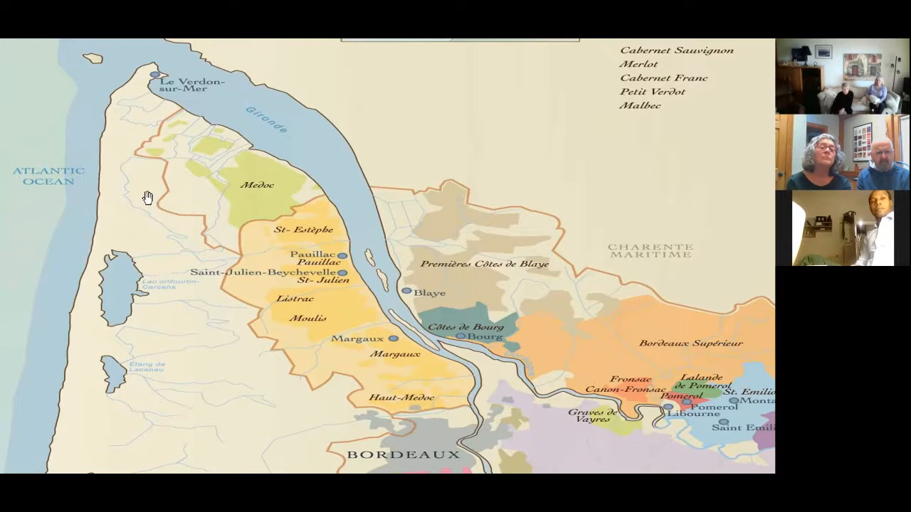
pyautogui.moveTo(138, 203)
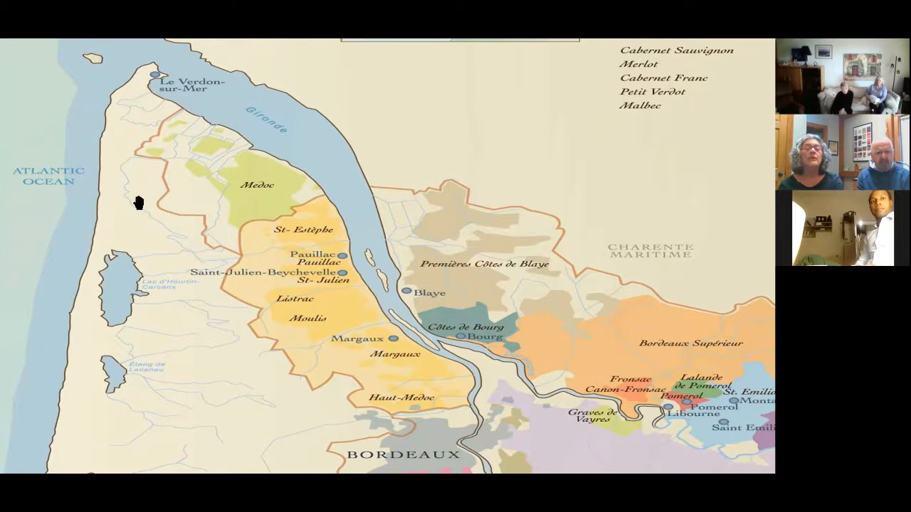
pyautogui.moveTo(9, 279)
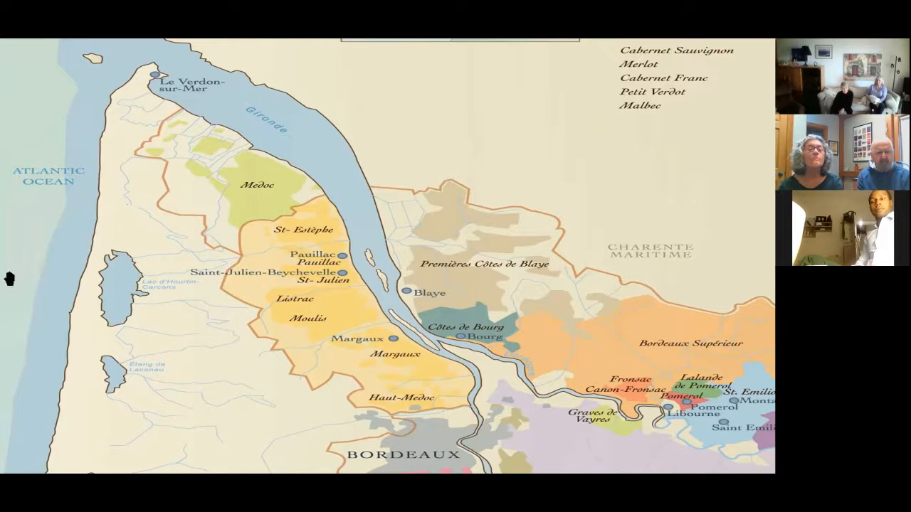
pyautogui.moveTo(63, 246)
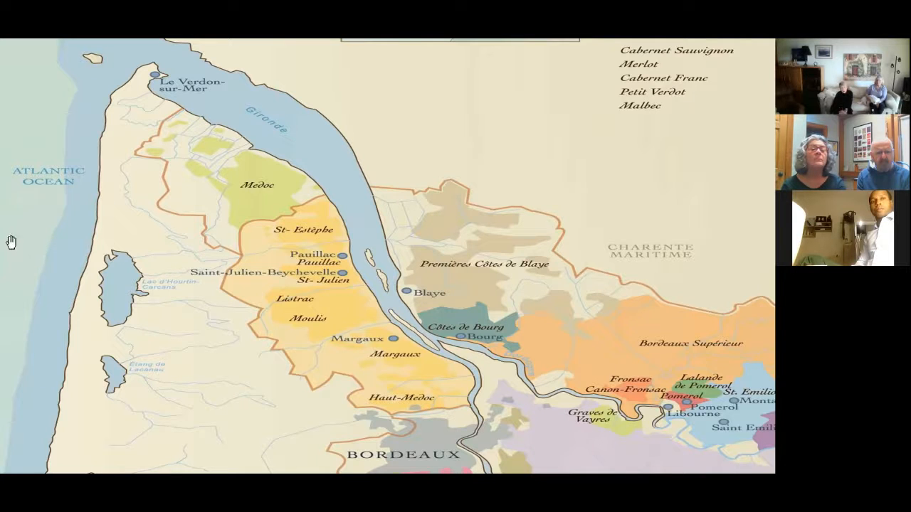
pyautogui.moveTo(78, 249)
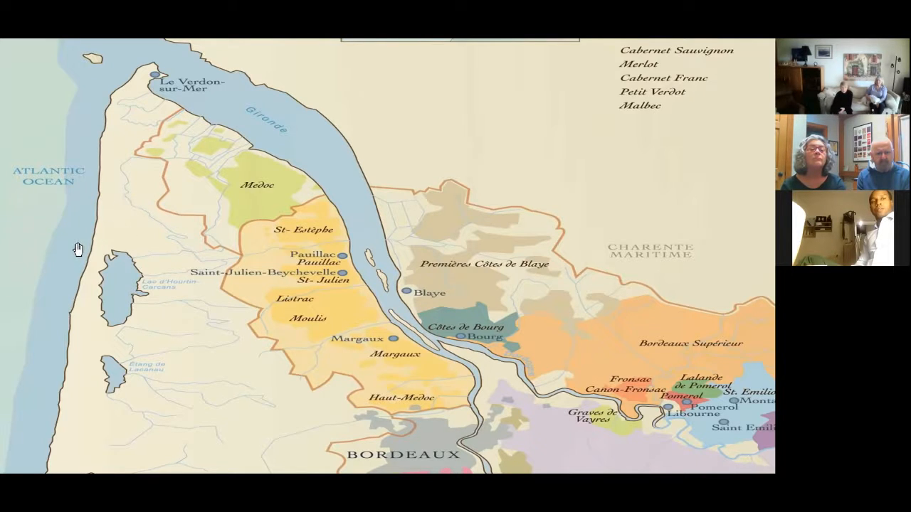
pyautogui.moveTo(318, 406)
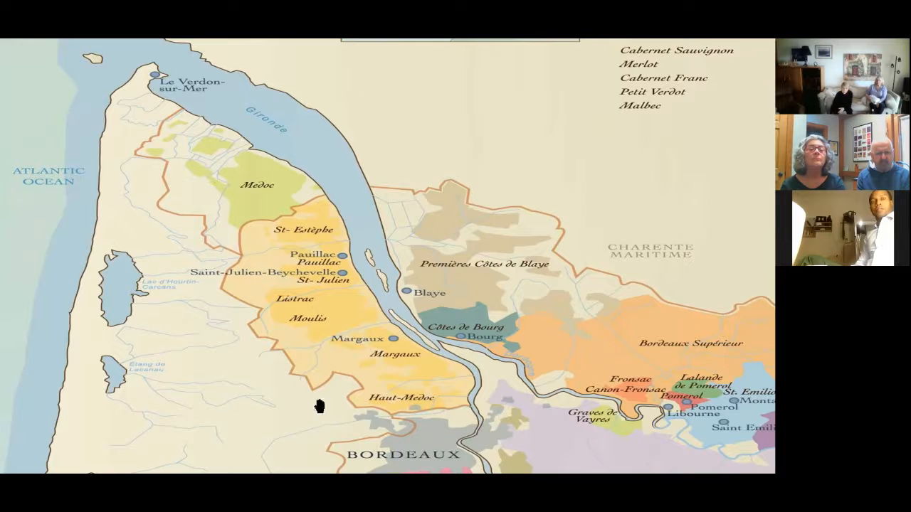
pyautogui.moveTo(319, 344)
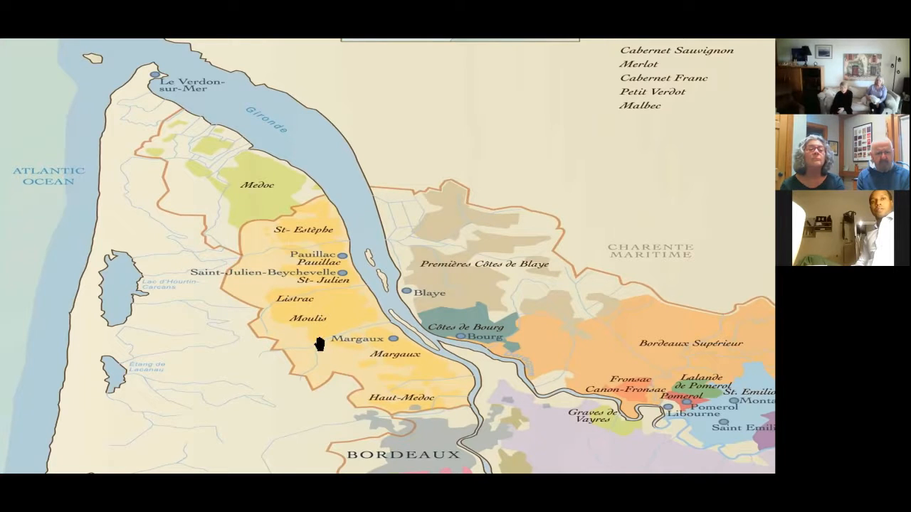
pyautogui.moveTo(270, 213)
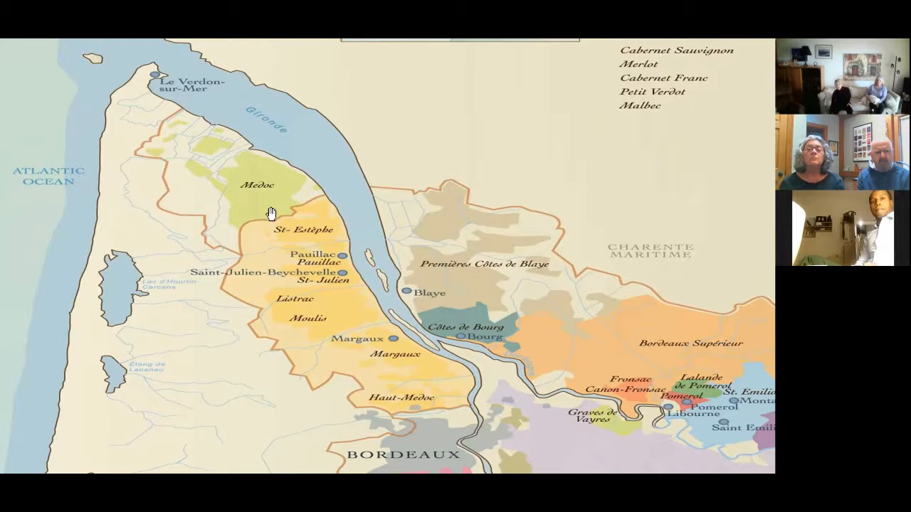
pyautogui.moveTo(457, 421)
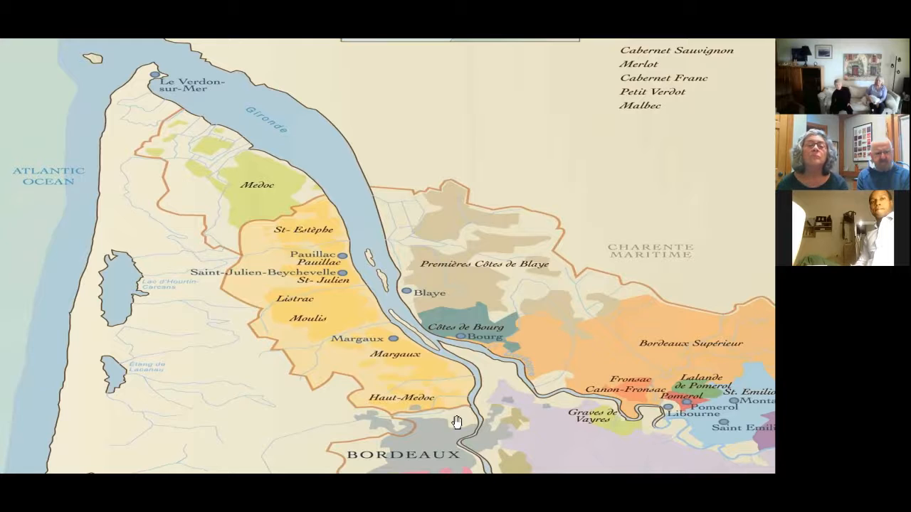
pyautogui.moveTo(345, 340)
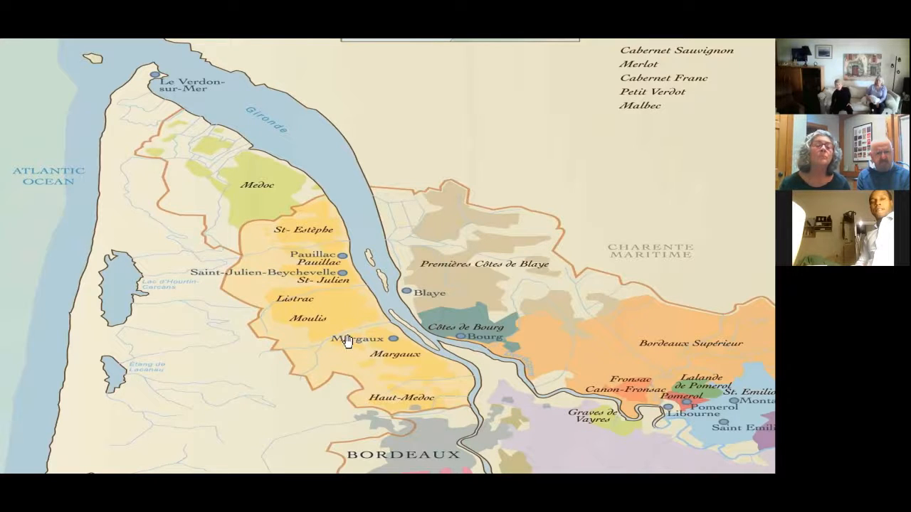
pyautogui.moveTo(316, 296)
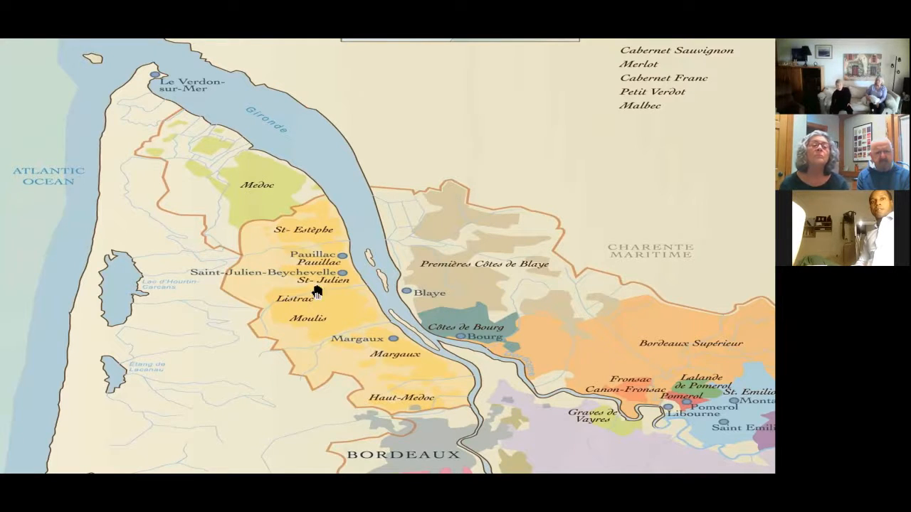
pyautogui.moveTo(295, 226)
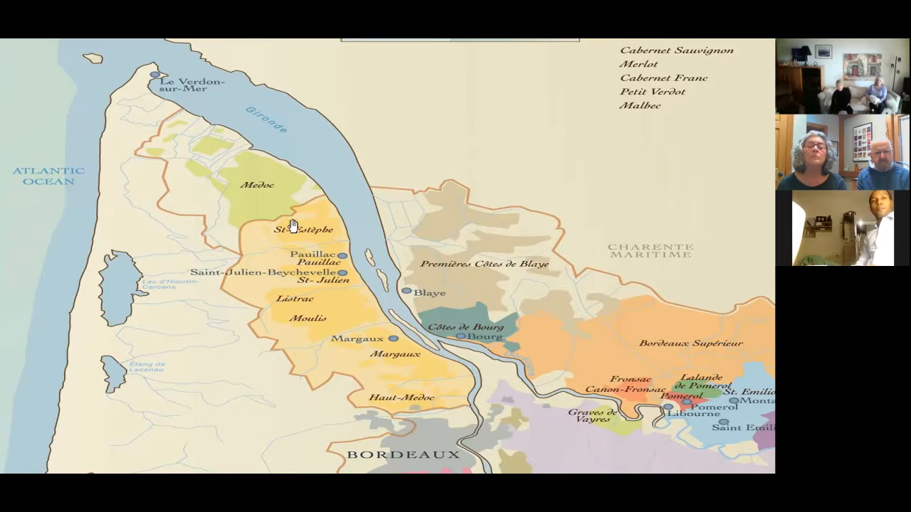
pyautogui.moveTo(302, 229)
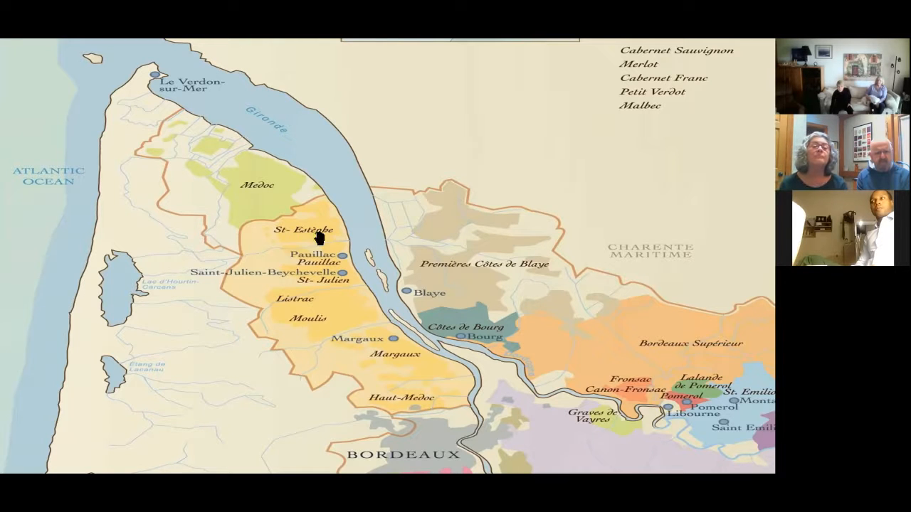
pyautogui.moveTo(260, 248)
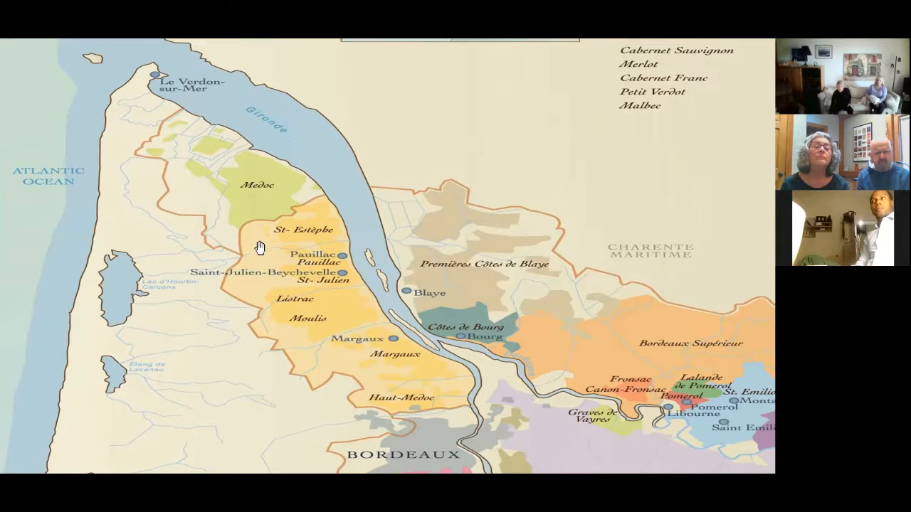
pyautogui.moveTo(343, 309)
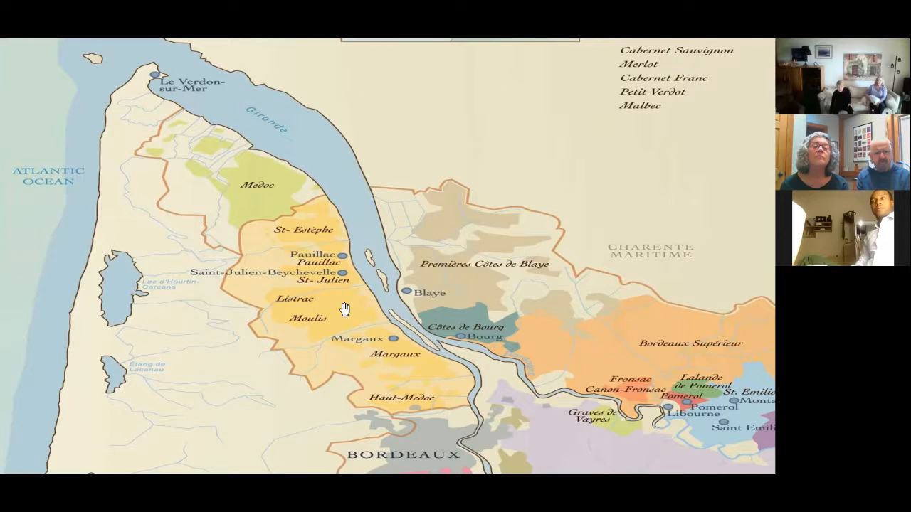
pyautogui.moveTo(306, 227)
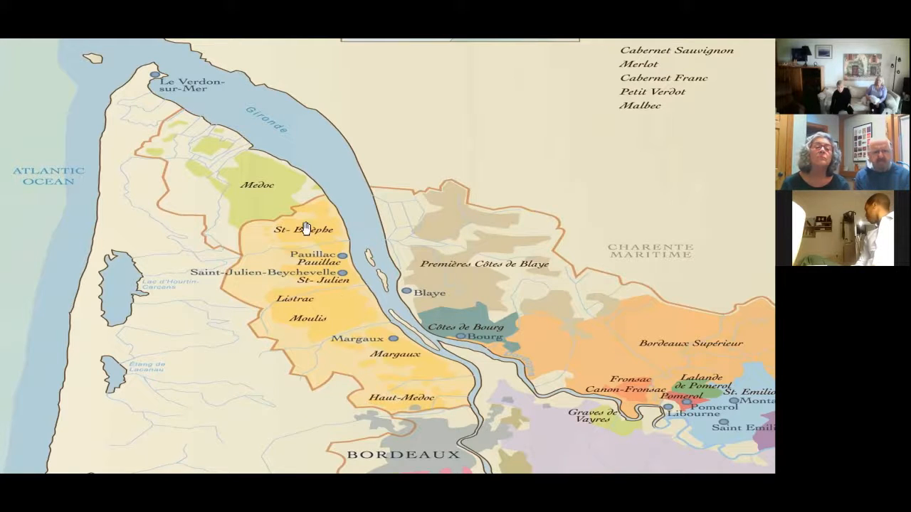
pyautogui.moveTo(330, 288)
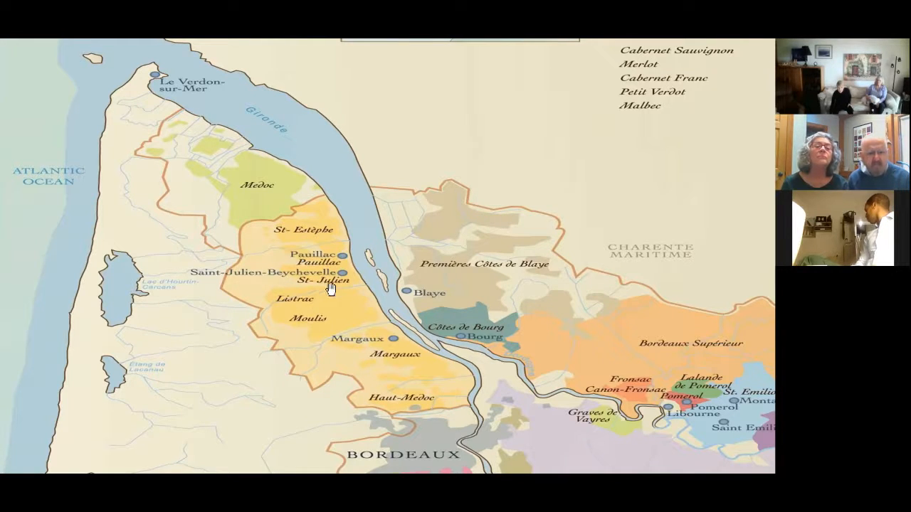
pyautogui.moveTo(404, 358)
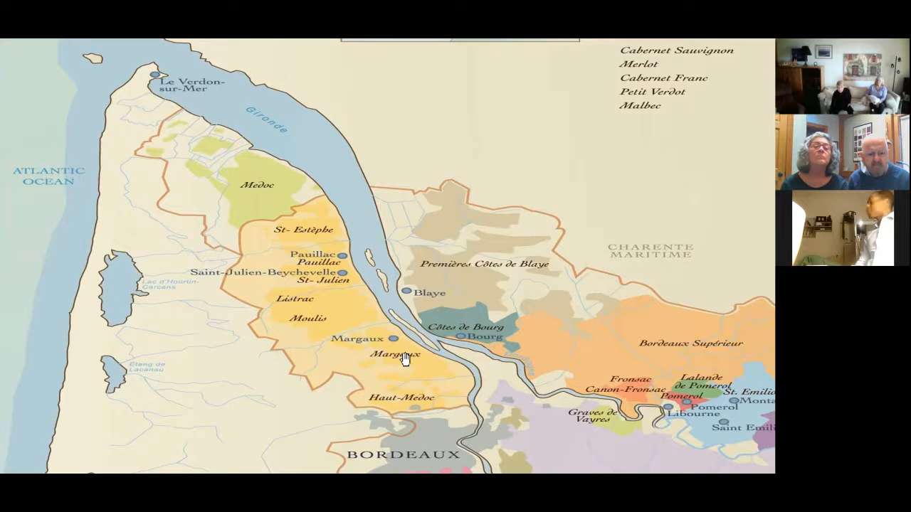
pyautogui.moveTo(320, 228)
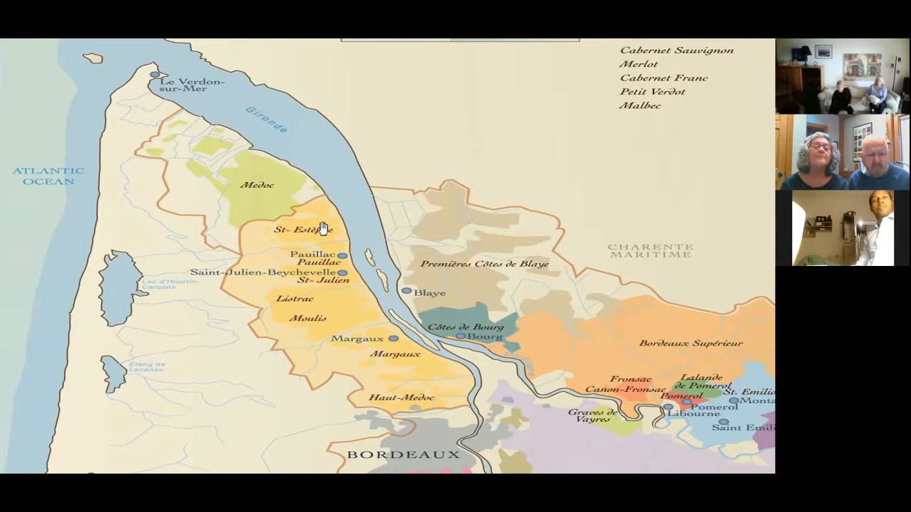
pyautogui.moveTo(384, 346)
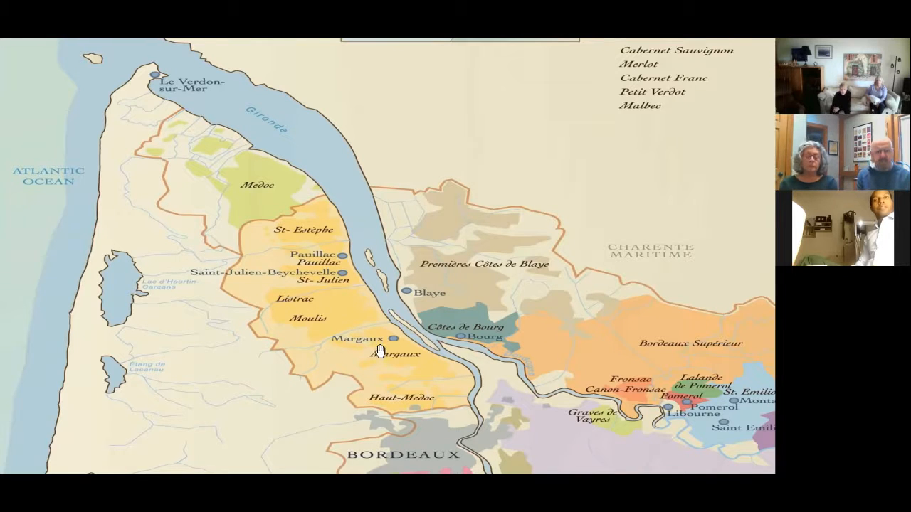
pyautogui.moveTo(326, 281)
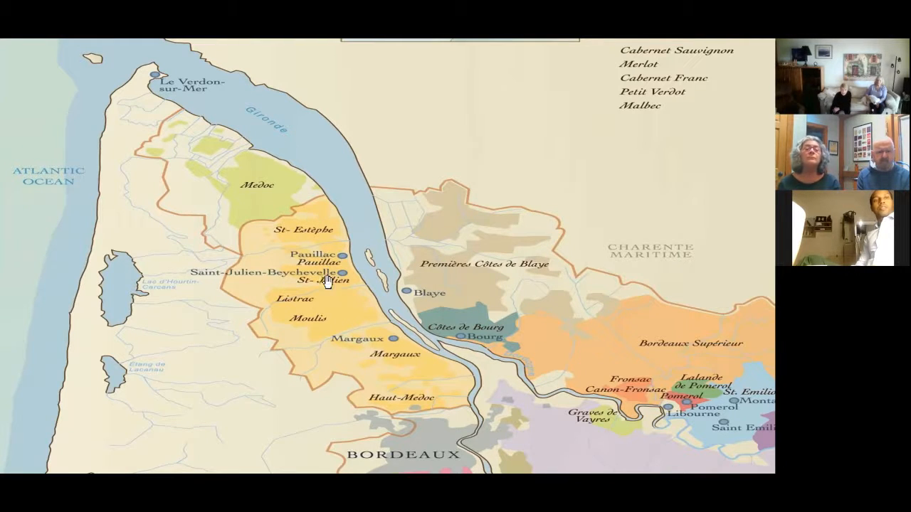
pyautogui.moveTo(365, 347)
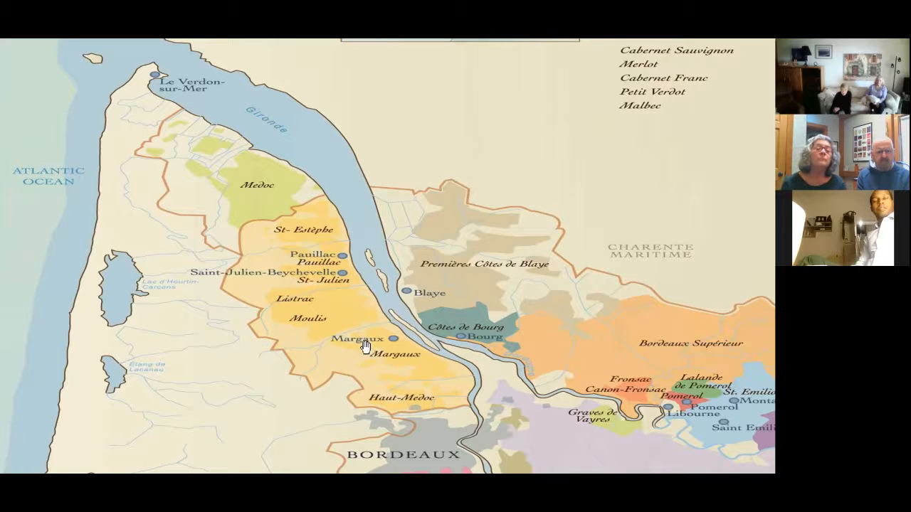
pyautogui.moveTo(596, 368)
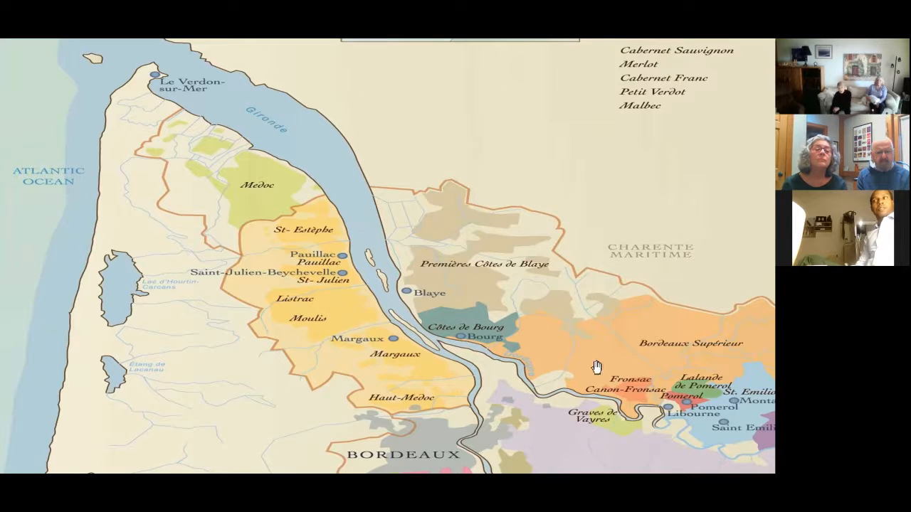
pyautogui.moveTo(726, 424)
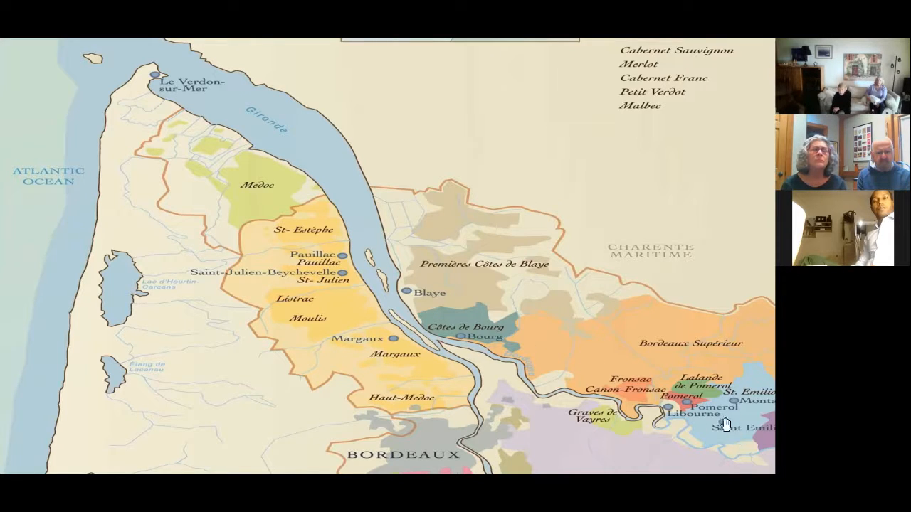
pyautogui.moveTo(701, 415)
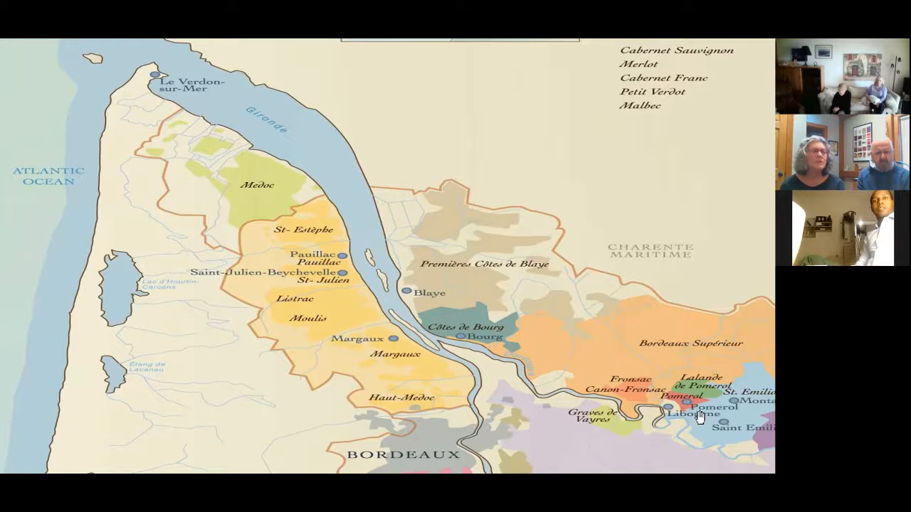
pyautogui.moveTo(730, 434)
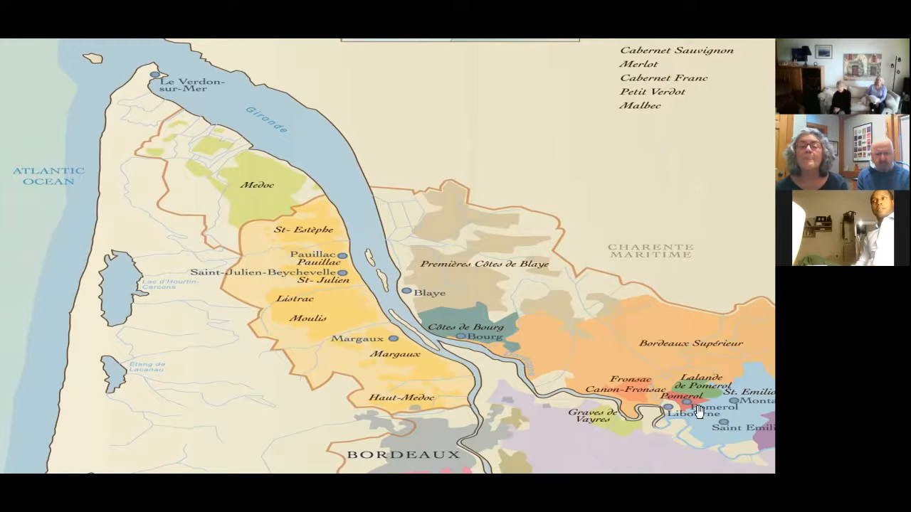
pyautogui.moveTo(711, 424)
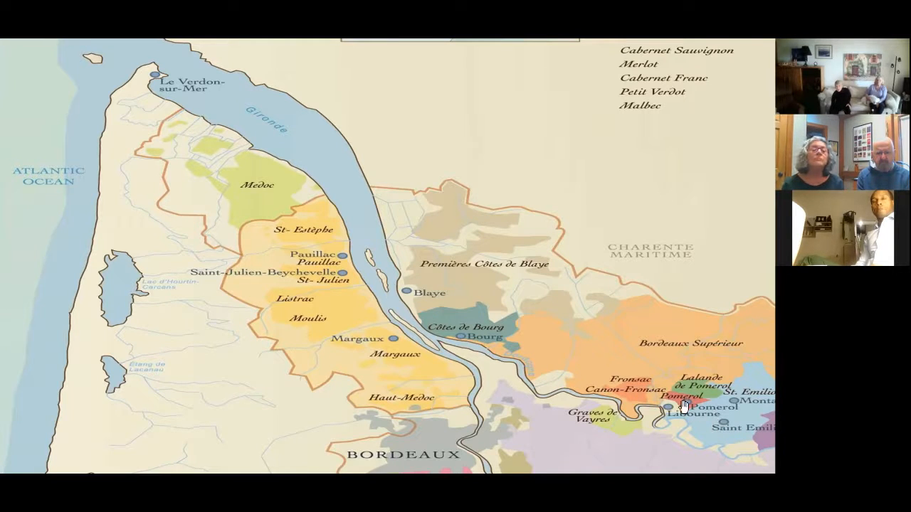
pyautogui.moveTo(698, 380)
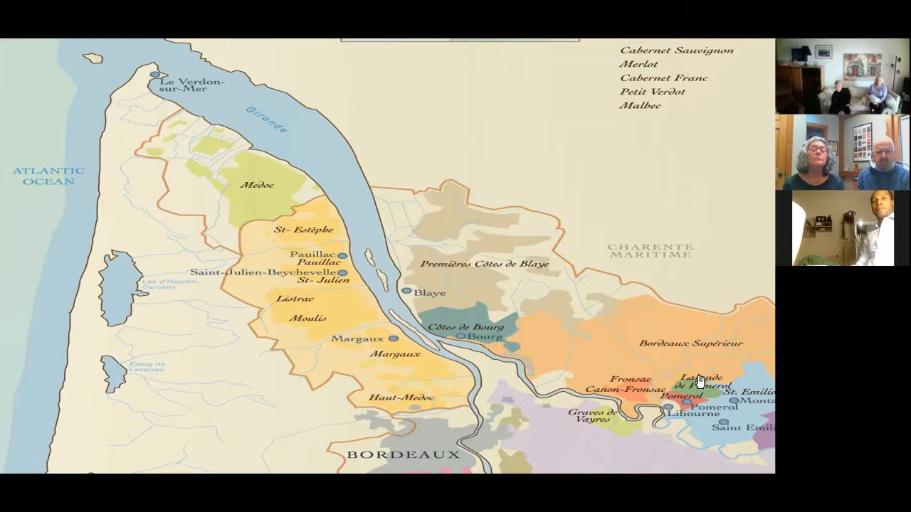
pyautogui.moveTo(603, 446)
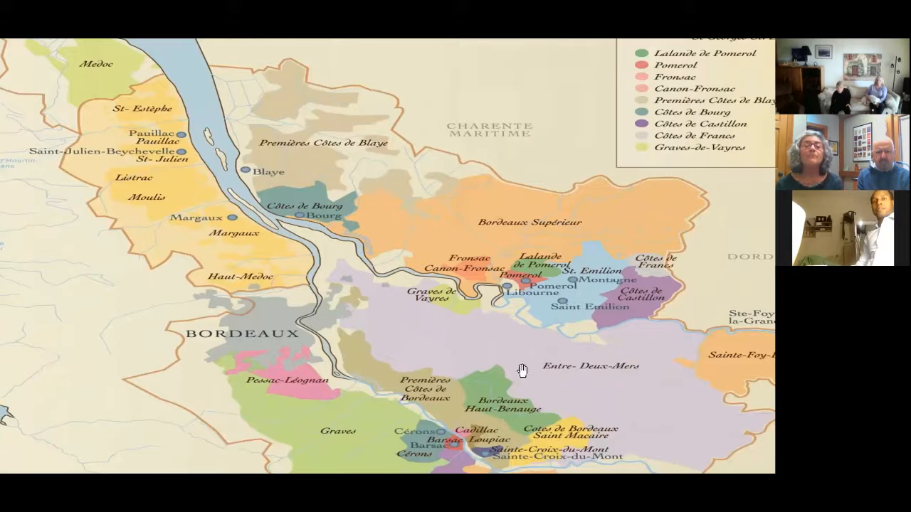
pyautogui.moveTo(577, 386)
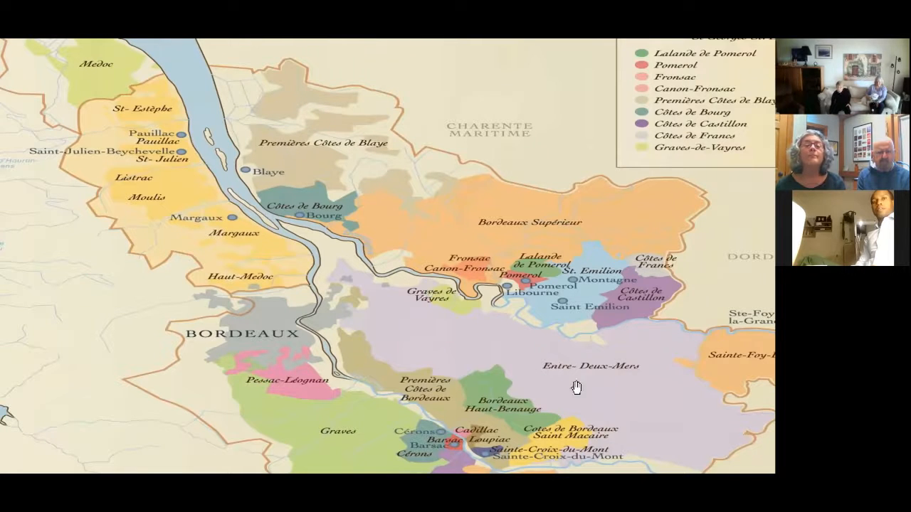
pyautogui.moveTo(616, 384)
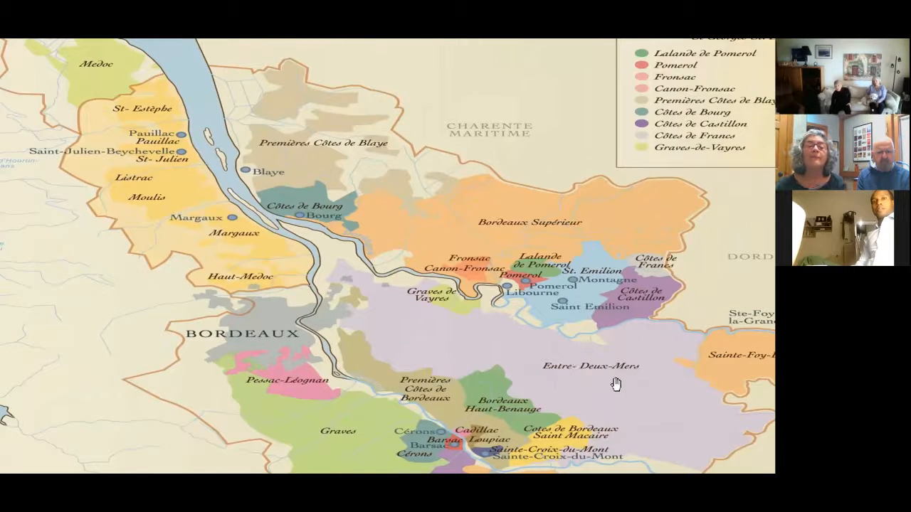
pyautogui.moveTo(356, 449)
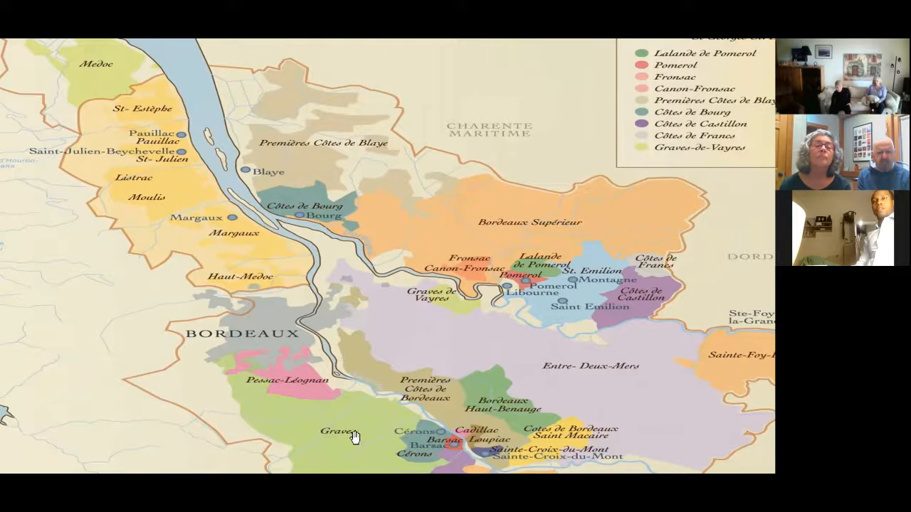
pyautogui.moveTo(341, 436)
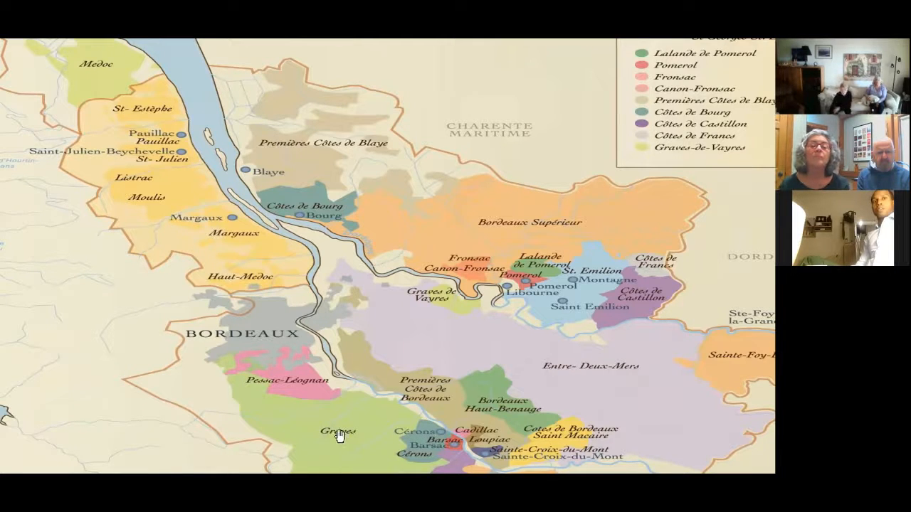
pyautogui.moveTo(355, 285)
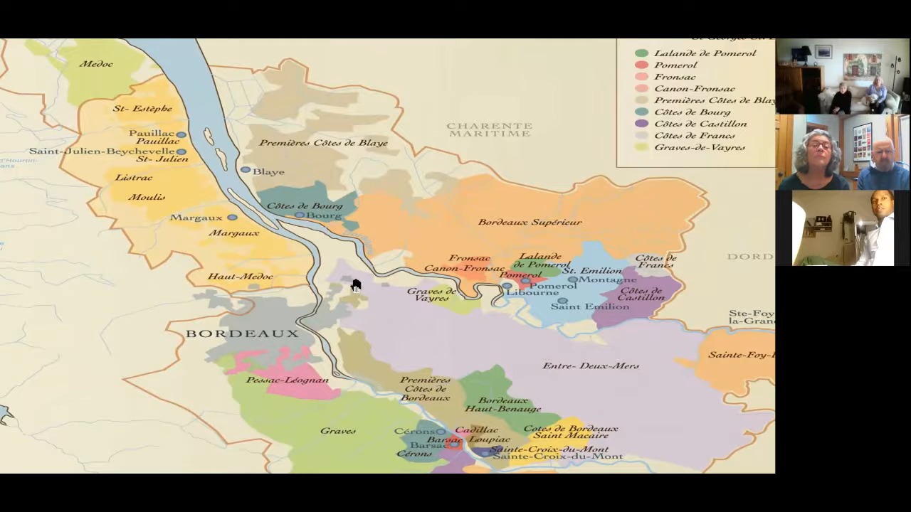
pyautogui.moveTo(547, 104)
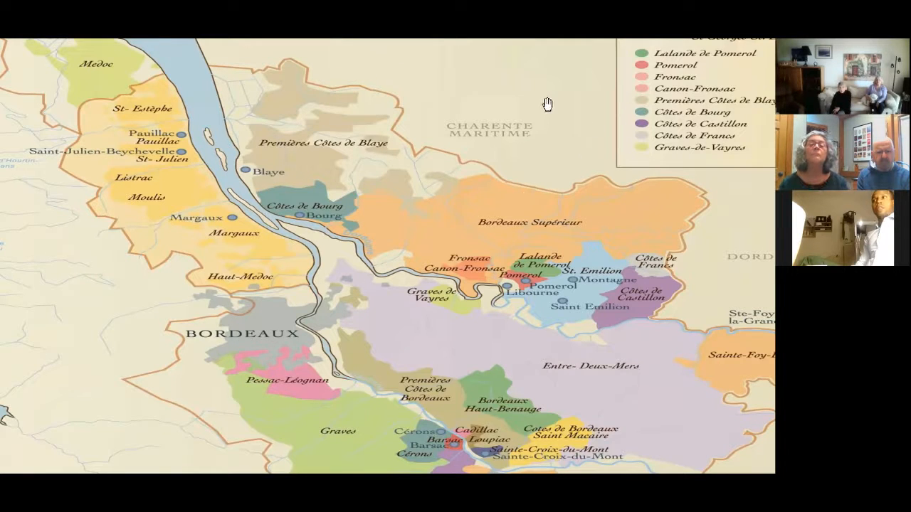
pyautogui.moveTo(393, 198)
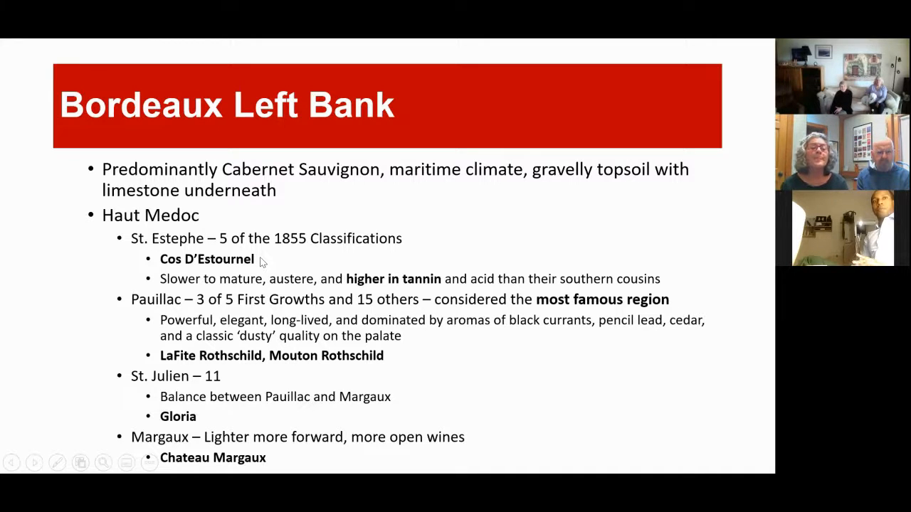
pyautogui.moveTo(194, 245)
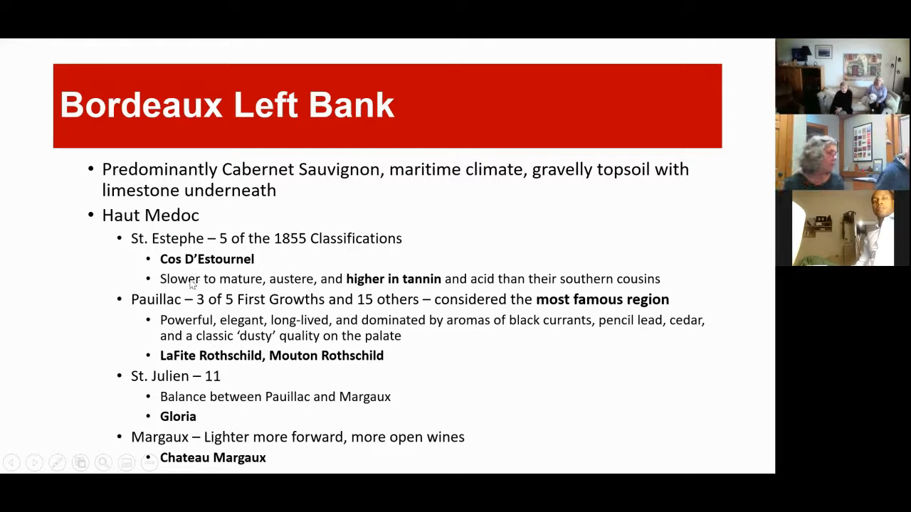
pyautogui.moveTo(320, 295)
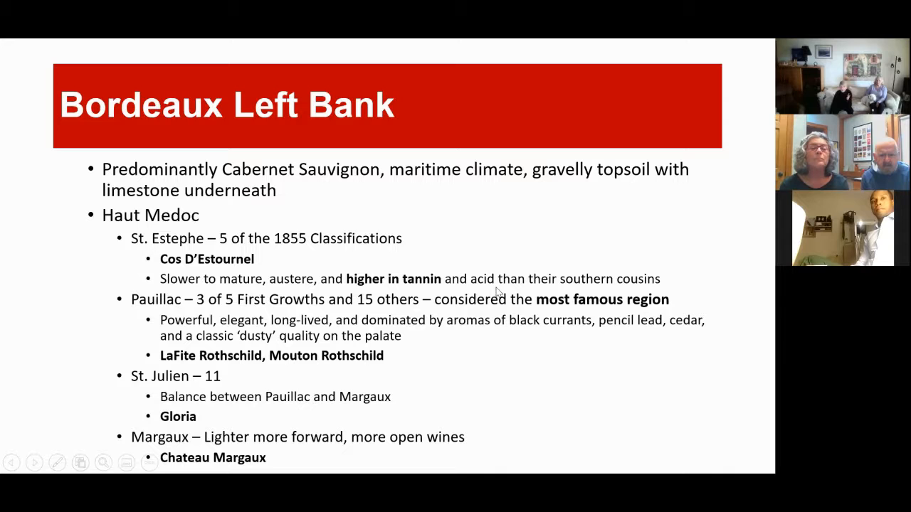
pyautogui.moveTo(516, 269)
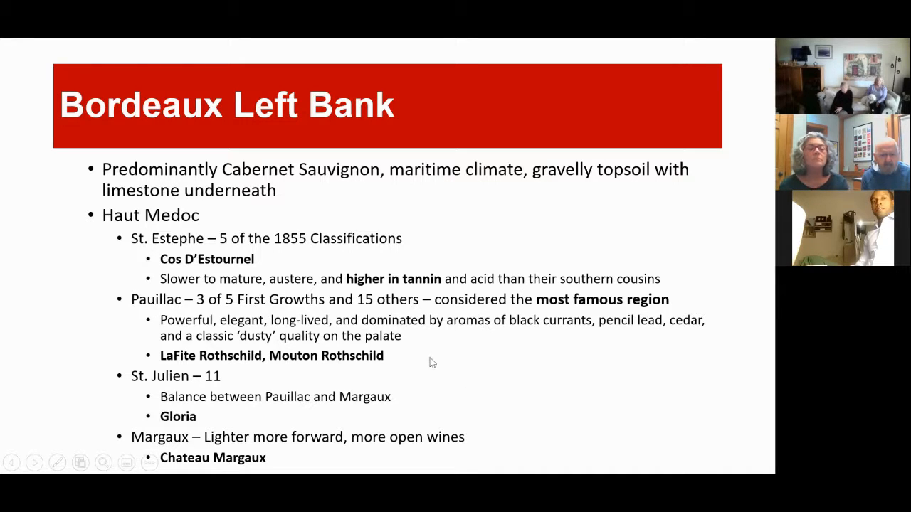
pyautogui.moveTo(436, 345)
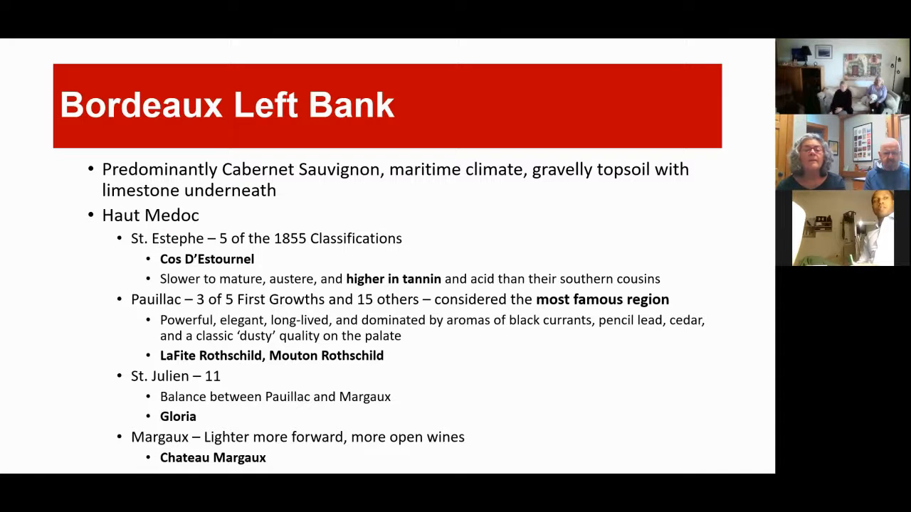
pyautogui.moveTo(292, 384)
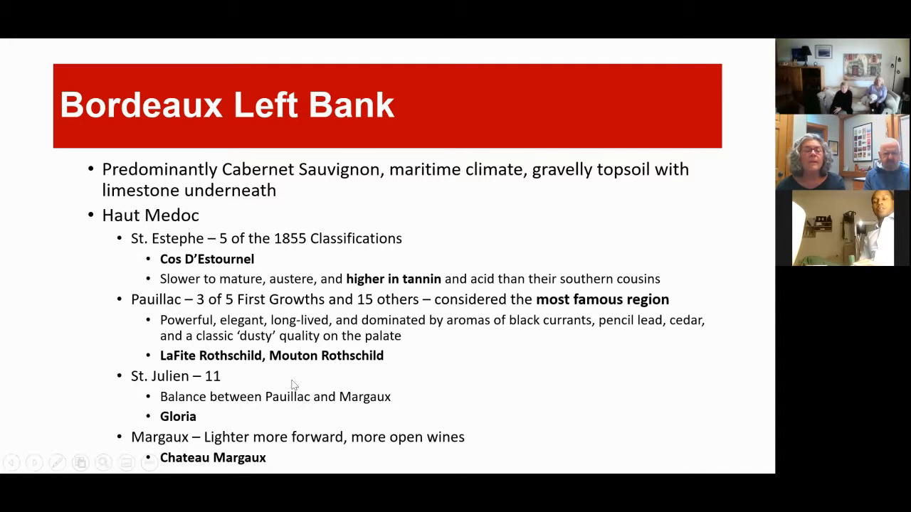
pyautogui.moveTo(365, 356)
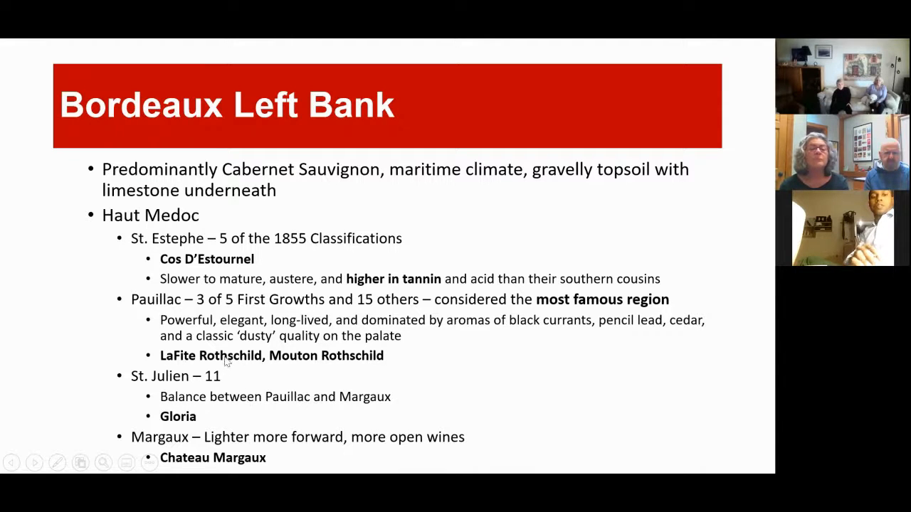
pyautogui.moveTo(261, 404)
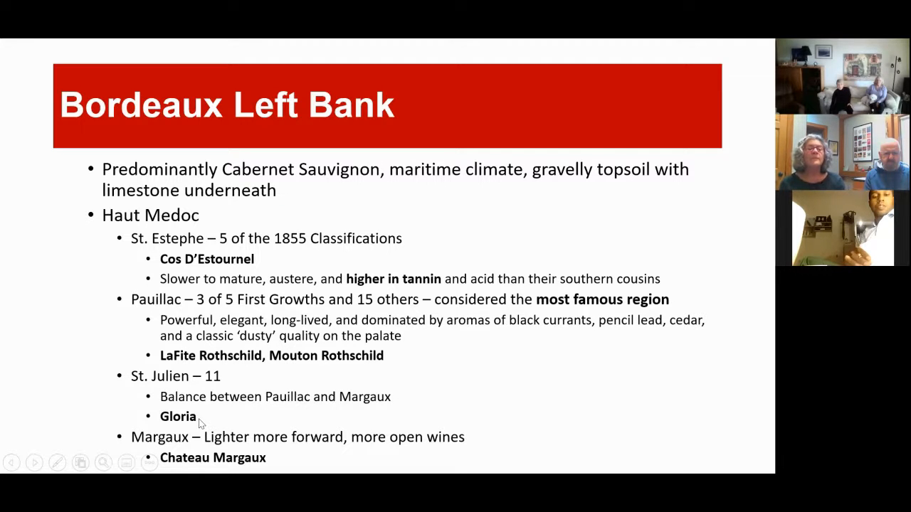
pyautogui.moveTo(342, 448)
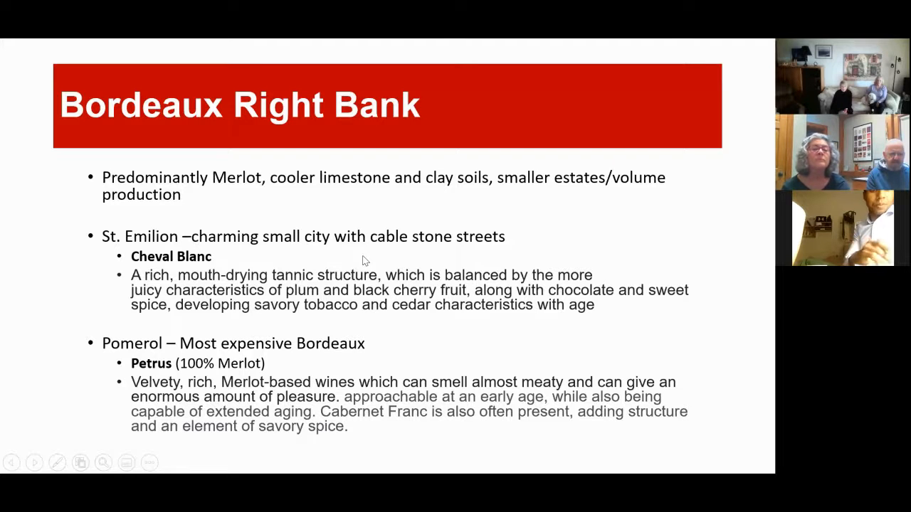
pyautogui.moveTo(219, 256)
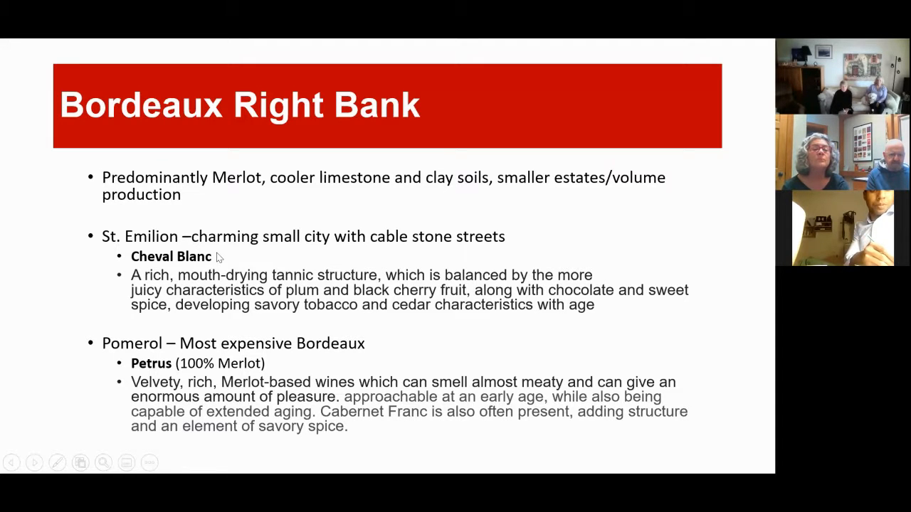
pyautogui.moveTo(218, 276)
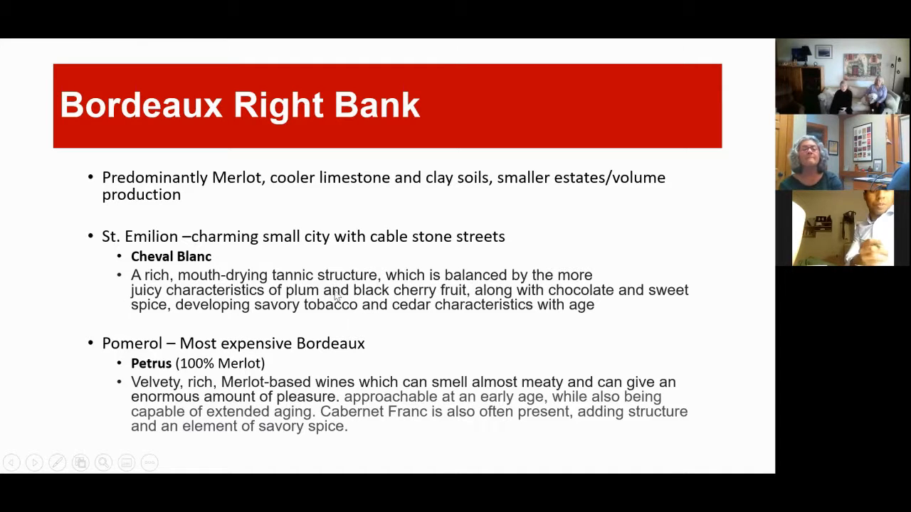
pyautogui.moveTo(310, 288)
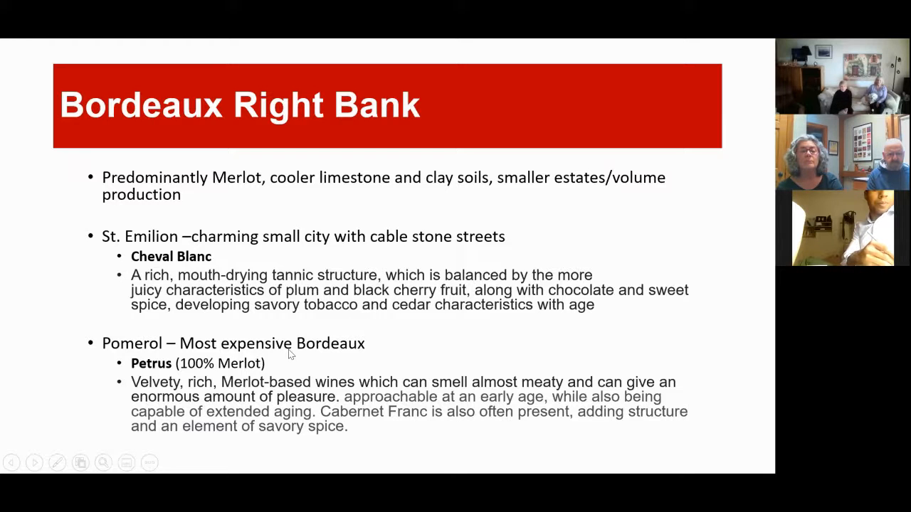
pyautogui.moveTo(121, 384)
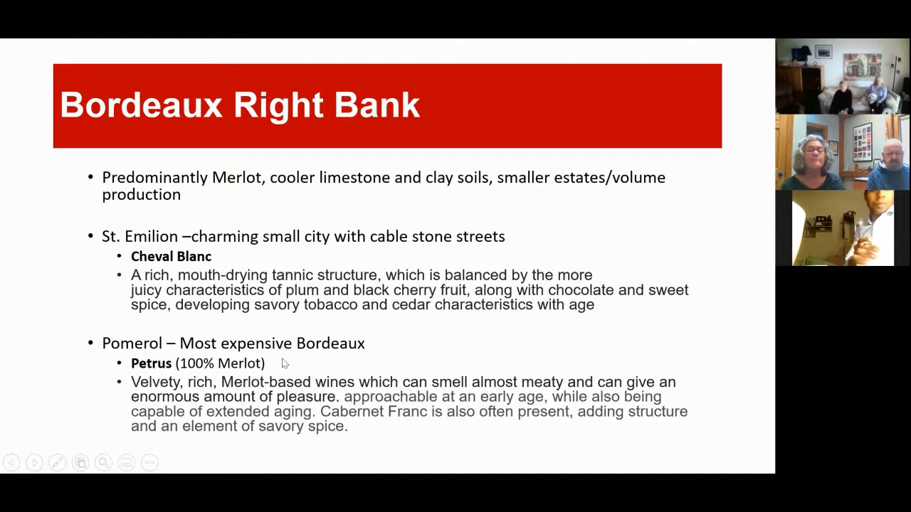
pyautogui.moveTo(295, 354)
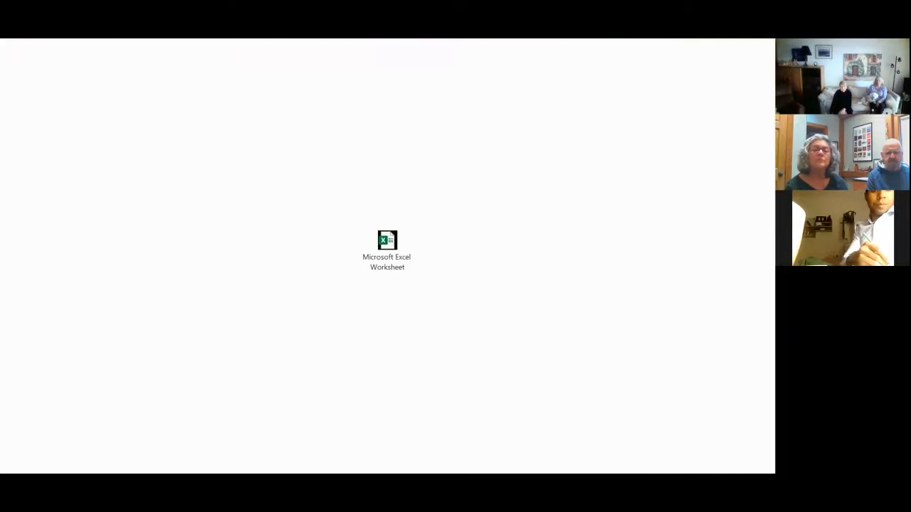
pyautogui.click(387, 246)
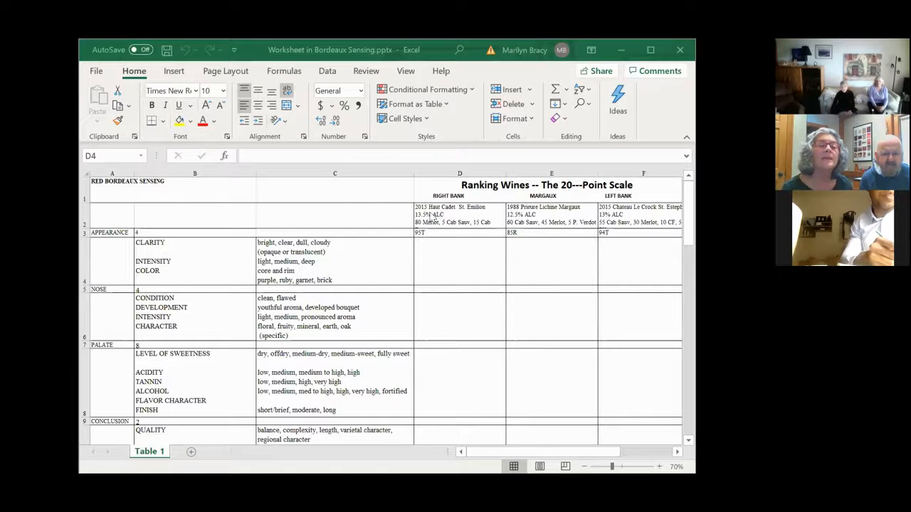
pyautogui.moveTo(363, 292)
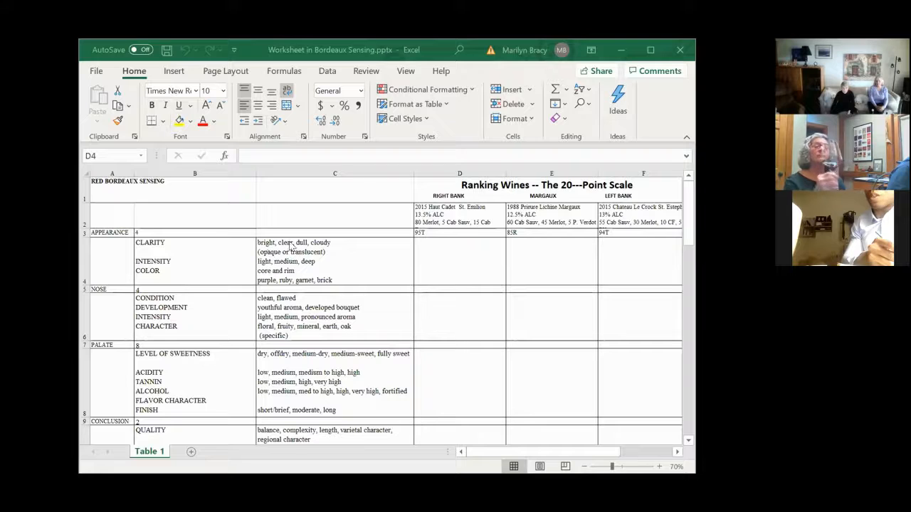
pyautogui.moveTo(433, 257)
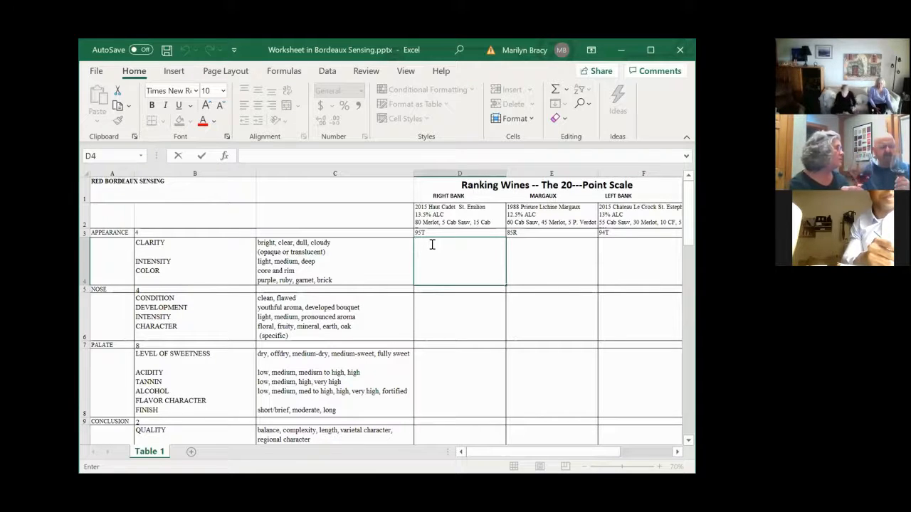
# Type 'dull' in the Haut Cadet appearance cell D4 and begin a new line
pyautogui.write('du')
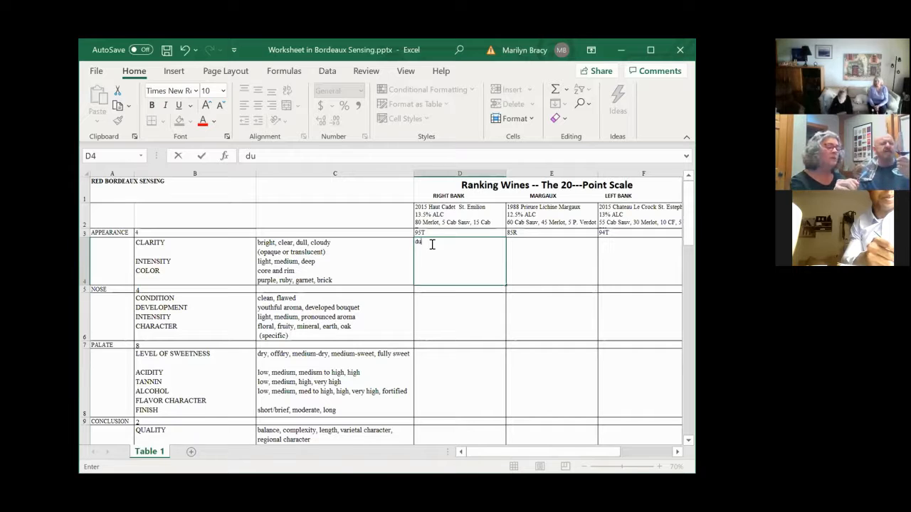
pyautogui.write('ll')
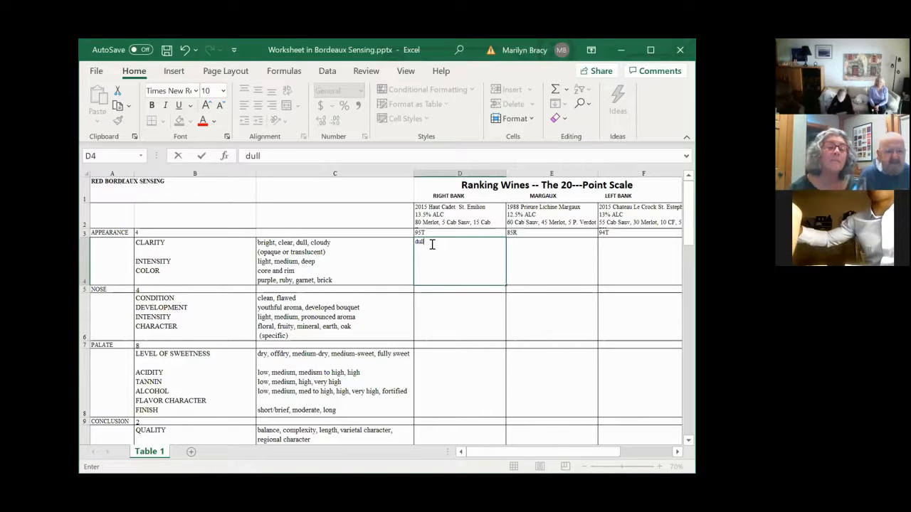
pyautogui.press('alt')
pyautogui.write('clean')
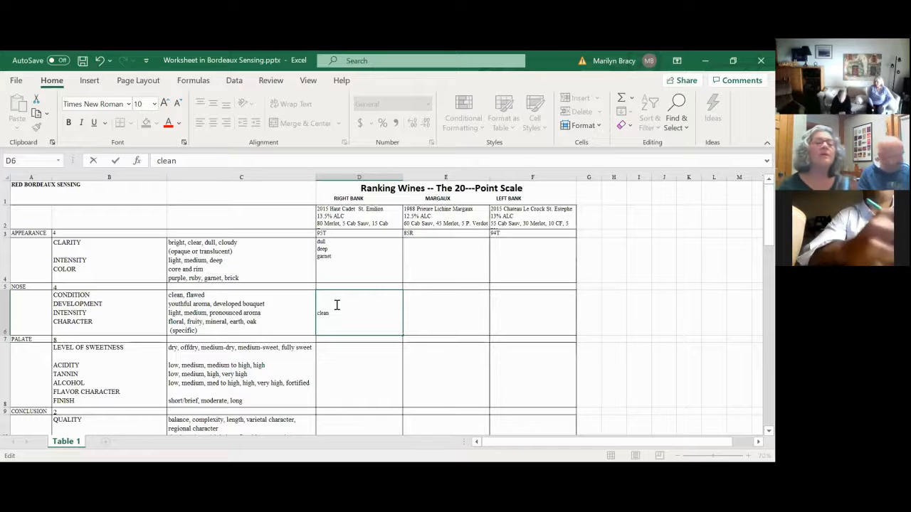
# Extend the Haut Cadet nose note to 'clean, youthful' with 'medium' on the next line
pyautogui.write(',')
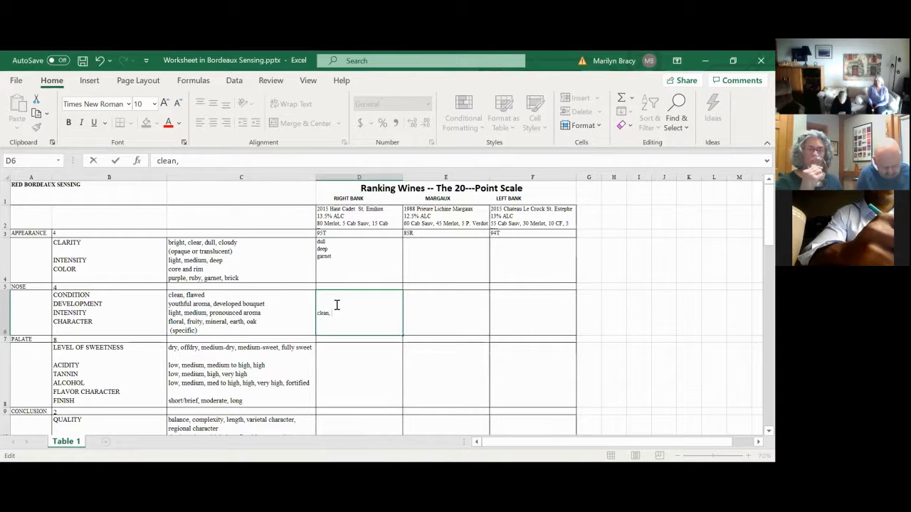
pyautogui.write('youthful')
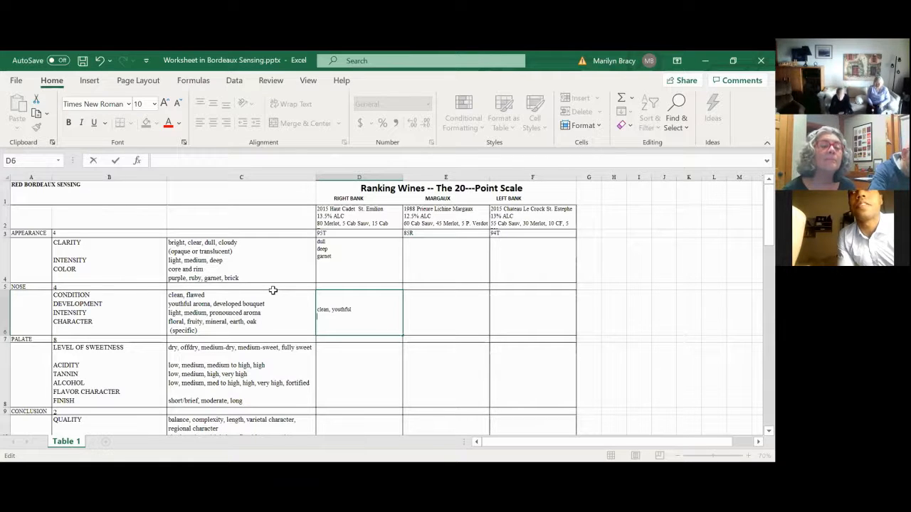
pyautogui.write('mediym')
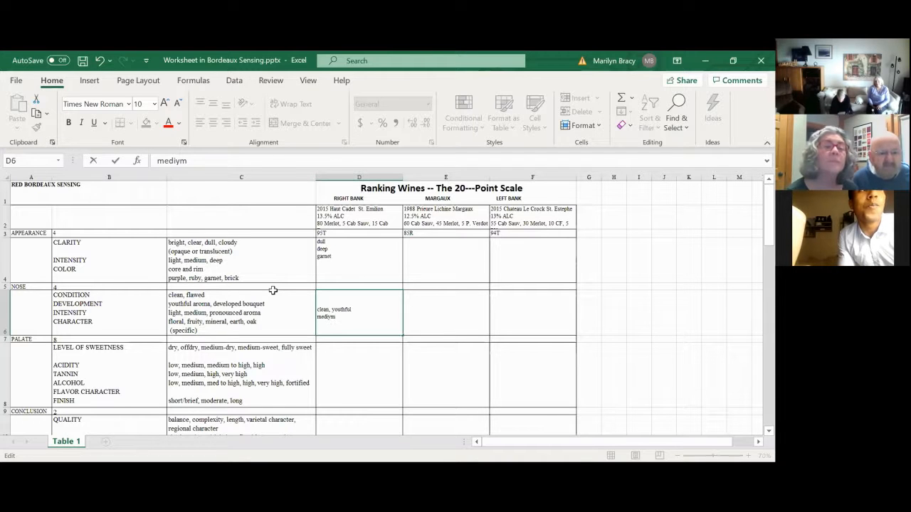
pyautogui.press('Backspace')
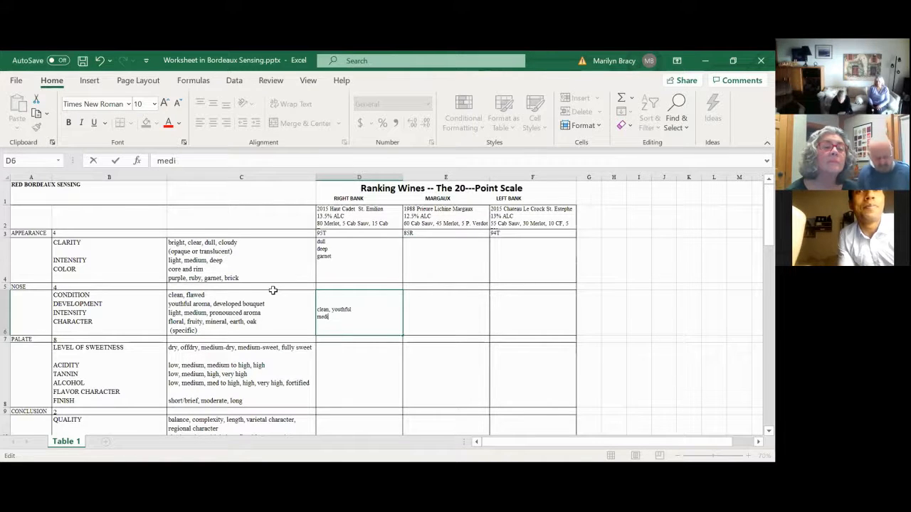
pyautogui.write('um')
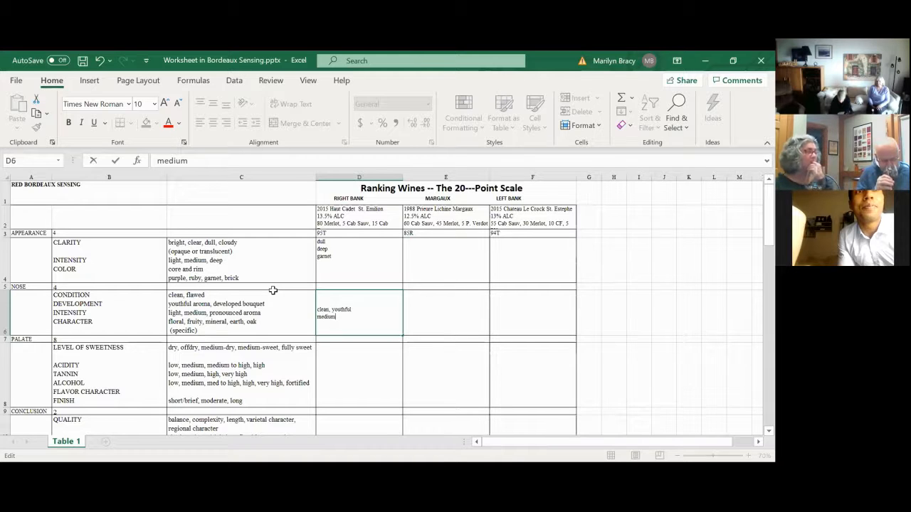
pyautogui.press('alt')
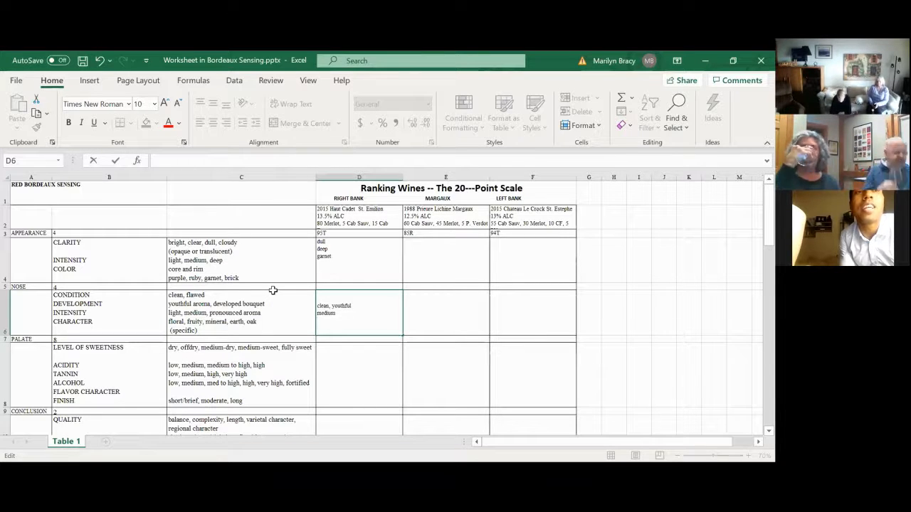
# Add 'vanilla, toast' as the third line of the Haut Cadet nose cell
pyautogui.write('vani')
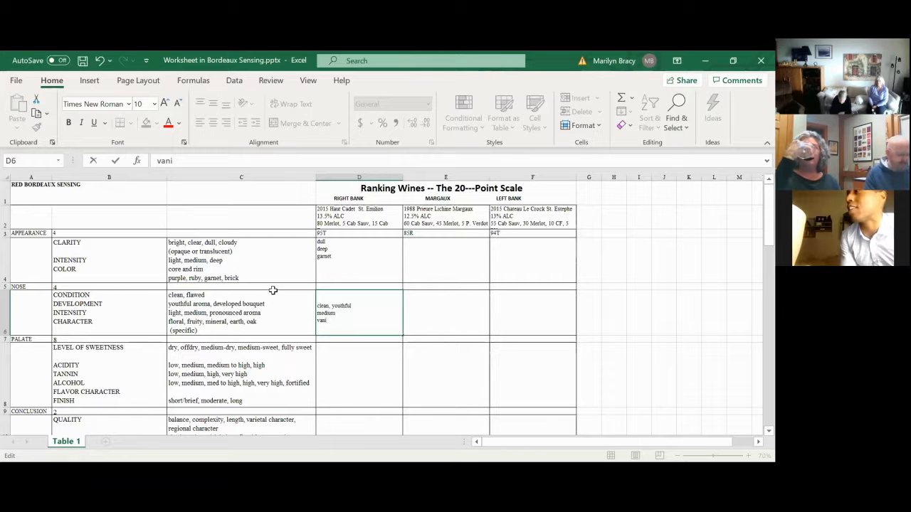
pyautogui.write('lla, toast')
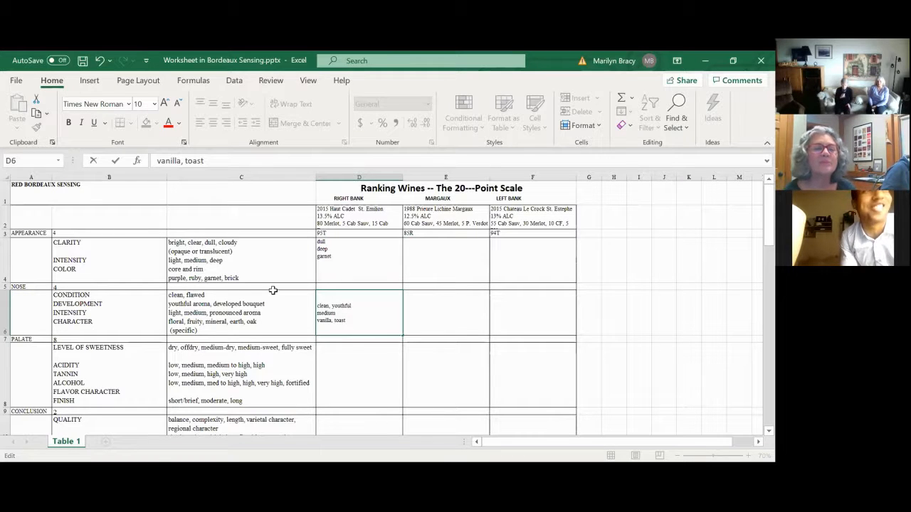
pyautogui.click(346, 320)
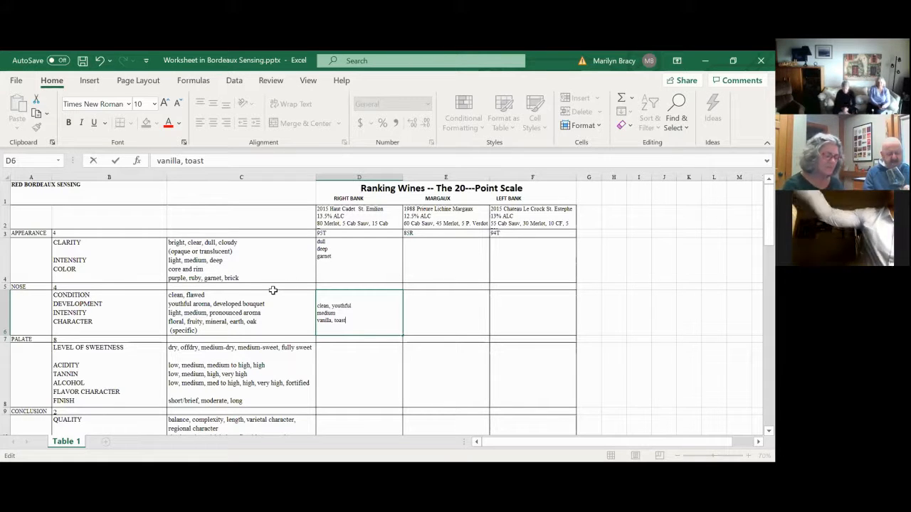
pyautogui.moveTo(346, 280)
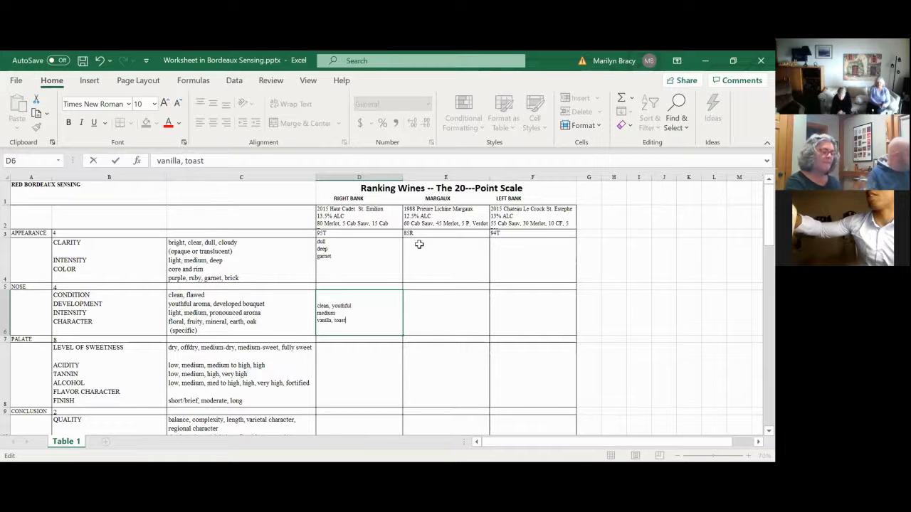
# Enter 'deeper brown orange rim' in the 1988 Prieure Lichine appearance cell E4
pyautogui.click(445, 264)
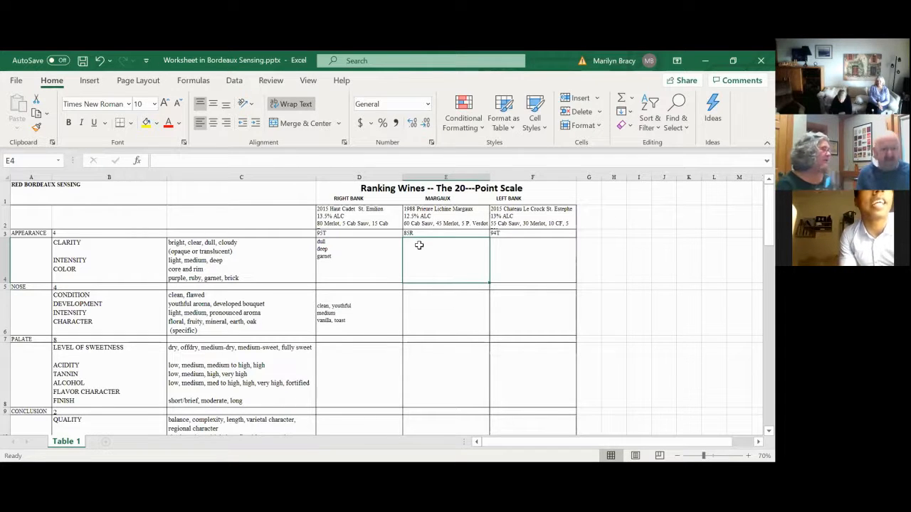
pyautogui.write('dee')
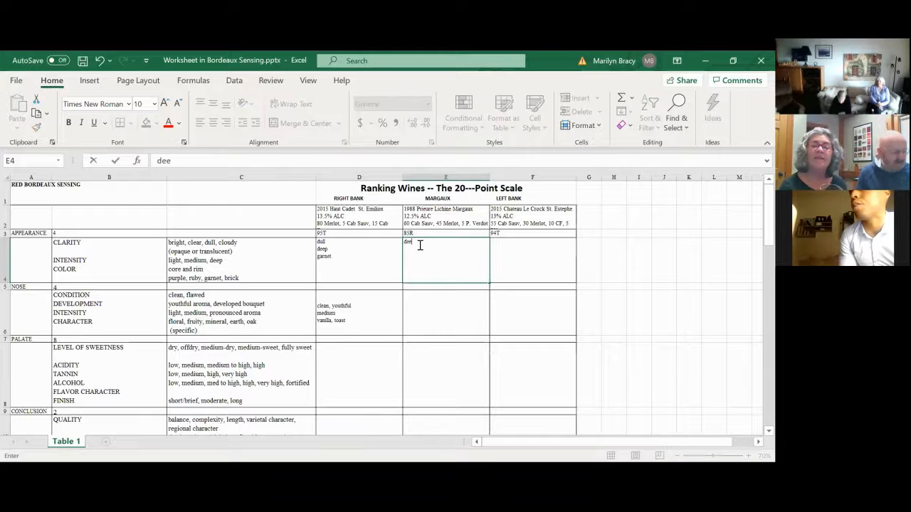
pyautogui.write('per')
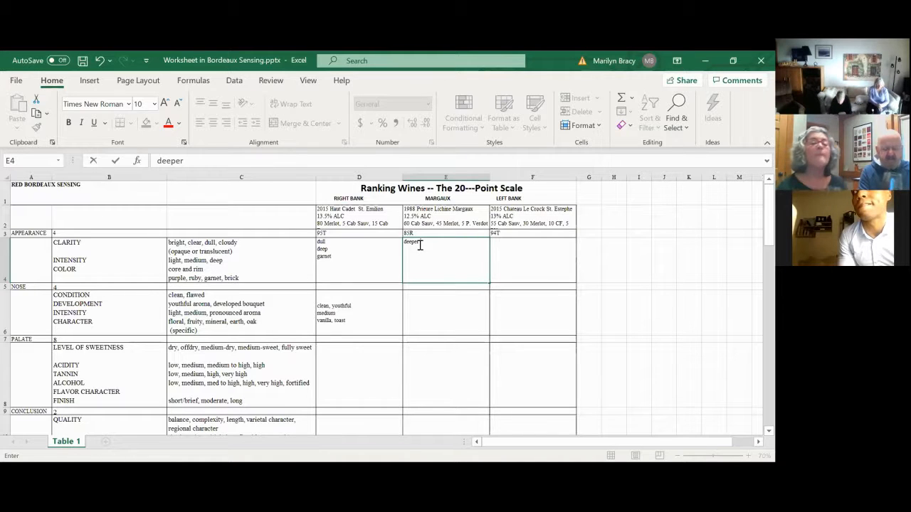
pyautogui.write('brown ora')
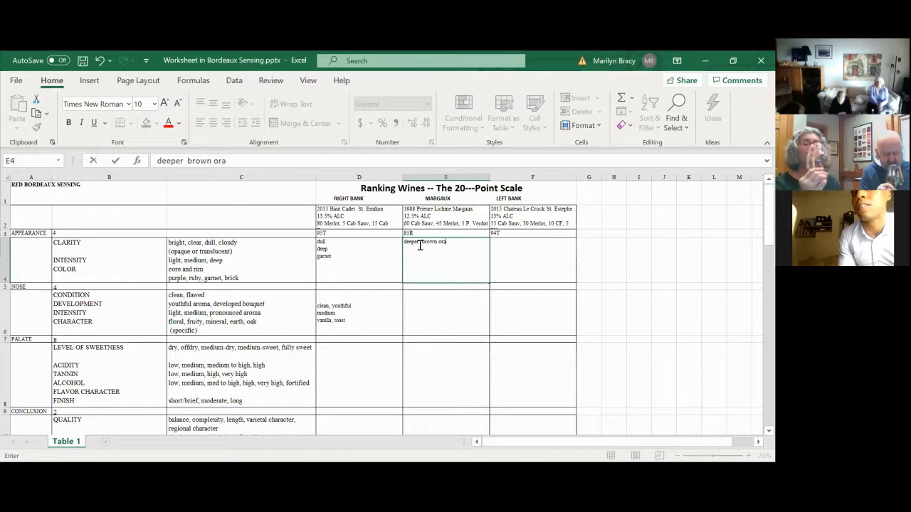
pyautogui.write('nge rim')
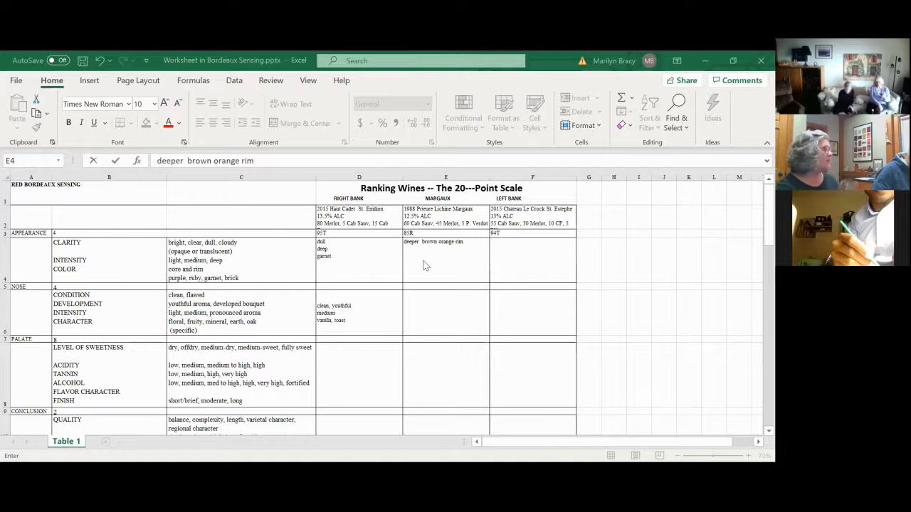
pyautogui.moveTo(427, 291)
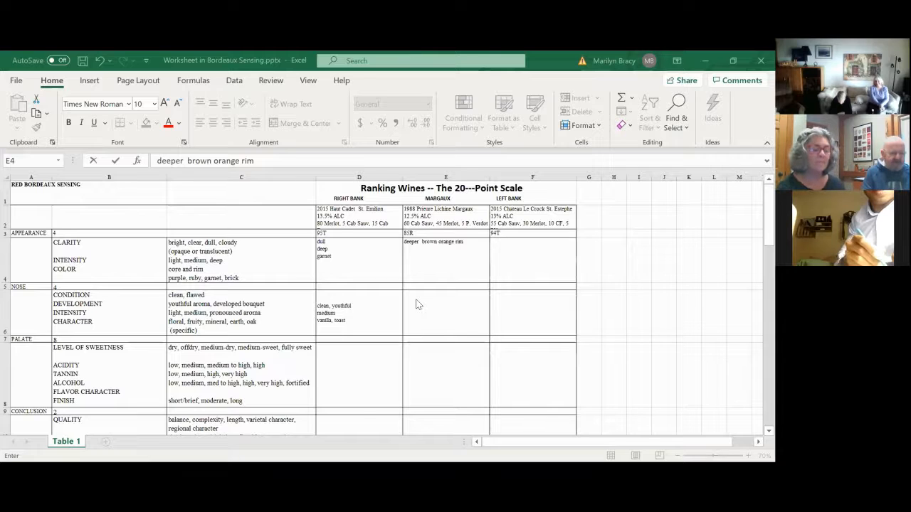
pyautogui.moveTo(436, 317)
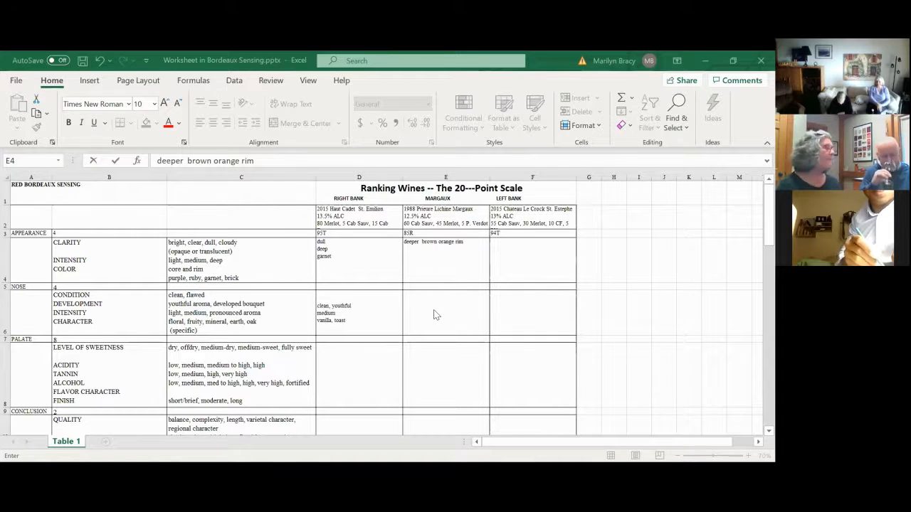
pyautogui.moveTo(448, 312)
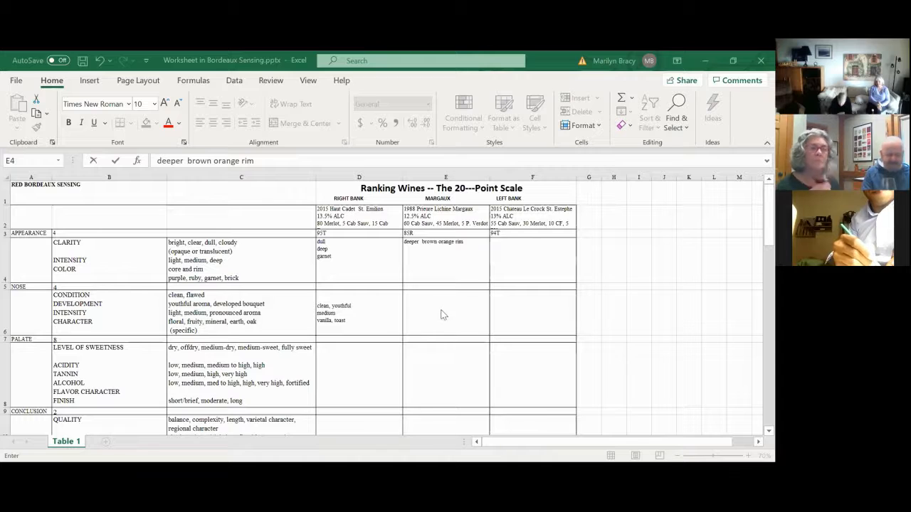
pyautogui.moveTo(447, 313)
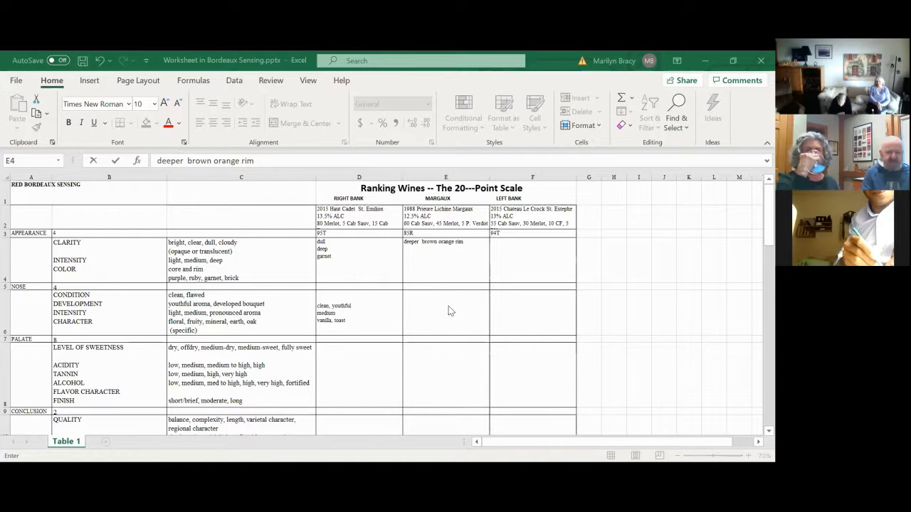
pyautogui.moveTo(423, 304)
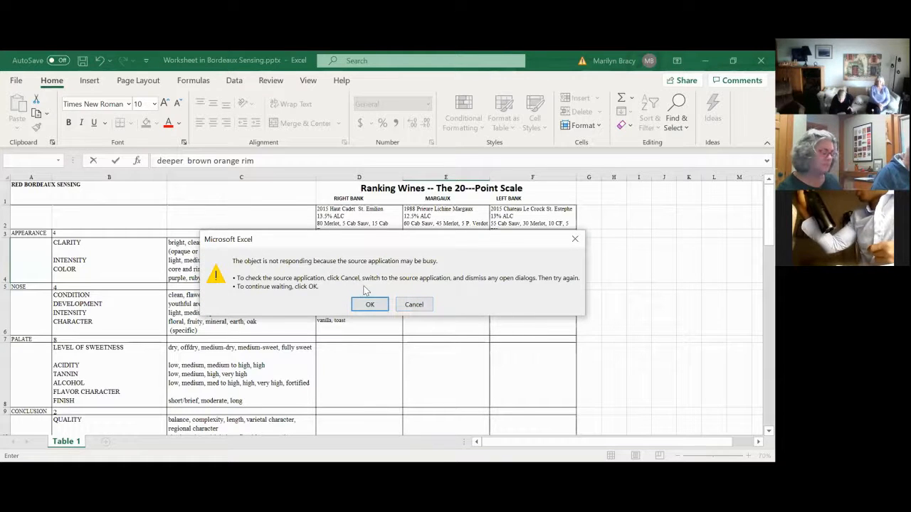
# Dismiss the 'object is not responding' busy warning with OK
pyautogui.click(370, 305)
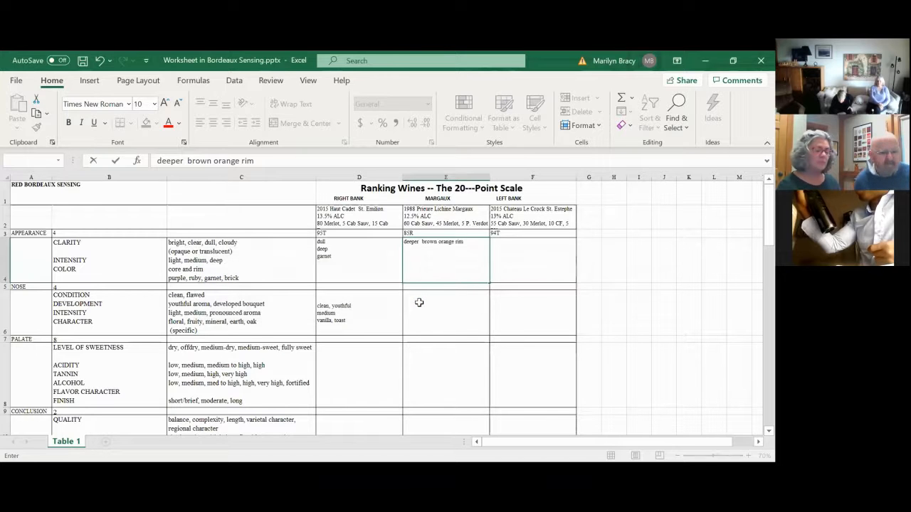
# Type 'musty dusty blk cherry med intensity' in the Margaux nose cell E6
pyautogui.click(445, 313)
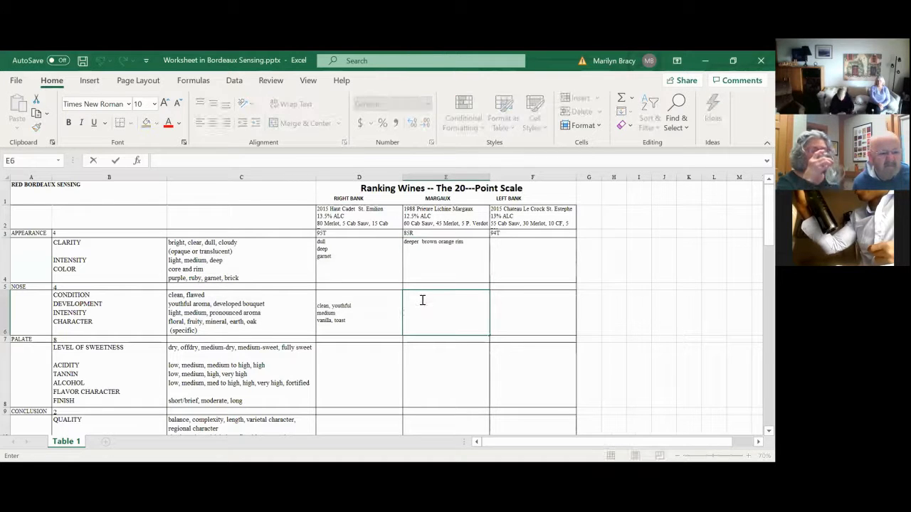
pyautogui.write('mus')
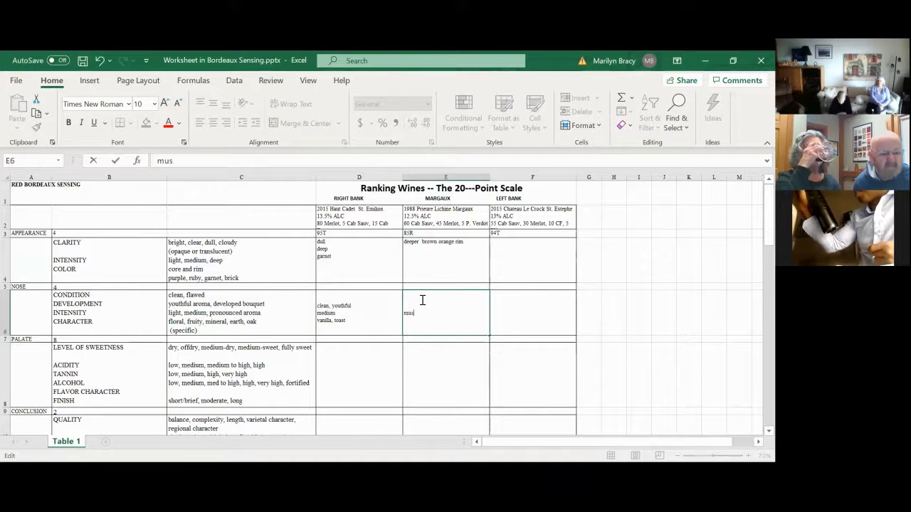
pyautogui.write('ty dusty')
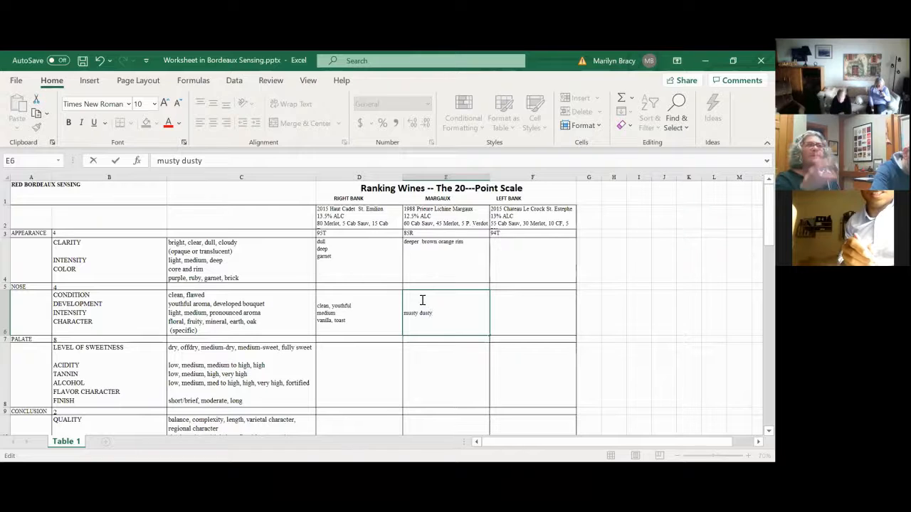
pyautogui.write('blk che')
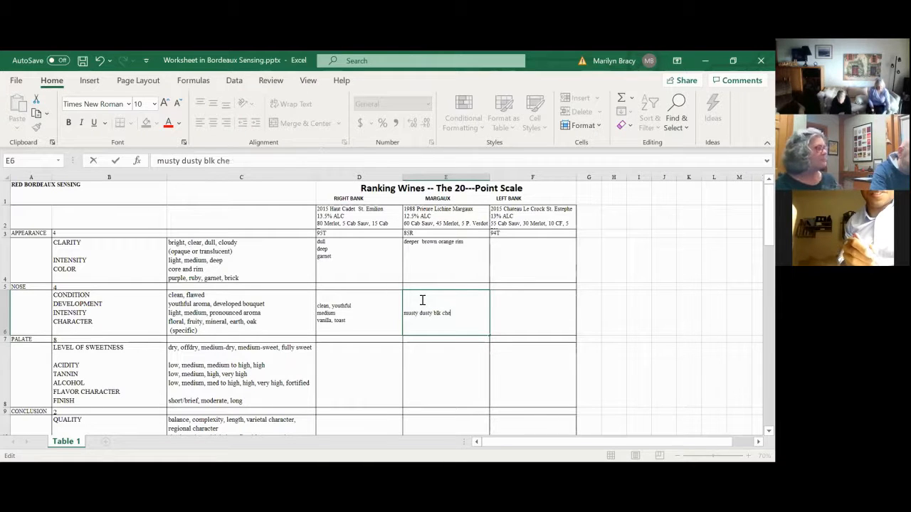
pyautogui.write('rry')
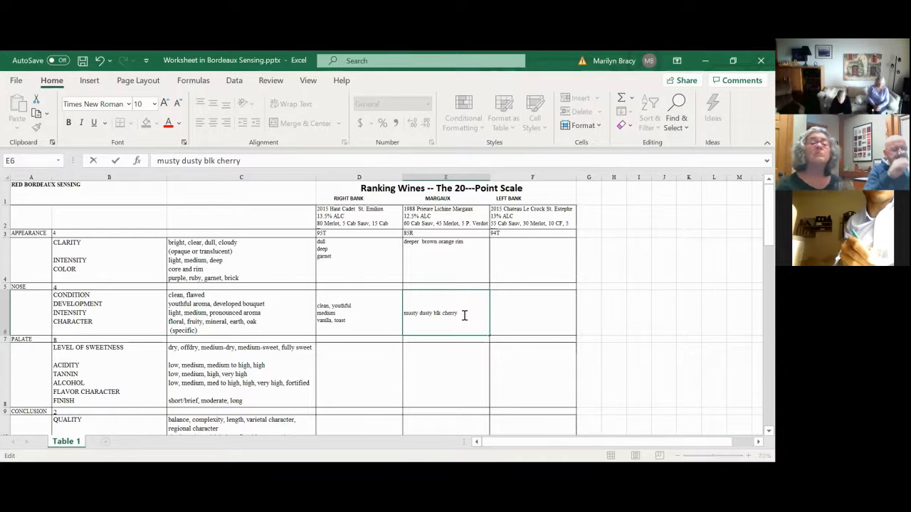
pyautogui.write('med intensity')
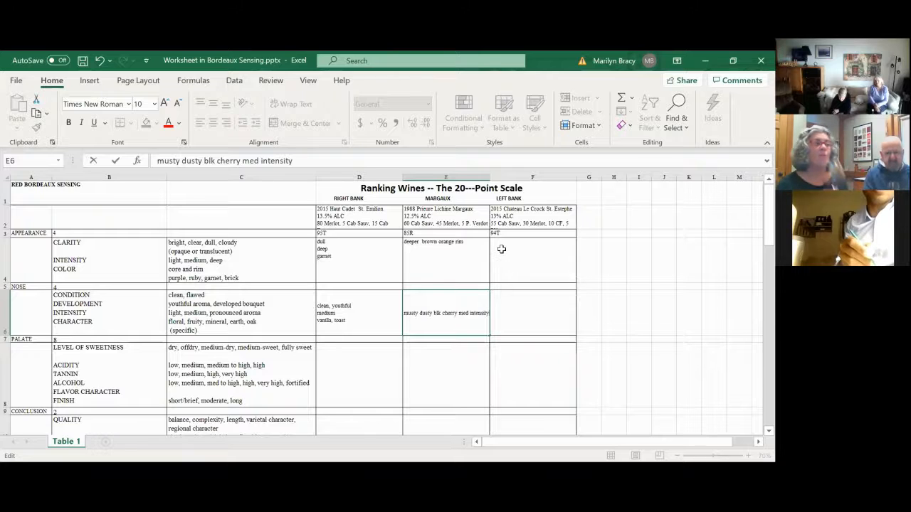
# Commit the E6 nose note by selecting cell F4
pyautogui.click(532, 260)
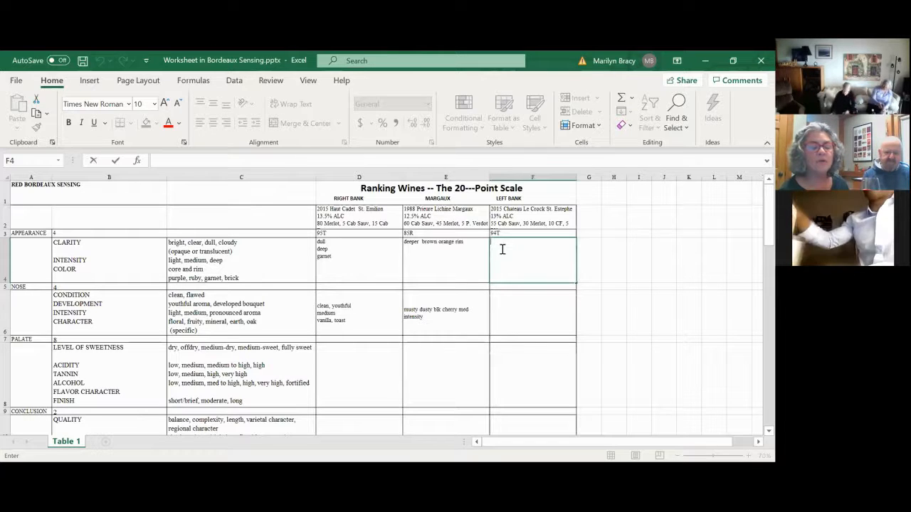
# Enter 'really opaque deep intensity' and 'more ruby' in Le Crock appearance cell F4
pyautogui.write('re')
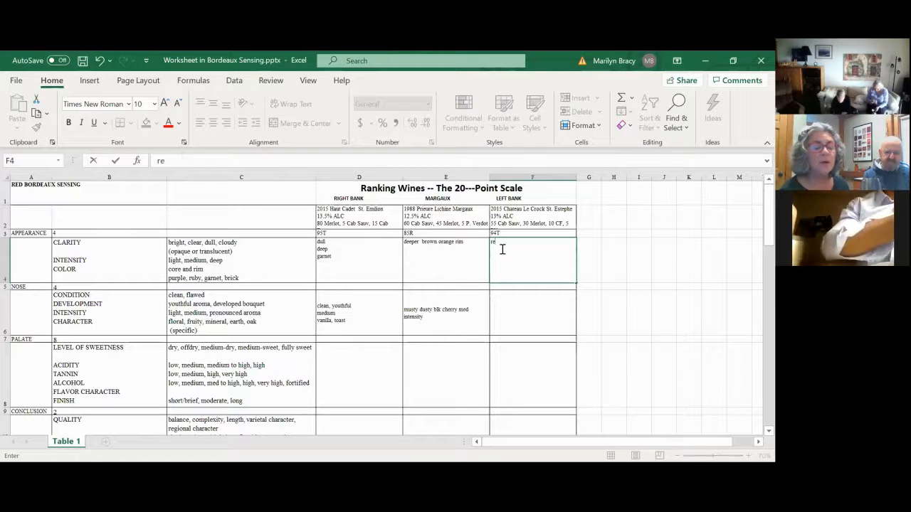
pyautogui.write('ally')
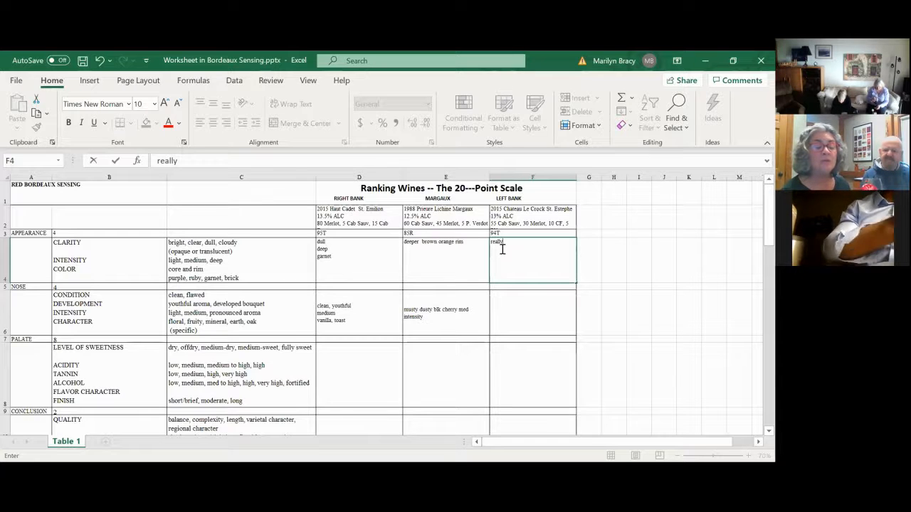
pyautogui.write('opaq')
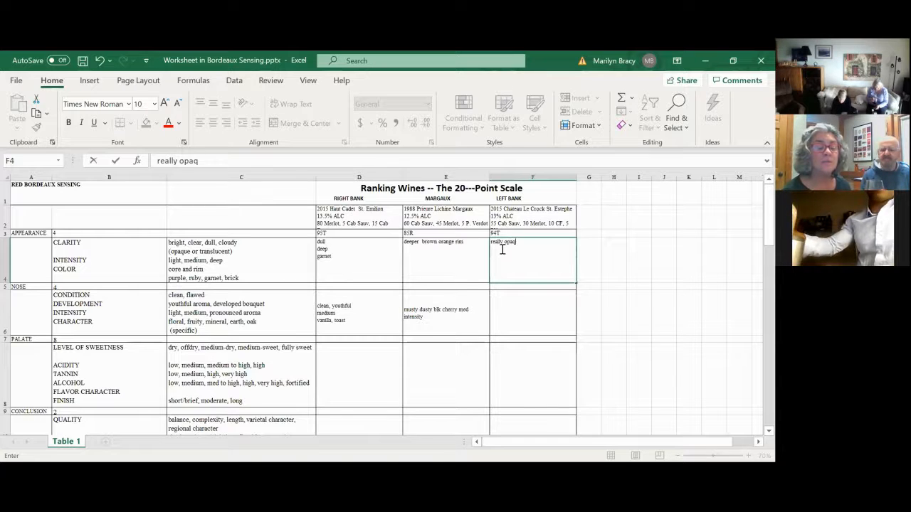
pyautogui.write('ue')
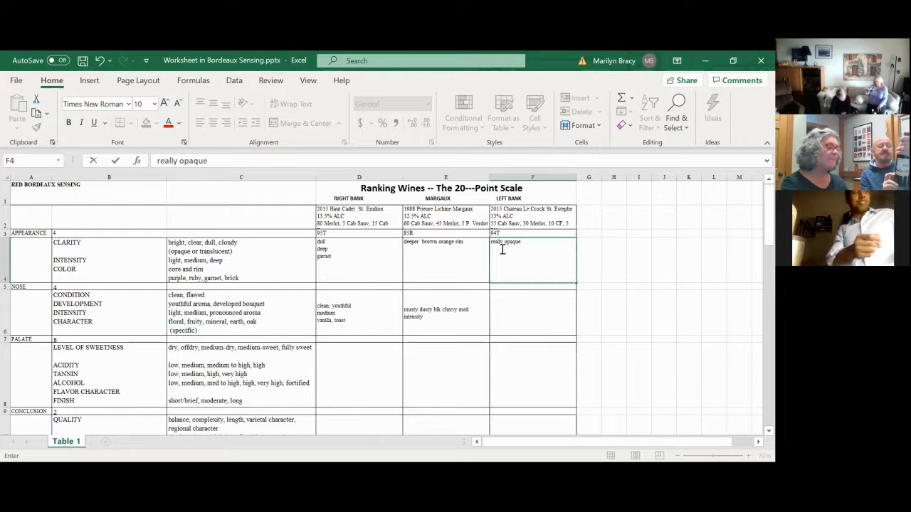
pyautogui.write('d')
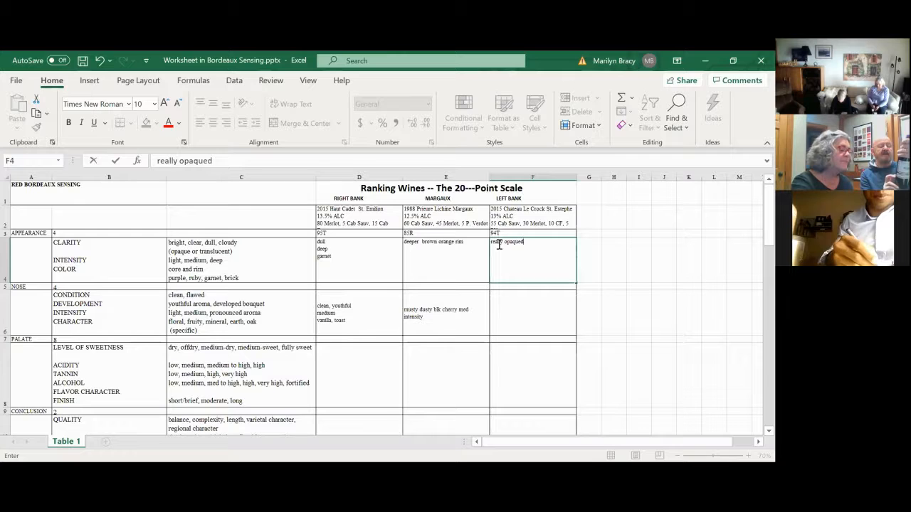
pyautogui.press('Backspace')
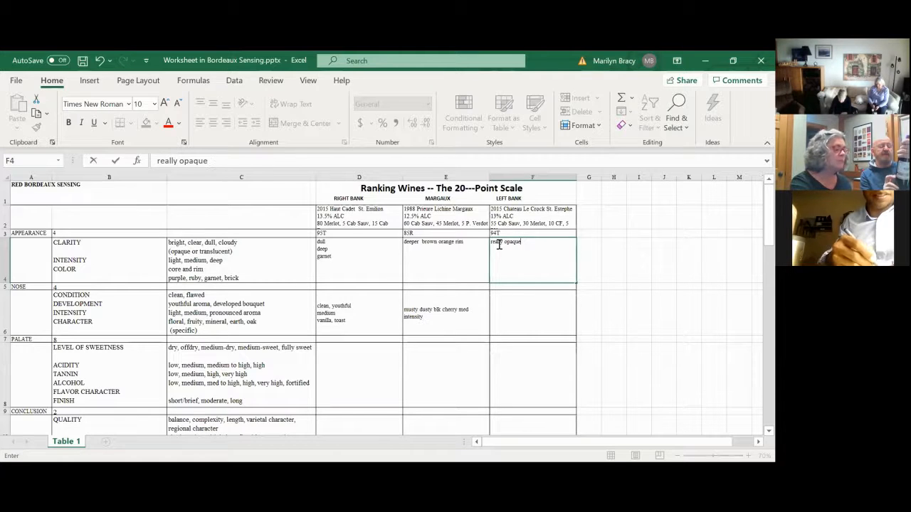
pyautogui.write('deep')
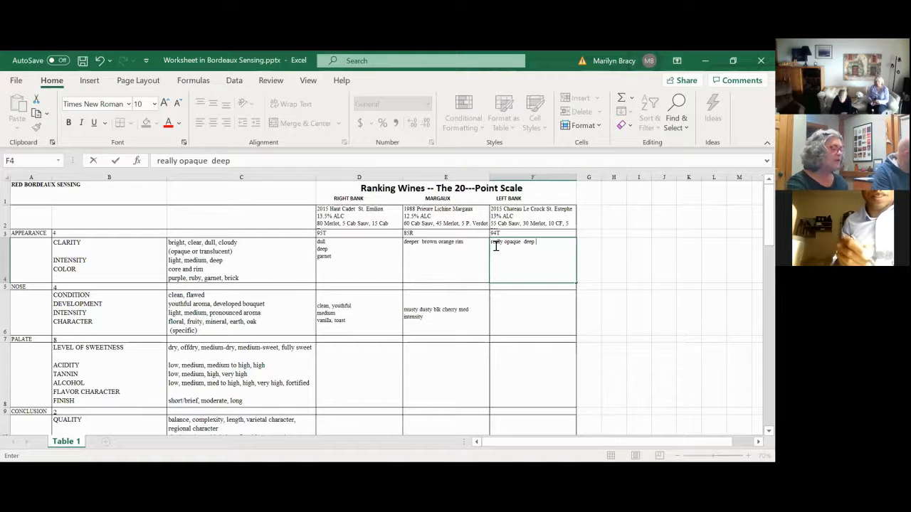
pyautogui.write('i')
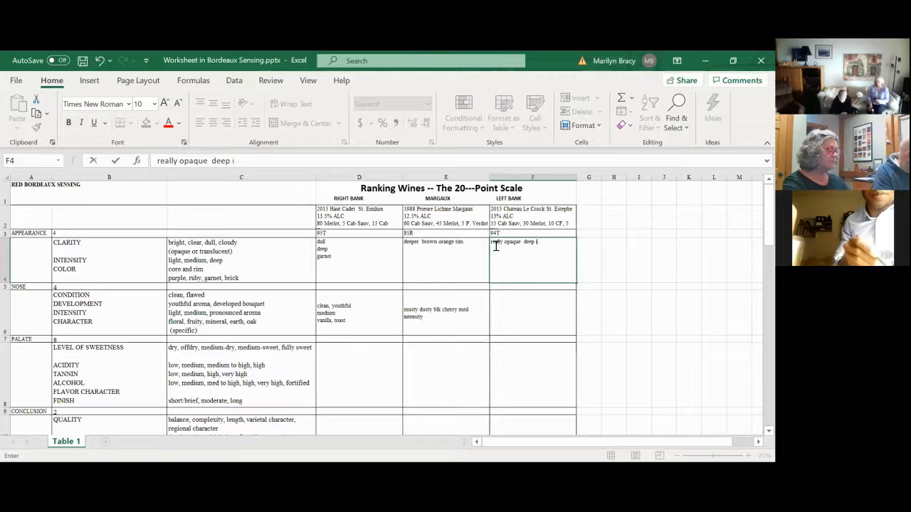
pyautogui.write('intensity')
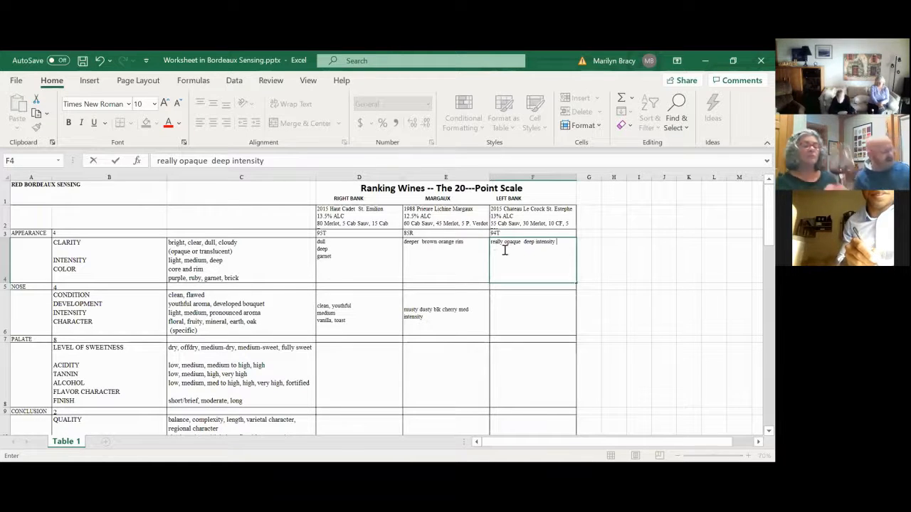
pyautogui.write('more rub')
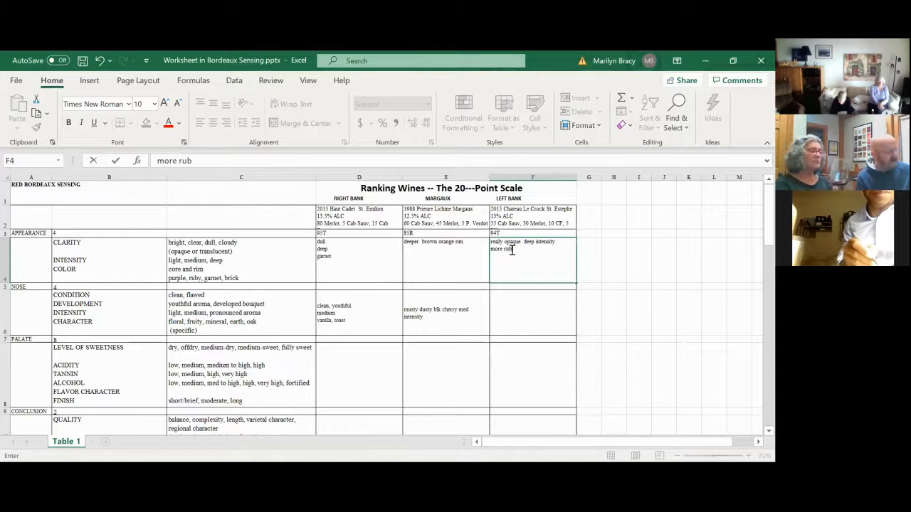
pyautogui.write('y')
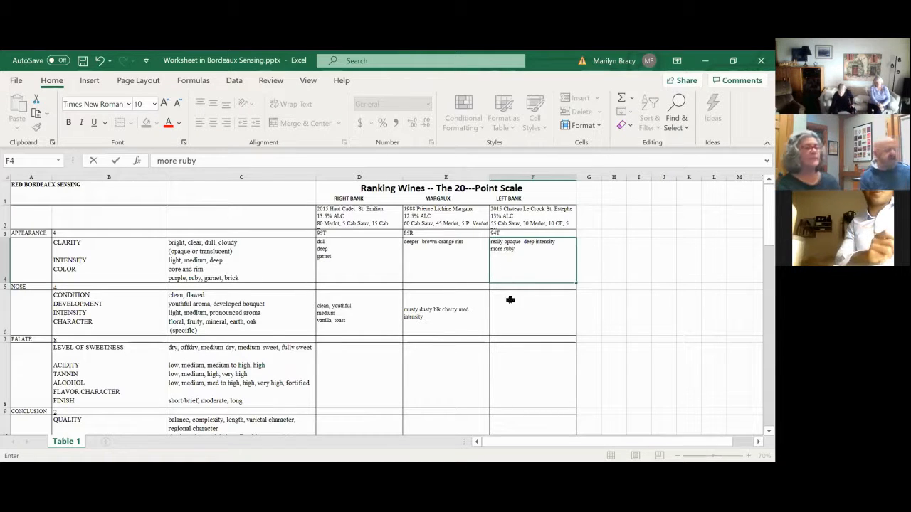
pyautogui.click(532, 313)
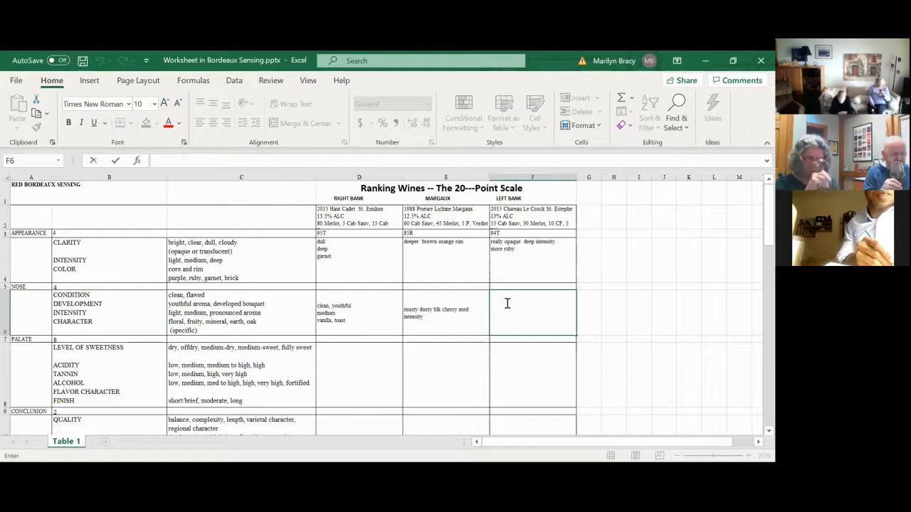
# Type 'light intensity clean developing' in the Le Crock nose cell F6
pyautogui.write('light')
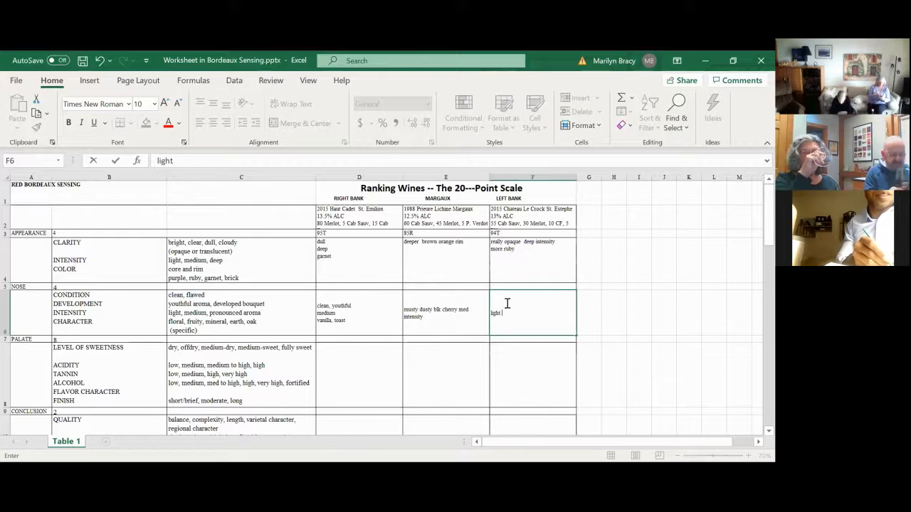
pyautogui.write('intensity')
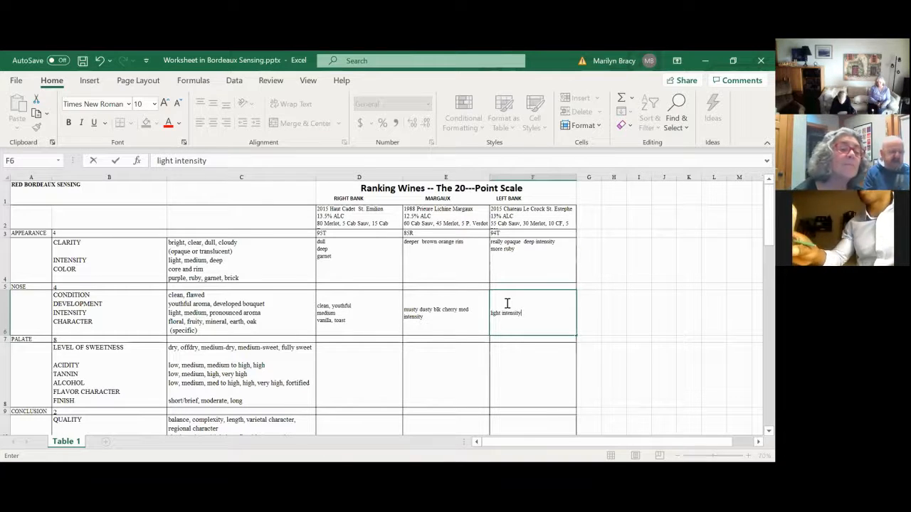
pyautogui.write('clean')
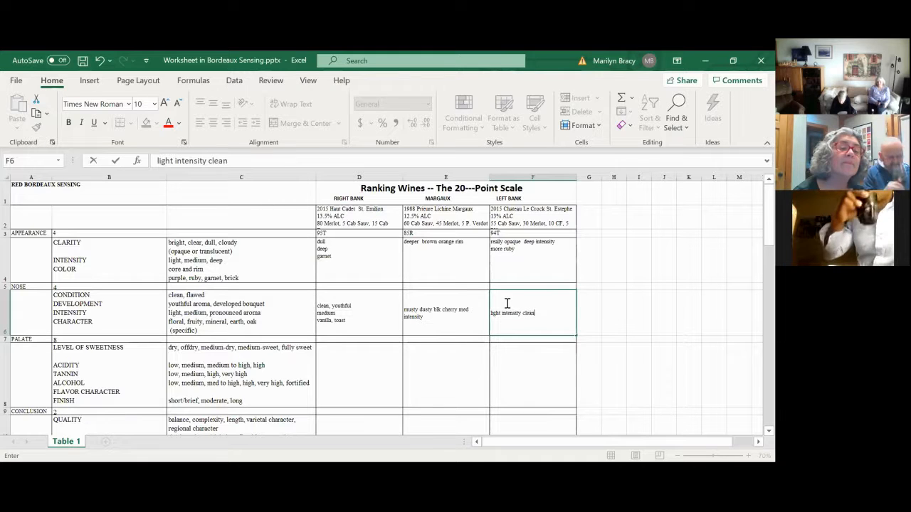
pyautogui.write('develo')
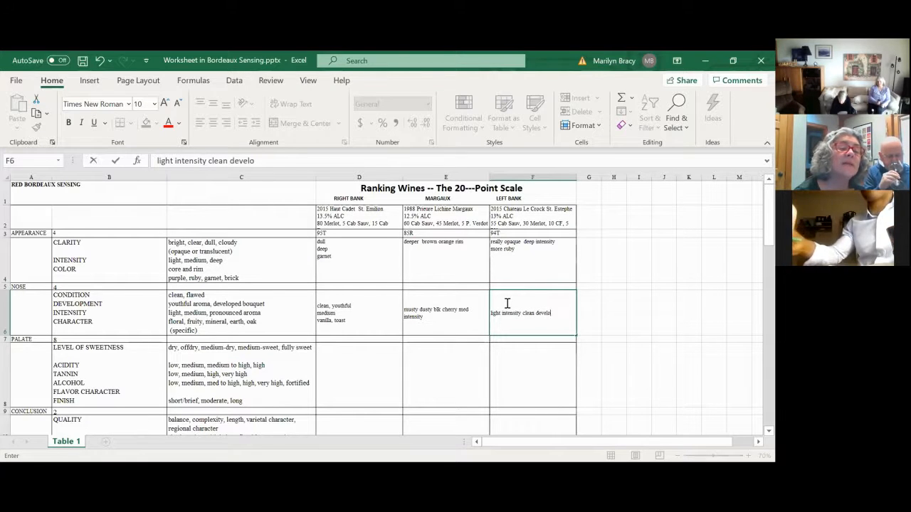
pyautogui.write('ping')
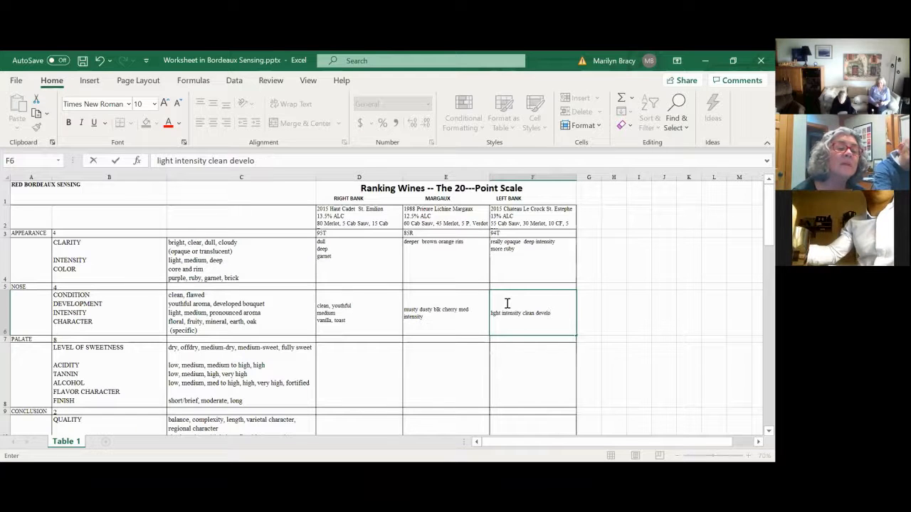
pyautogui.write('ping')
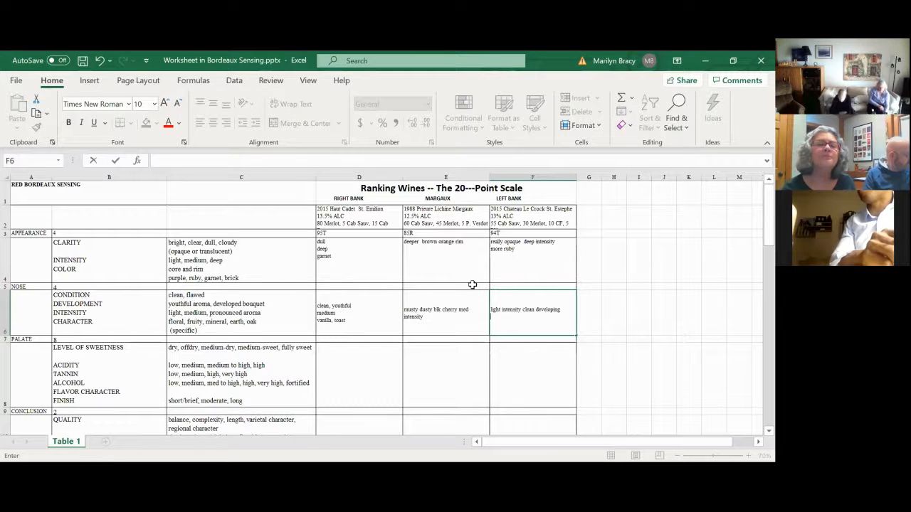
# Type 'blk cherry subtle' as the second line of the Le Crock nose cell F6
pyautogui.write('blk che')
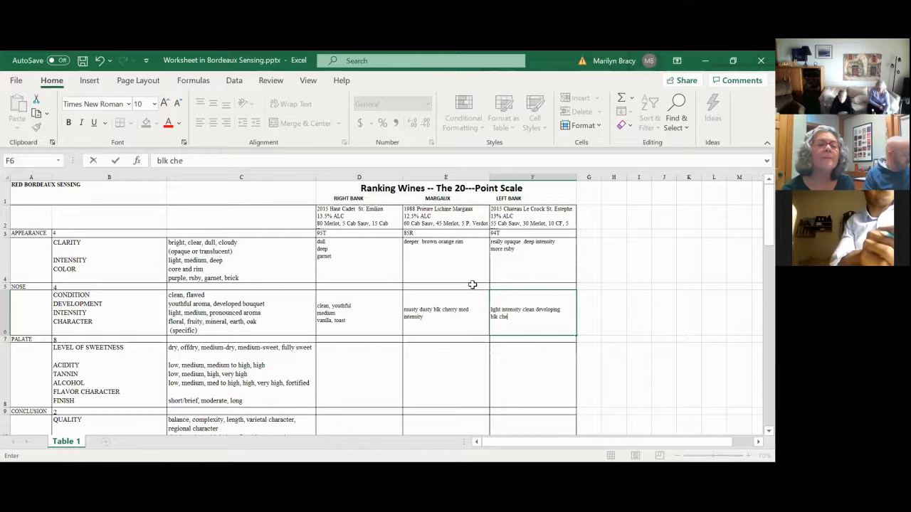
pyautogui.write('rry')
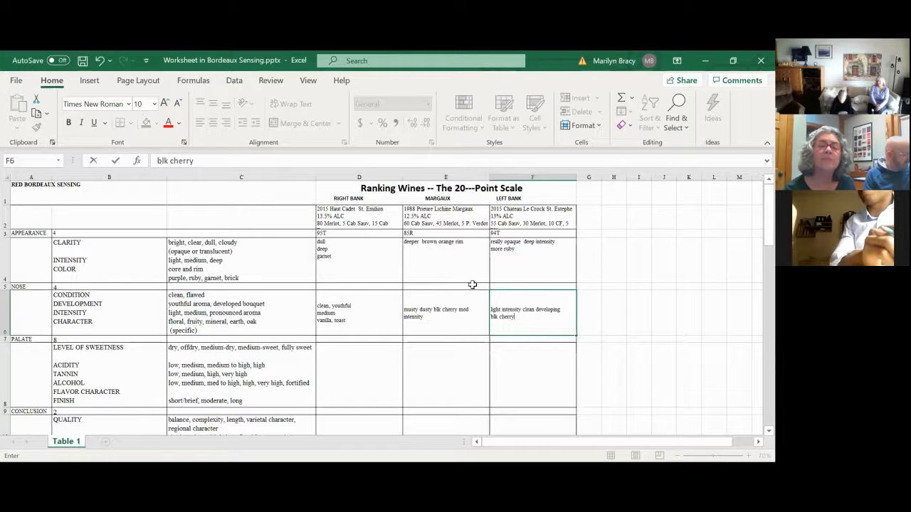
pyautogui.write('subt')
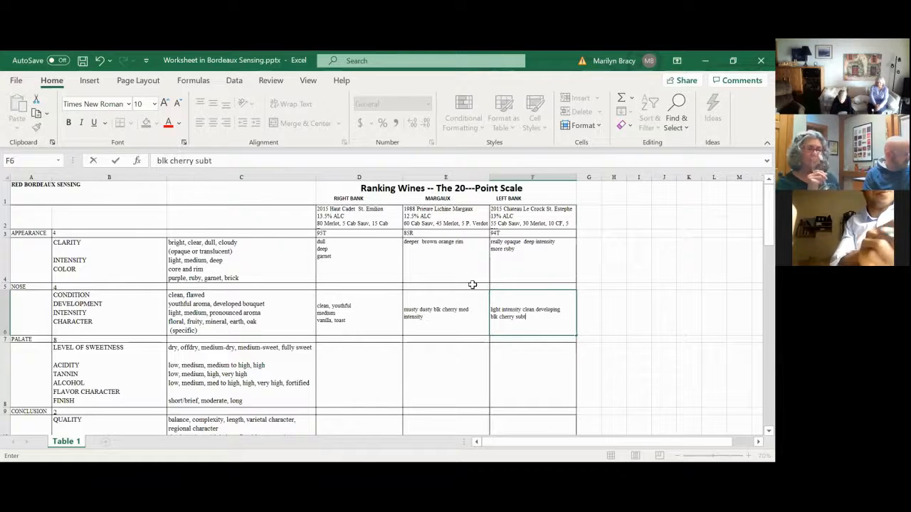
pyautogui.write('le')
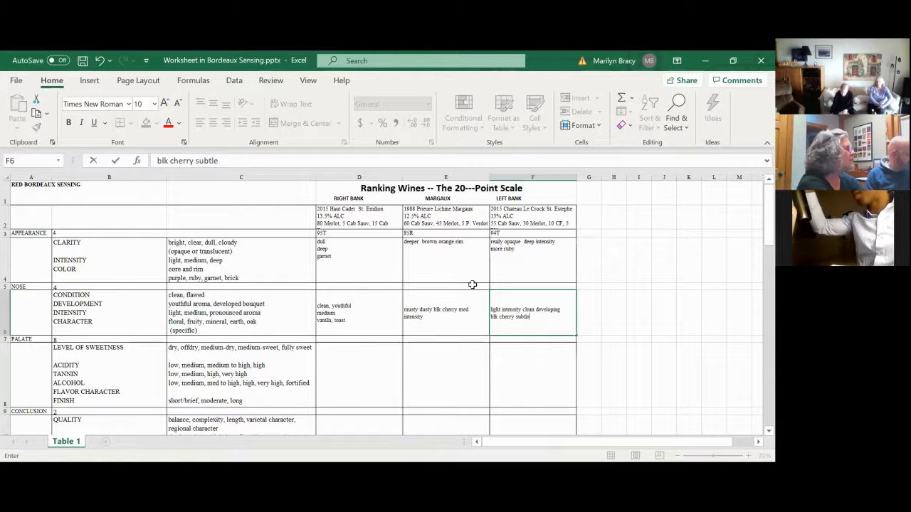
pyautogui.moveTo(343, 366)
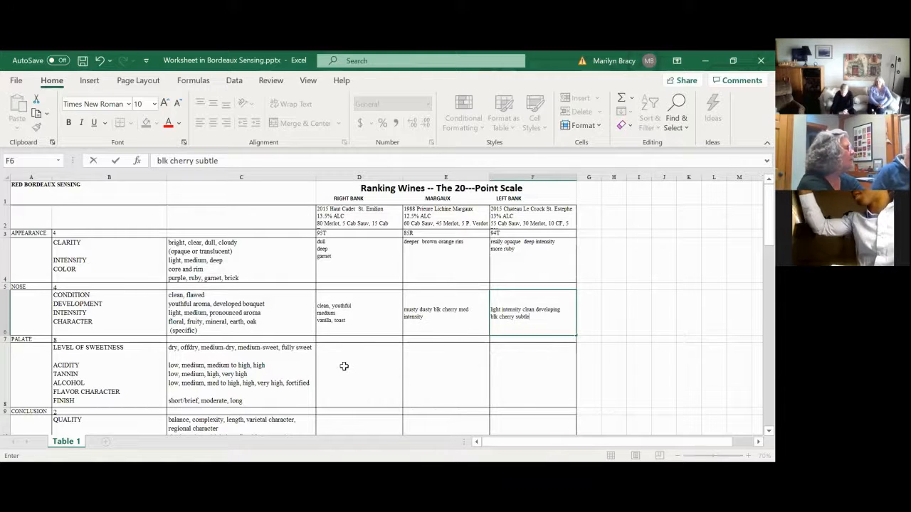
# Select the 2015 Haut Cadet palate cell D8 under Right Bank
pyautogui.click(359, 373)
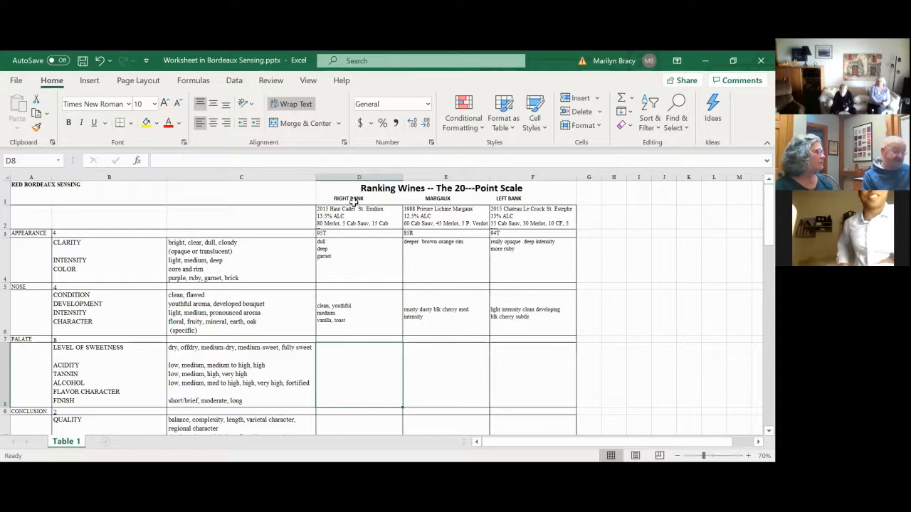
pyautogui.moveTo(482, 204)
pyautogui.write('dry')
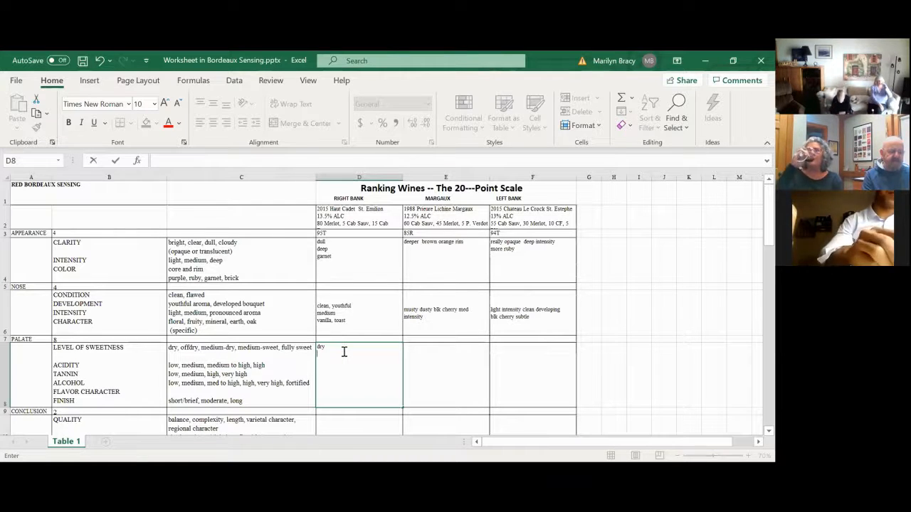
# Add 'high acidity light tannin' beneath 'dry' in the Haut Cadet palate cell D8
pyautogui.write('high ac')
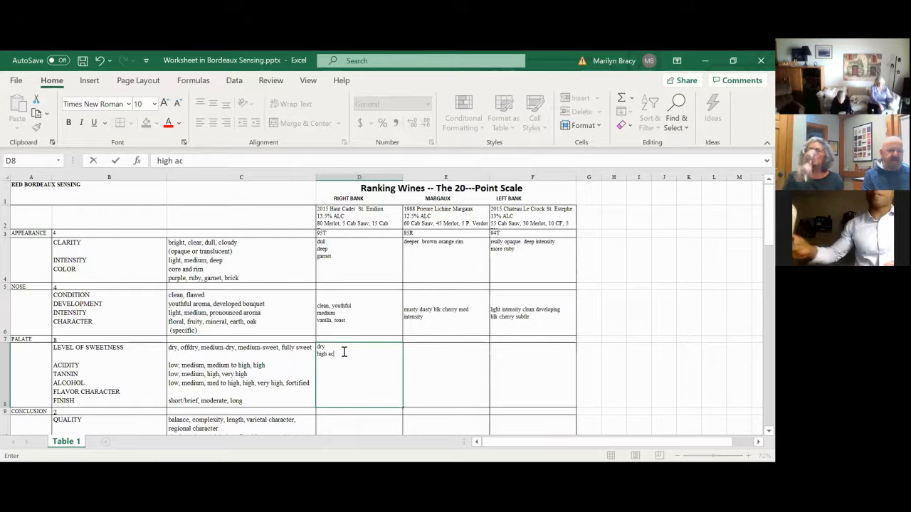
pyautogui.write('idity')
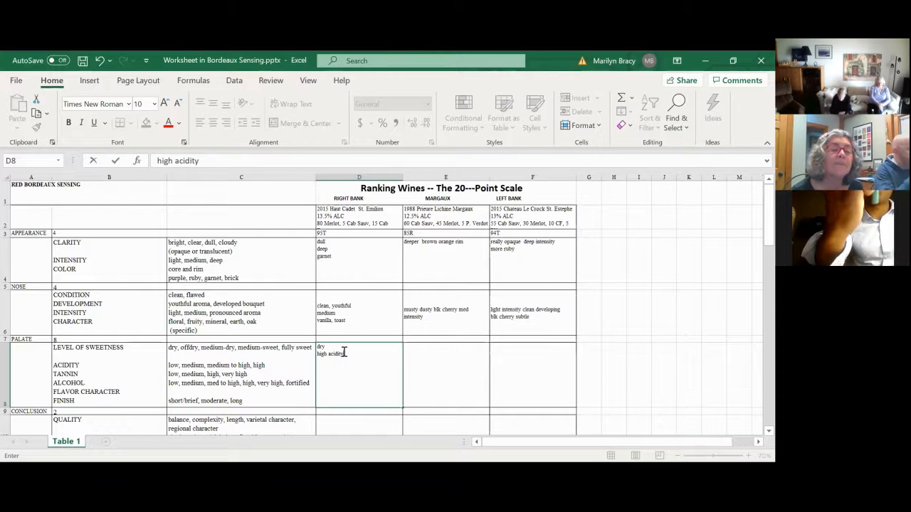
pyautogui.write('light tannin')
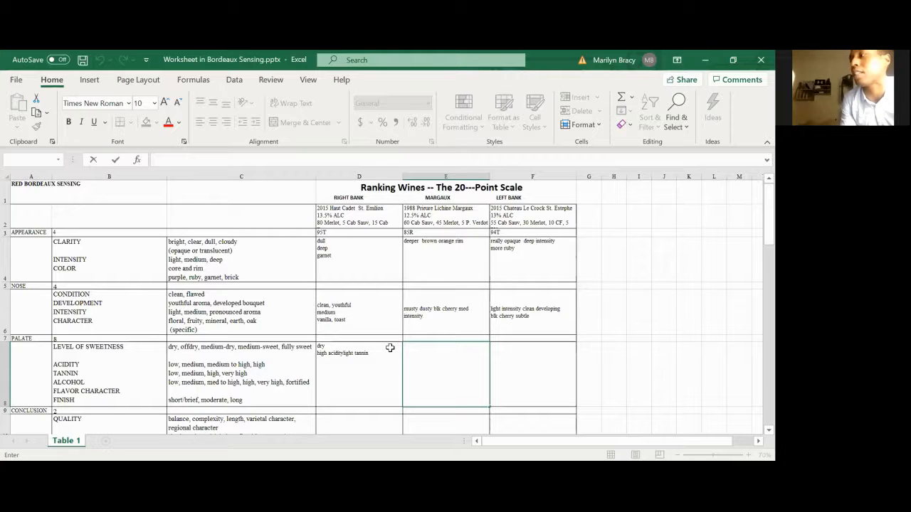
pyautogui.moveTo(324, 193)
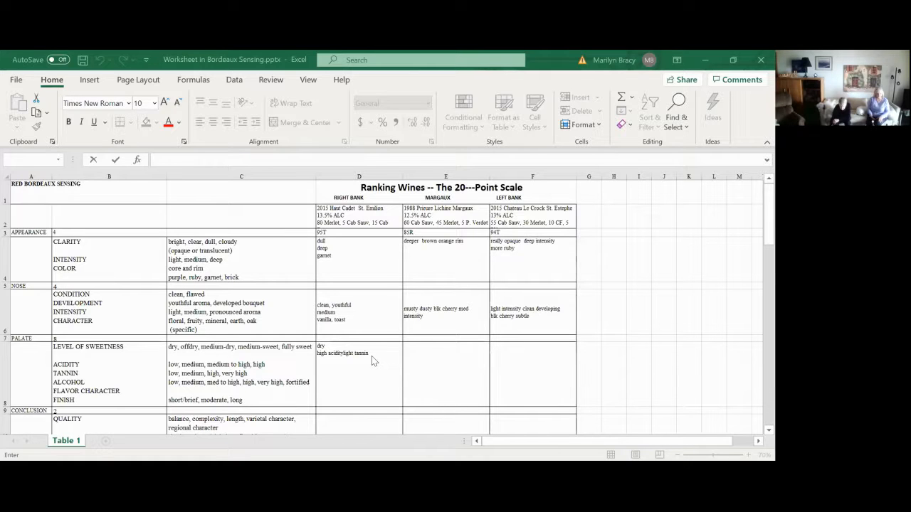
pyautogui.moveTo(375, 358)
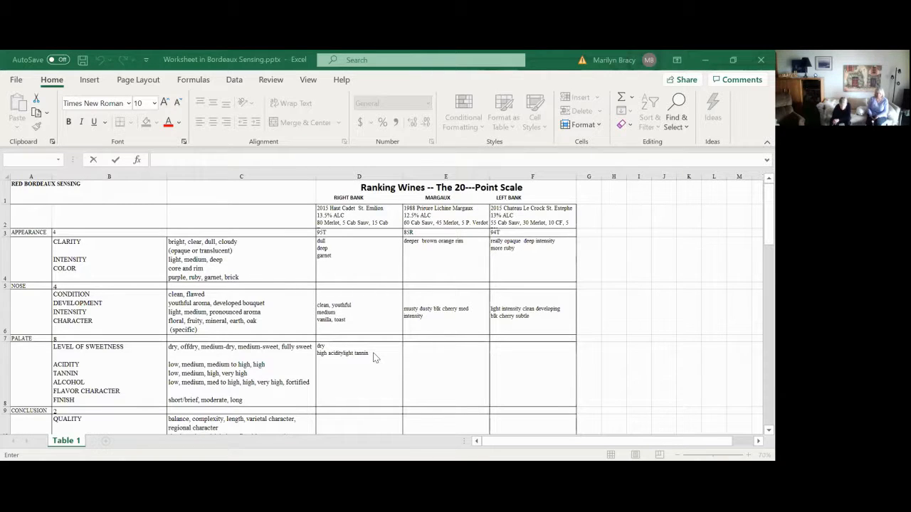
pyautogui.moveTo(376, 359)
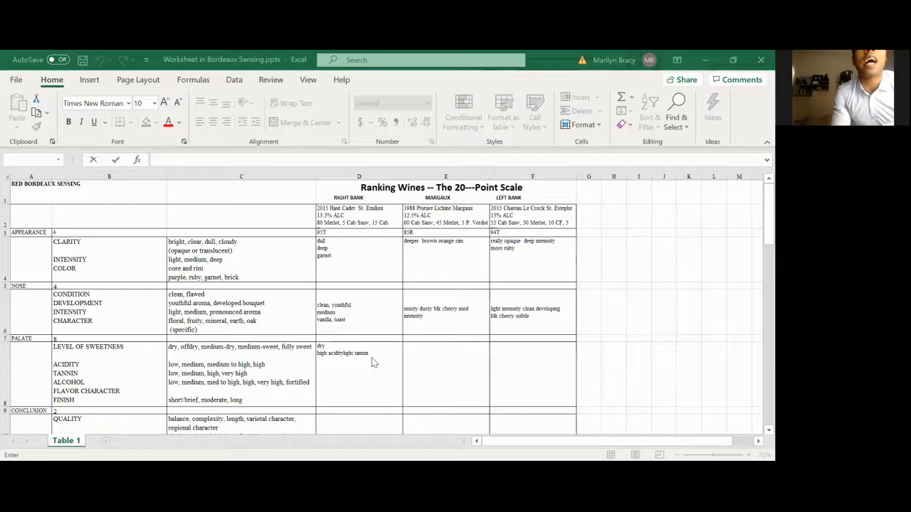
pyautogui.moveTo(377, 361)
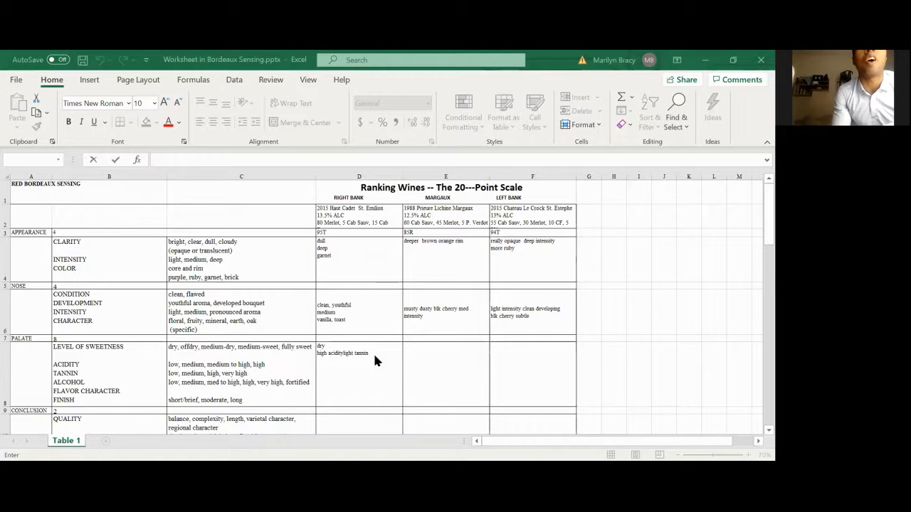
pyautogui.moveTo(368, 356)
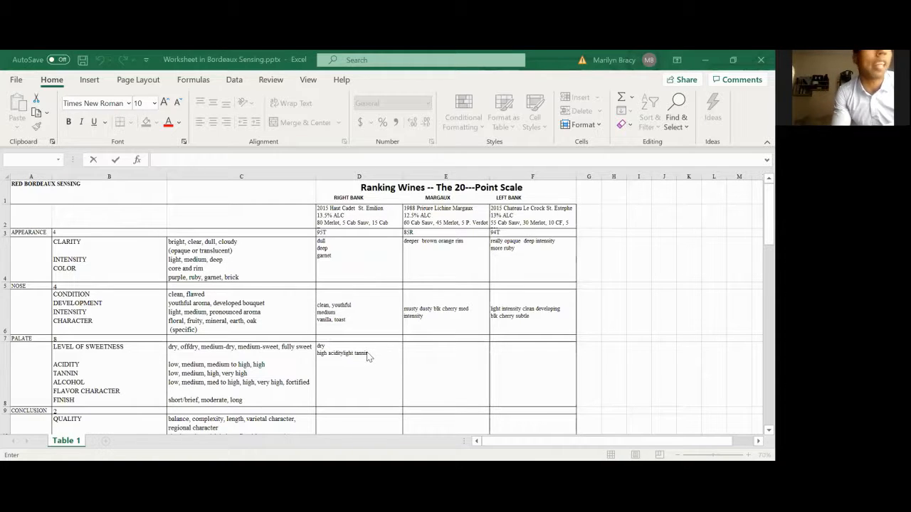
pyautogui.moveTo(456, 375)
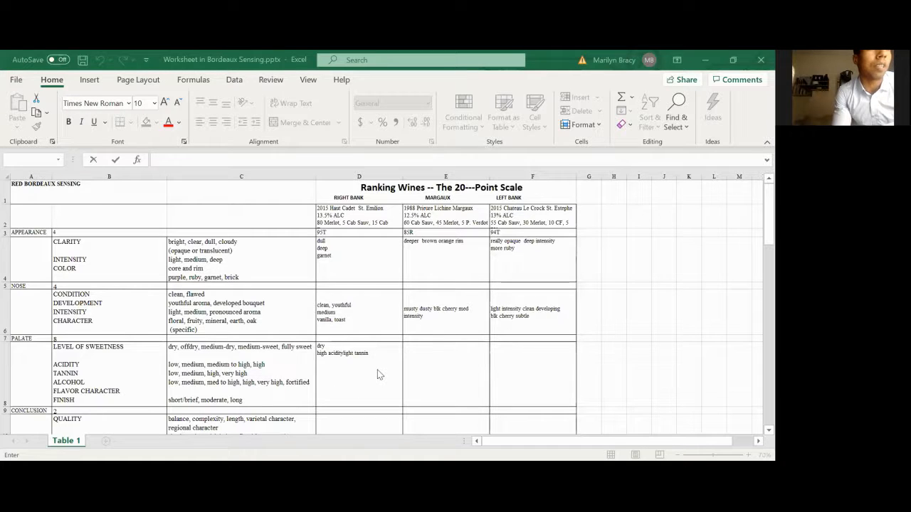
pyautogui.moveTo(319, 375)
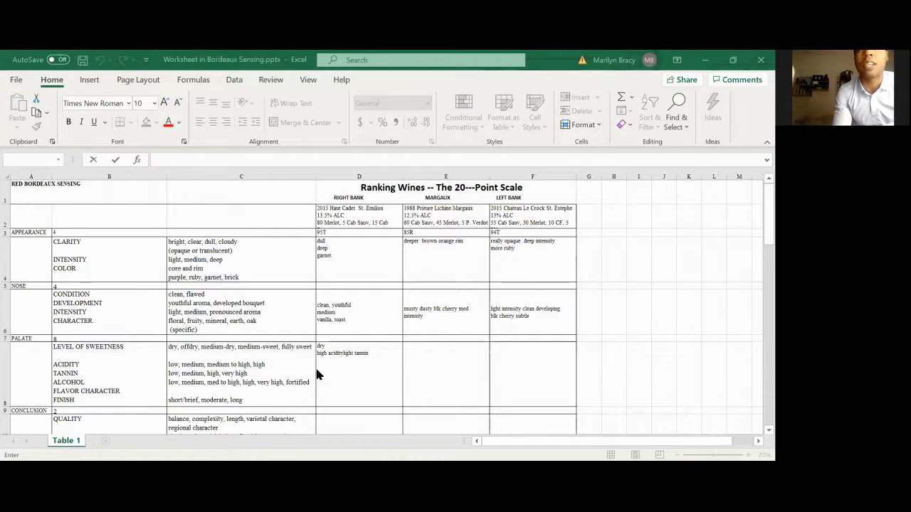
pyautogui.moveTo(534, 154)
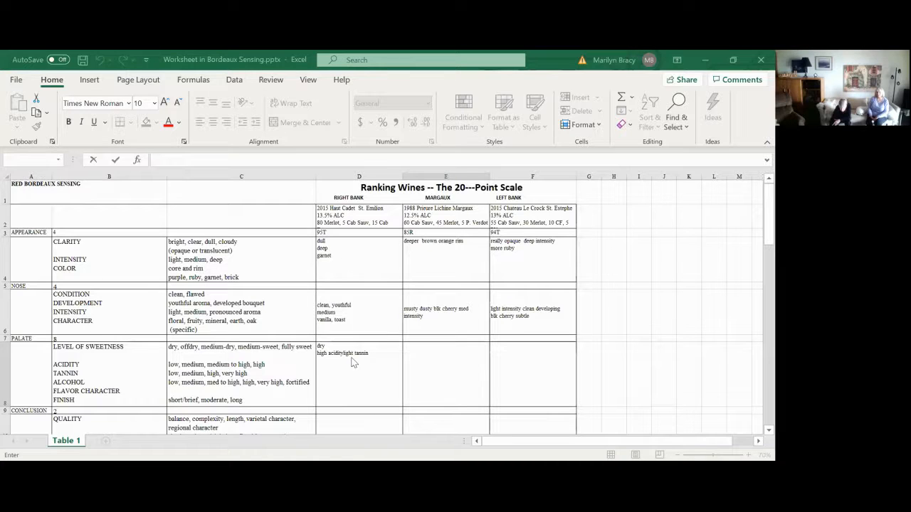
pyautogui.moveTo(496, 118)
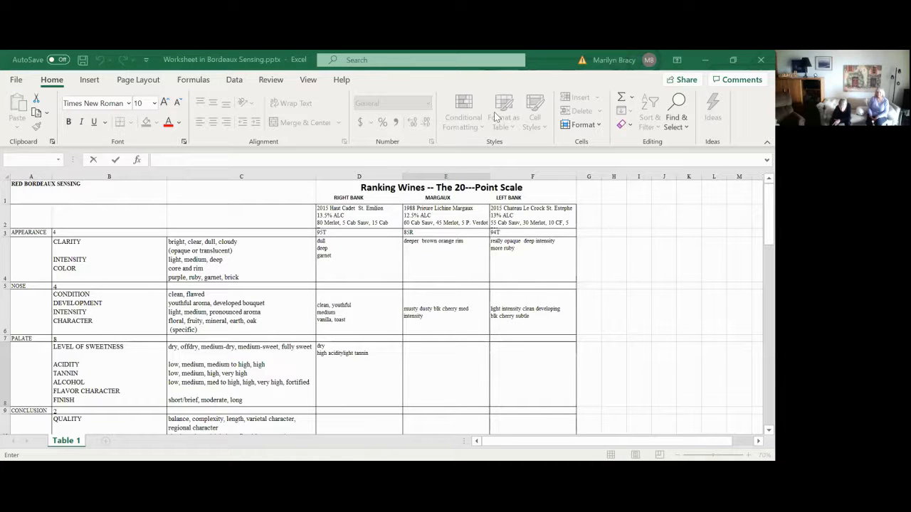
pyautogui.moveTo(338, 363)
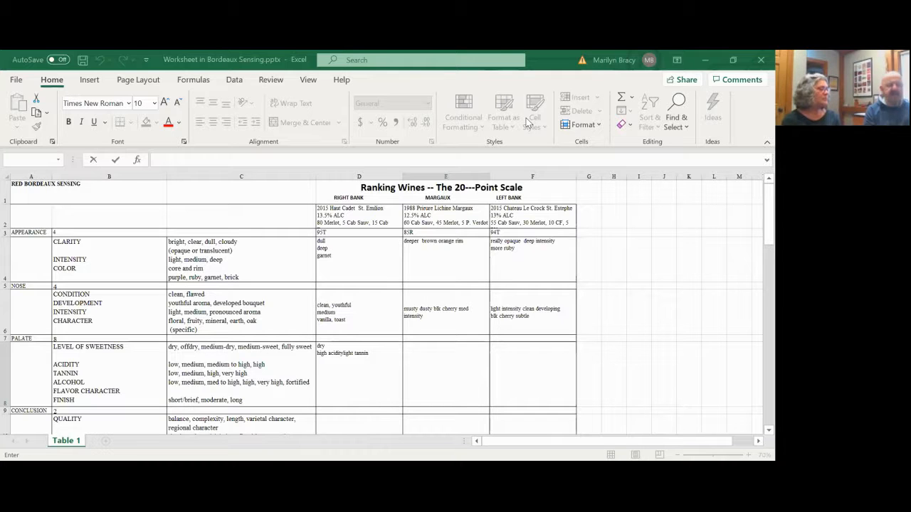
pyautogui.click(359, 373)
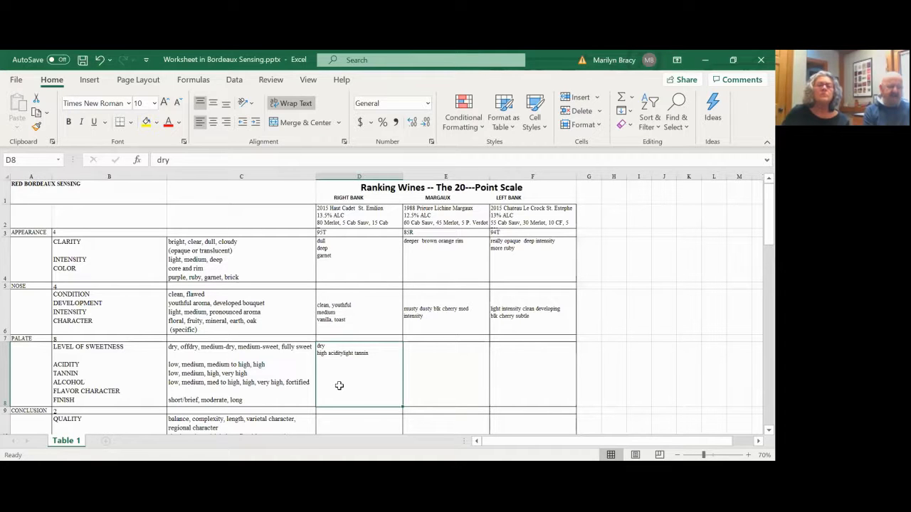
pyautogui.moveTo(332, 372)
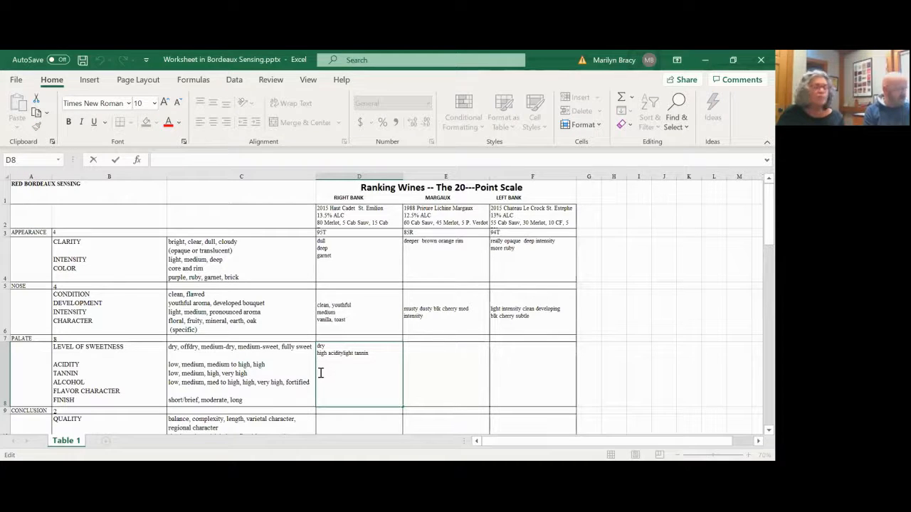
# Fill D8 with lines: dry, high acidity, low tannin, low alcohol, short finish tart
pyautogui.write('tart')
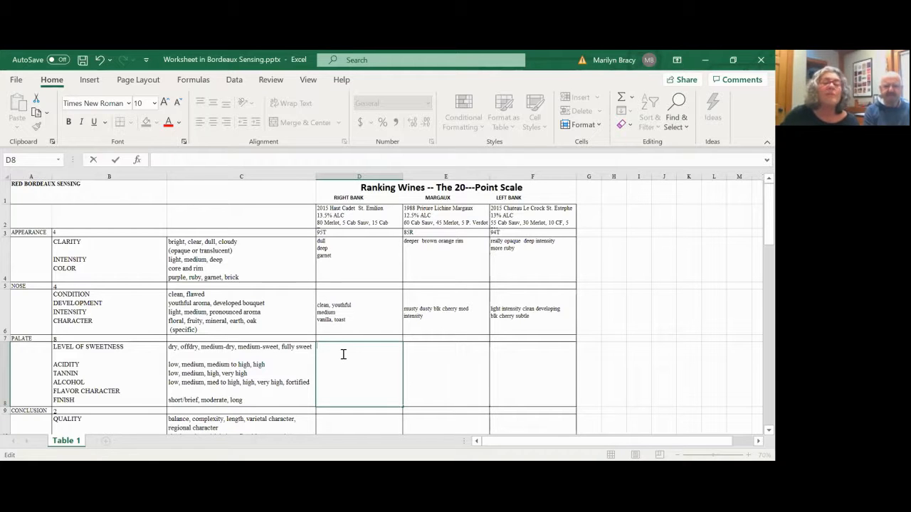
pyautogui.write('dry')
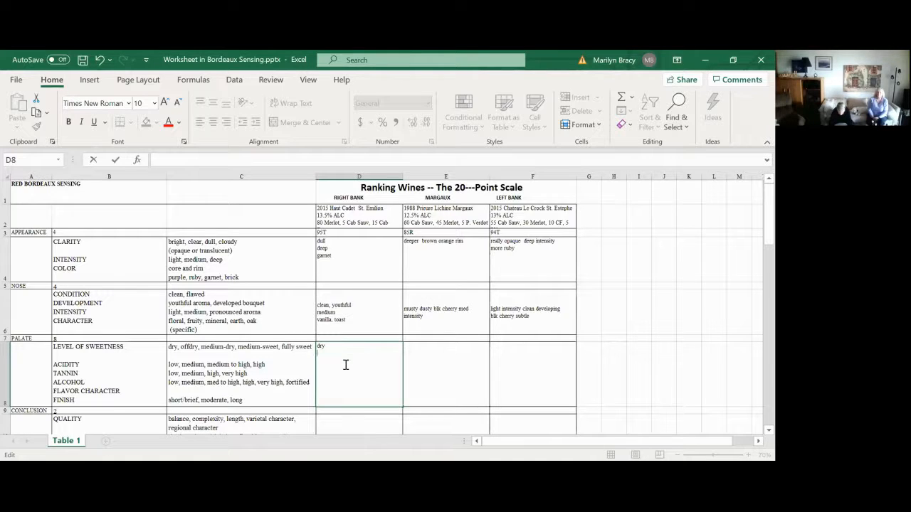
pyautogui.write('high acidity')
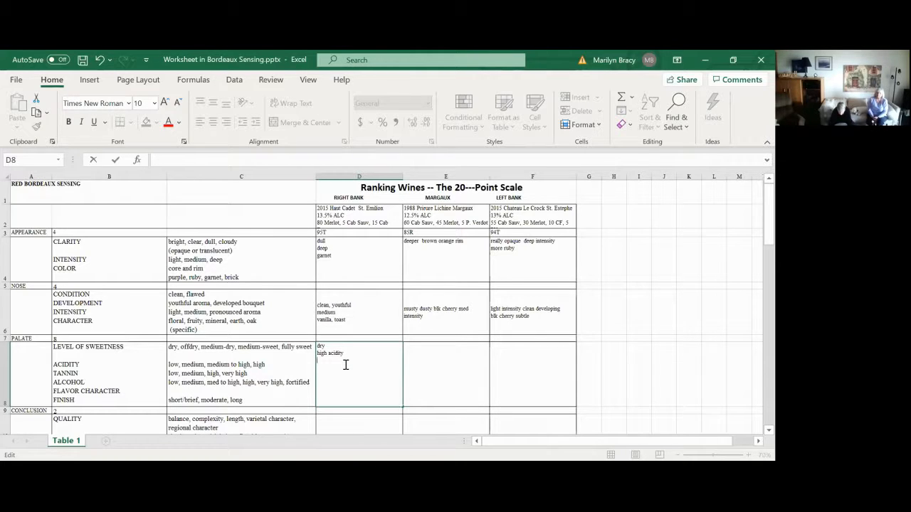
pyautogui.write('low t')
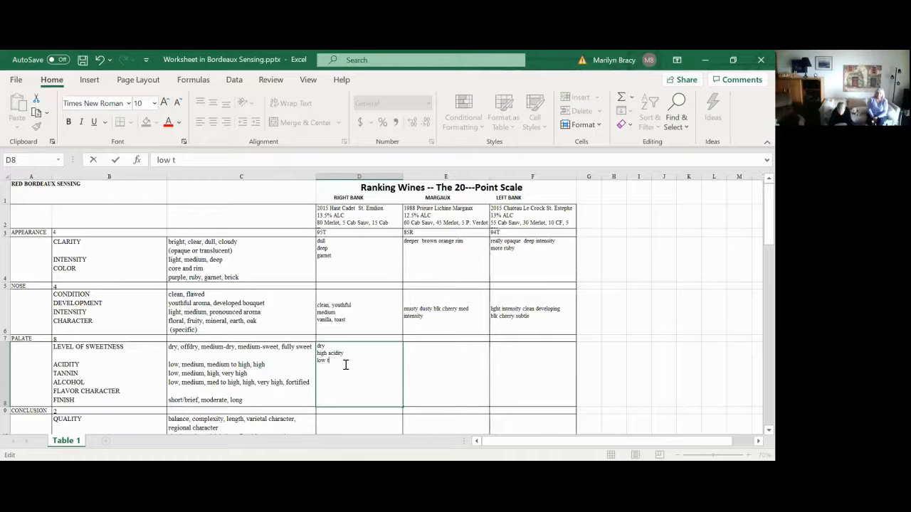
pyautogui.write('annin')
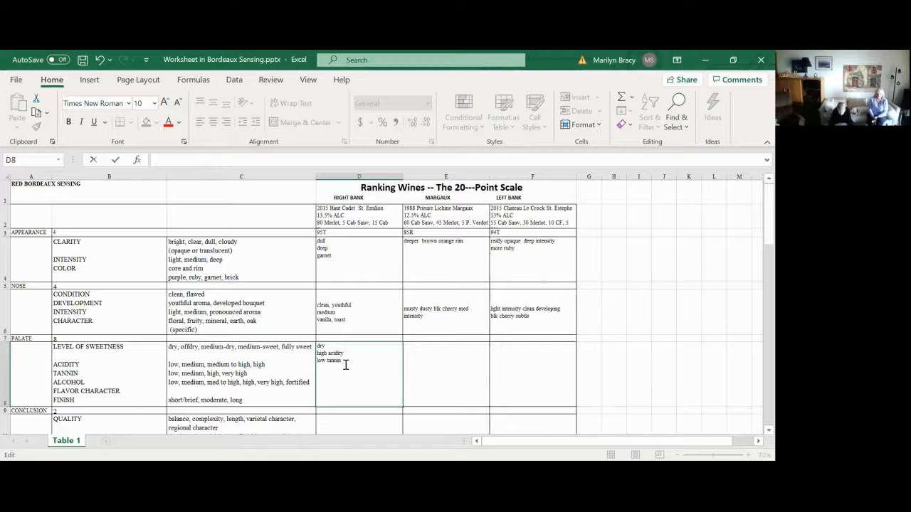
pyautogui.write('low al')
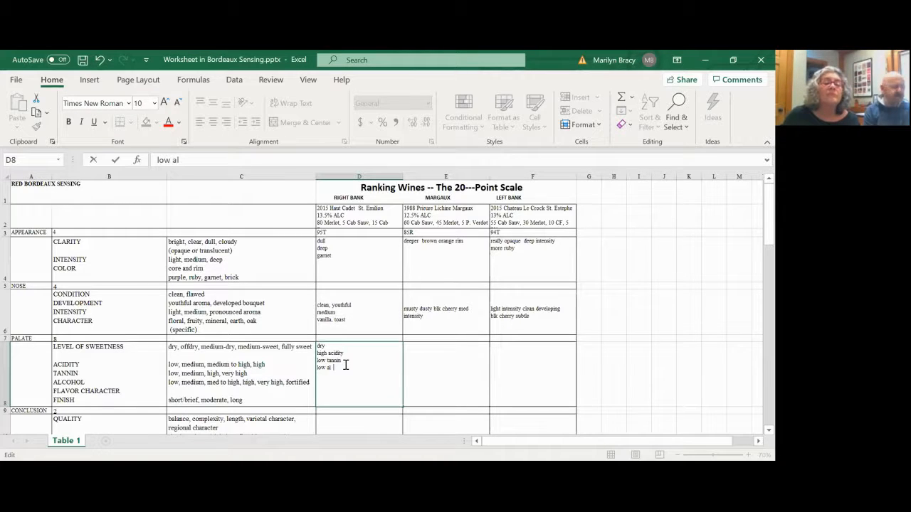
pyautogui.write('cohol')
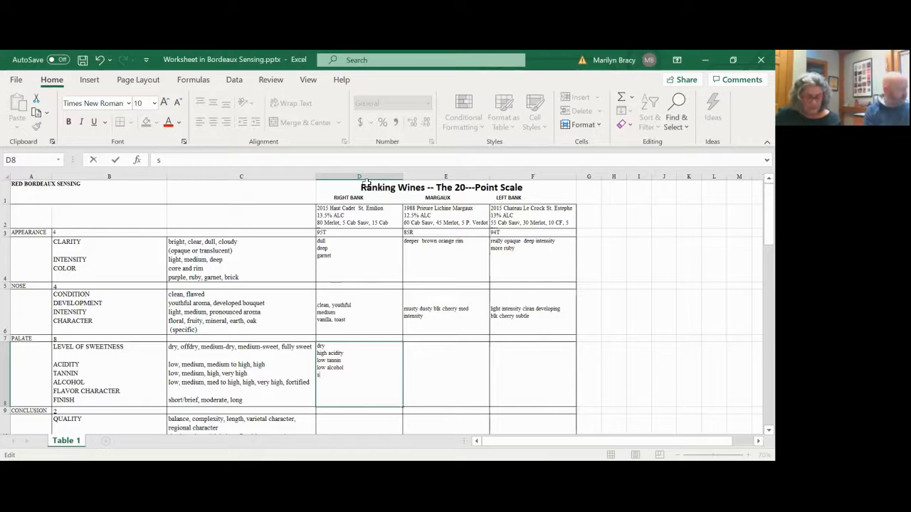
pyautogui.write('short')
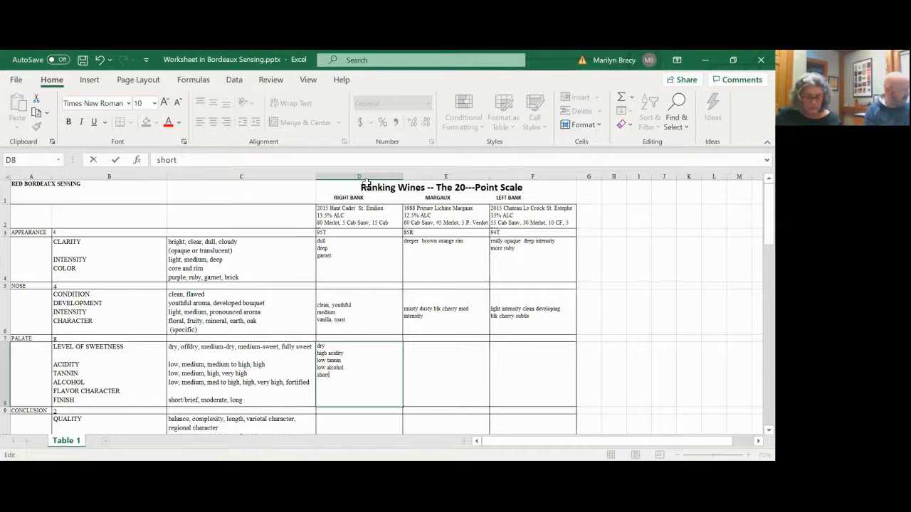
pyautogui.write('finish')
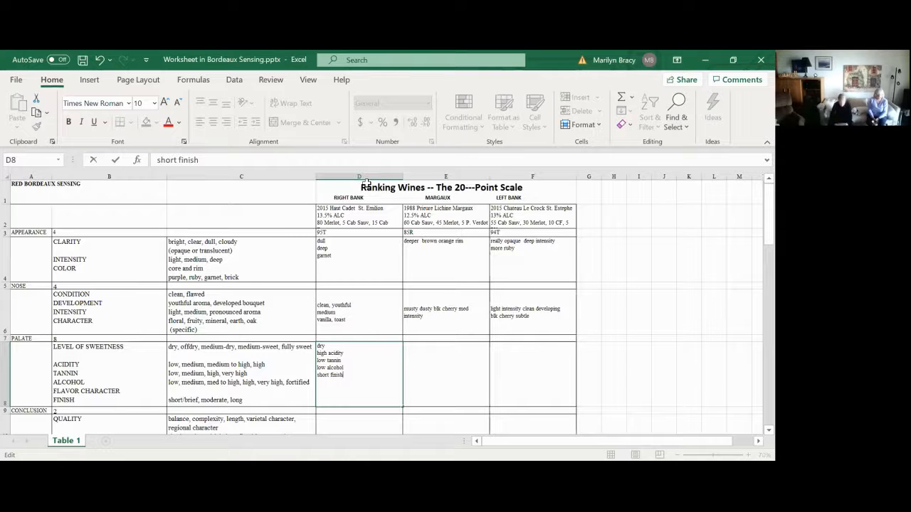
pyautogui.write('t')
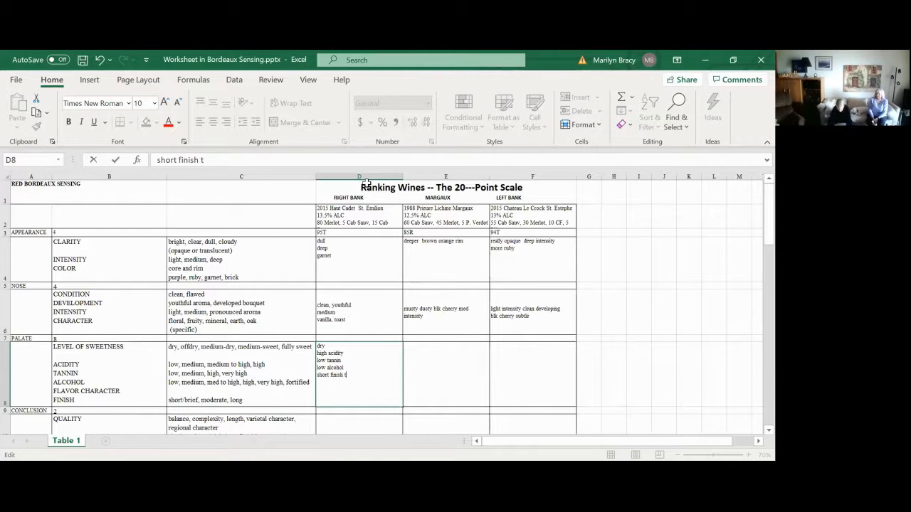
pyautogui.write('art')
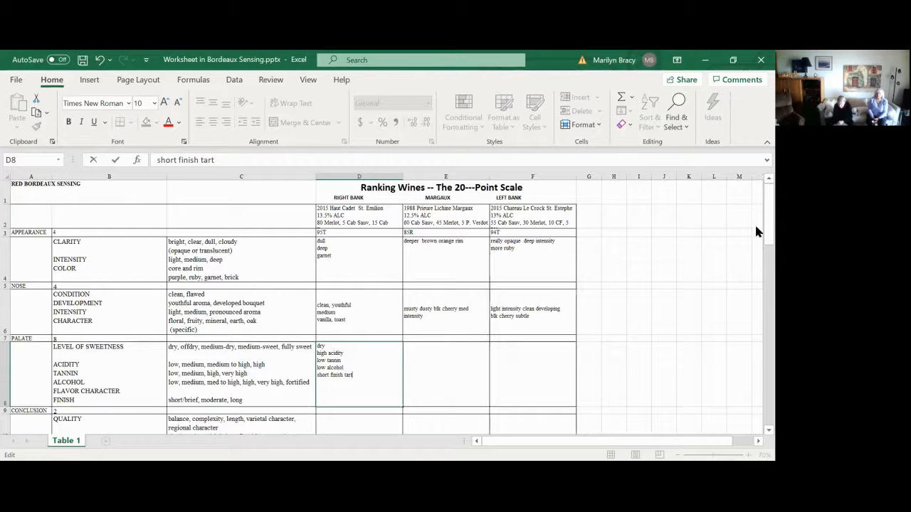
pyautogui.moveTo(758, 256)
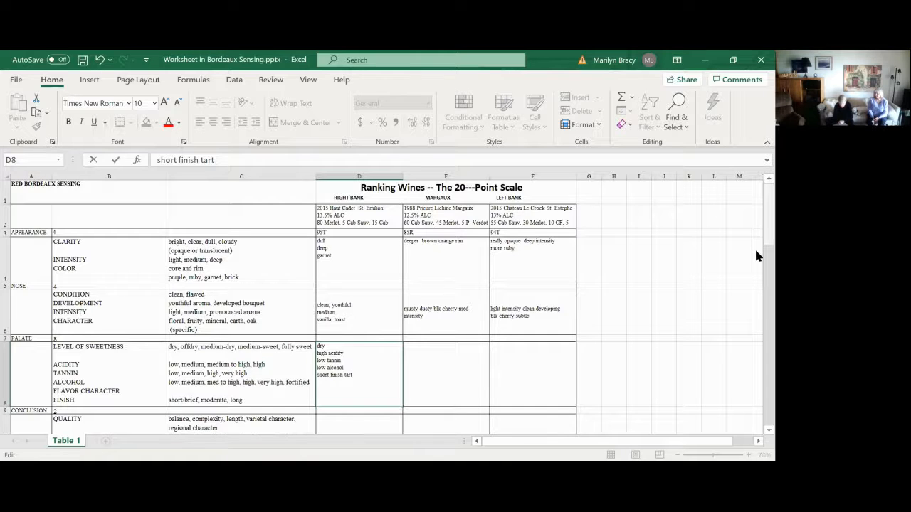
# Enter 'nose great, mouth poor' as the Haut Cadet conclusion in D10
pyautogui.scroll(-3)
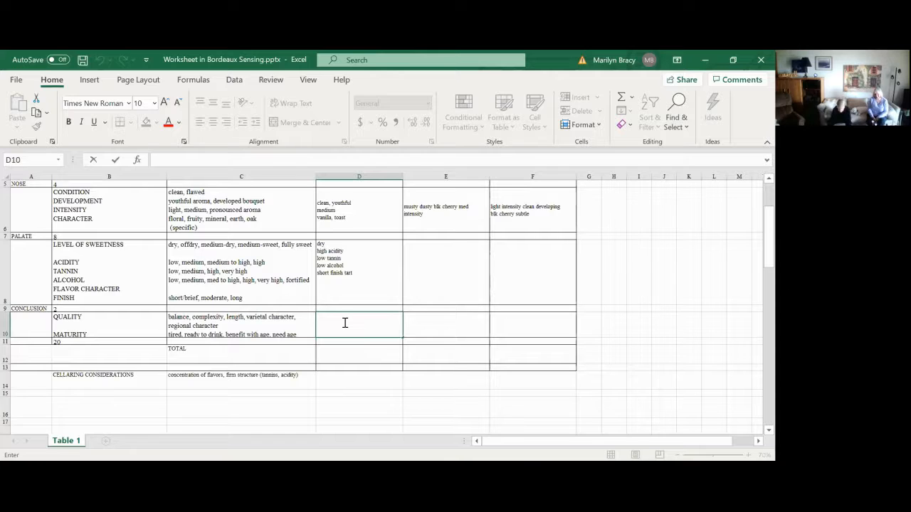
pyautogui.write('nose gre')
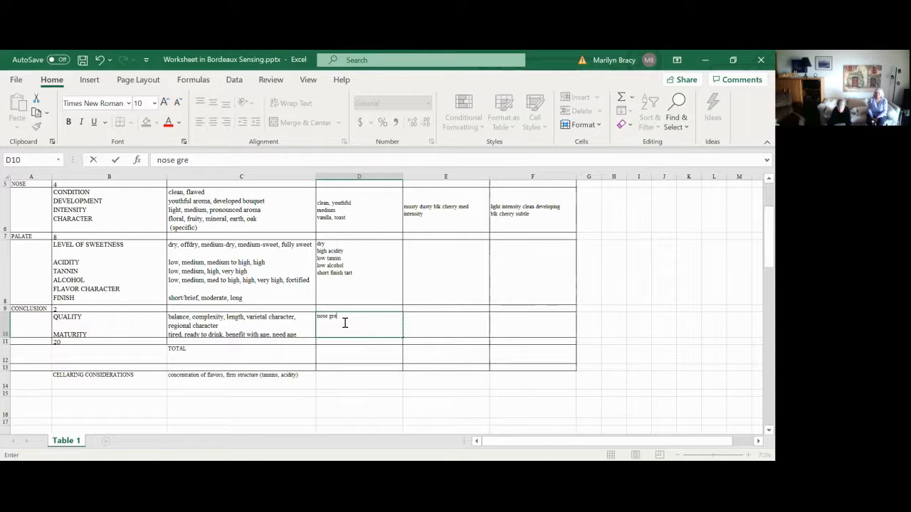
pyautogui.write('at, mouth')
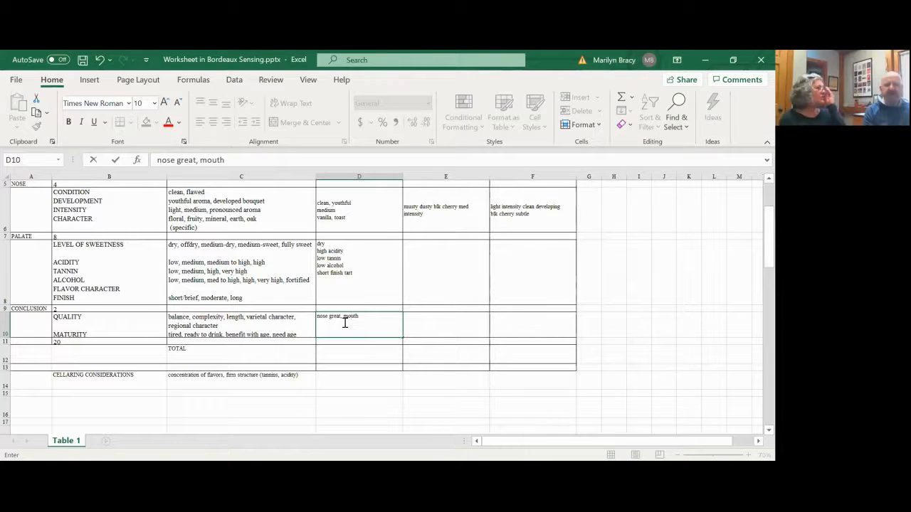
pyautogui.write('poor')
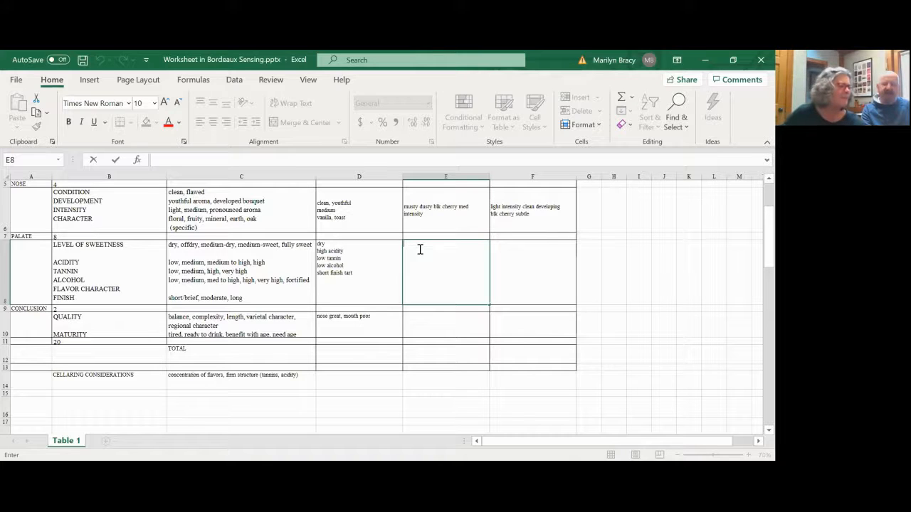
# Start the 1988 Prieure Lichine palate cell E8 with 'dry'
pyautogui.write('dry')
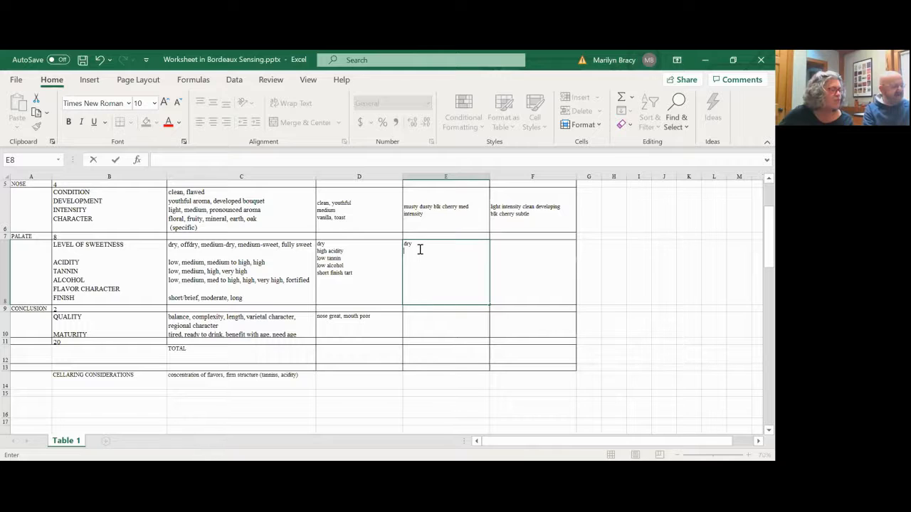
# Add 'smooth silky' and 'light berry subtle' lines to the Prieure Lichine palate cell
pyautogui.write('smoo')
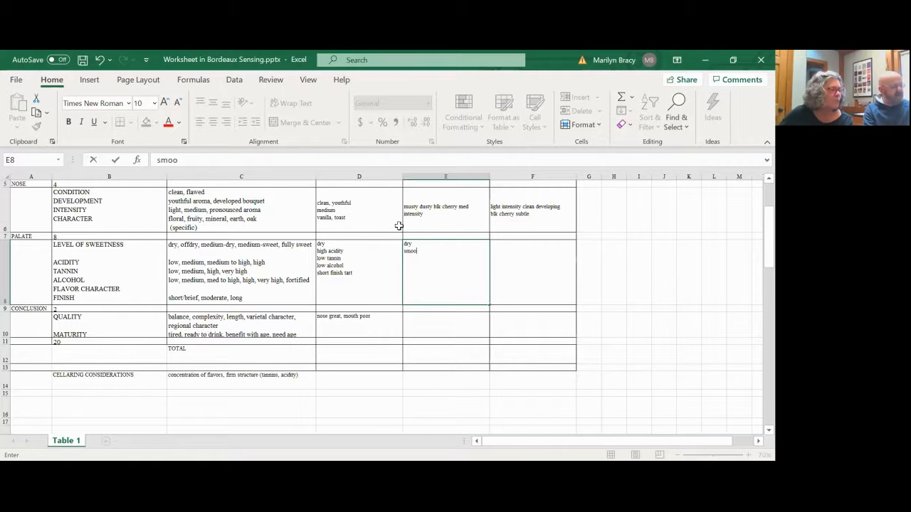
pyautogui.write('th silky')
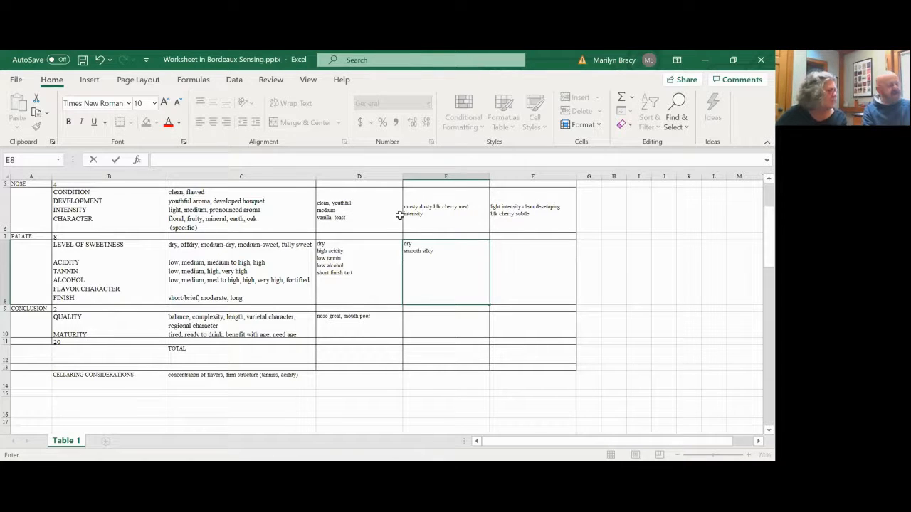
pyautogui.write('light berry')
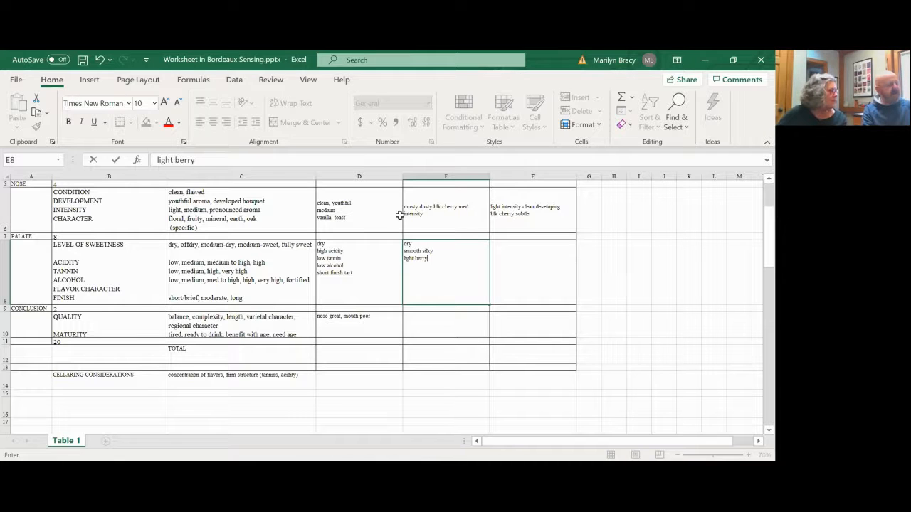
pyautogui.write('suy')
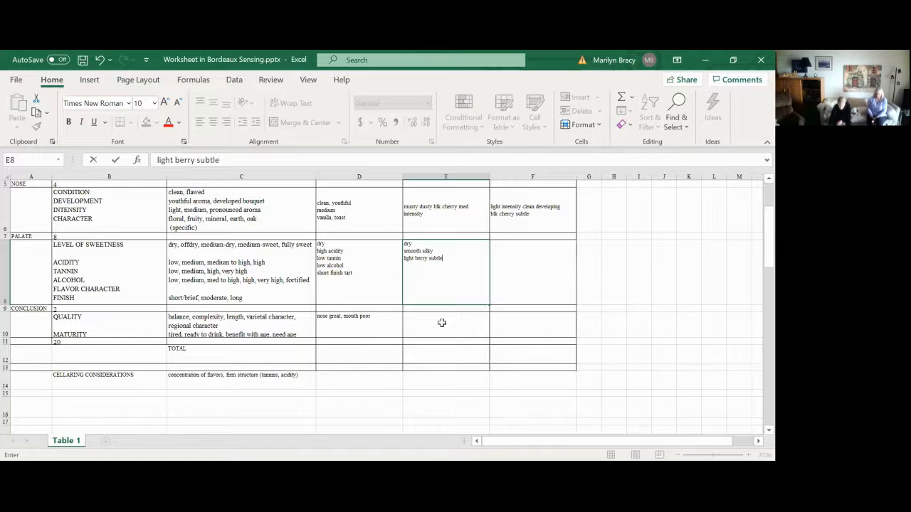
pyautogui.moveTo(424, 320)
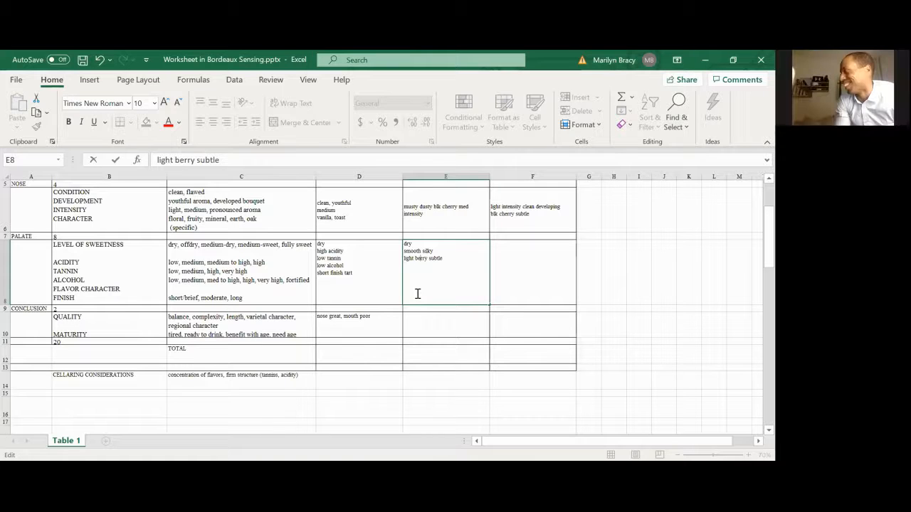
pyautogui.moveTo(453, 324)
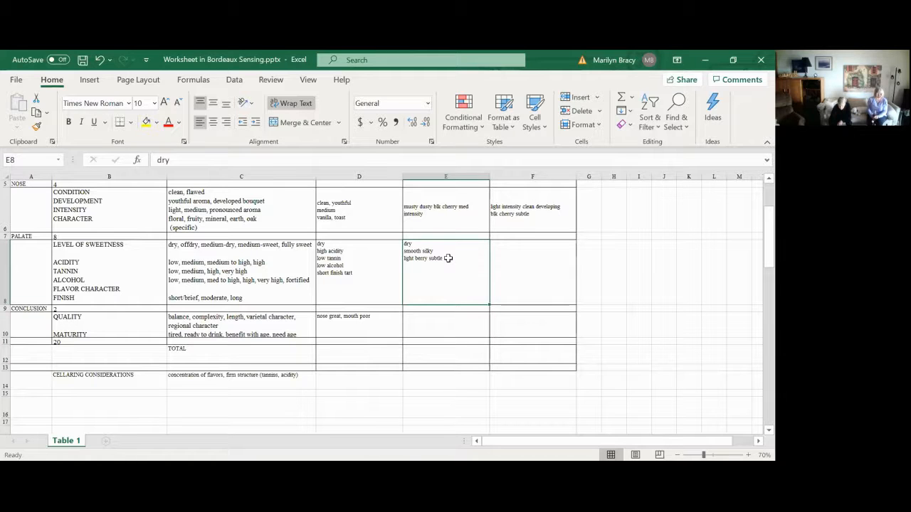
# Append 'longer finish tartish' to the Prieure Lichine palate cell E8 and commit it
pyautogui.doubleClick(423, 257)
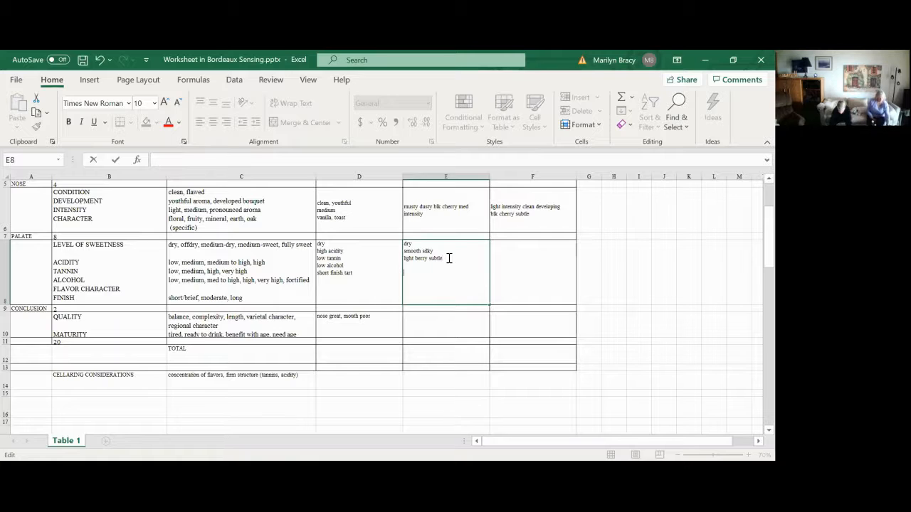
pyautogui.write('long')
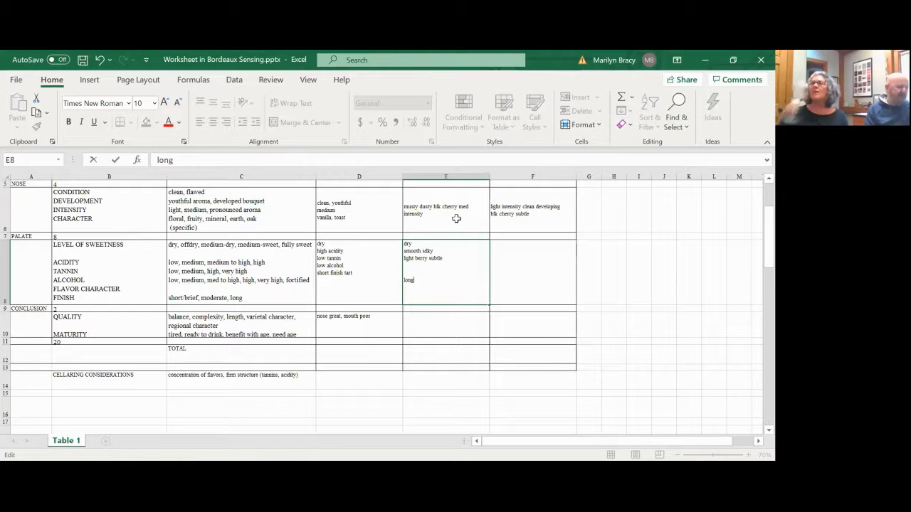
pyautogui.write('er finish')
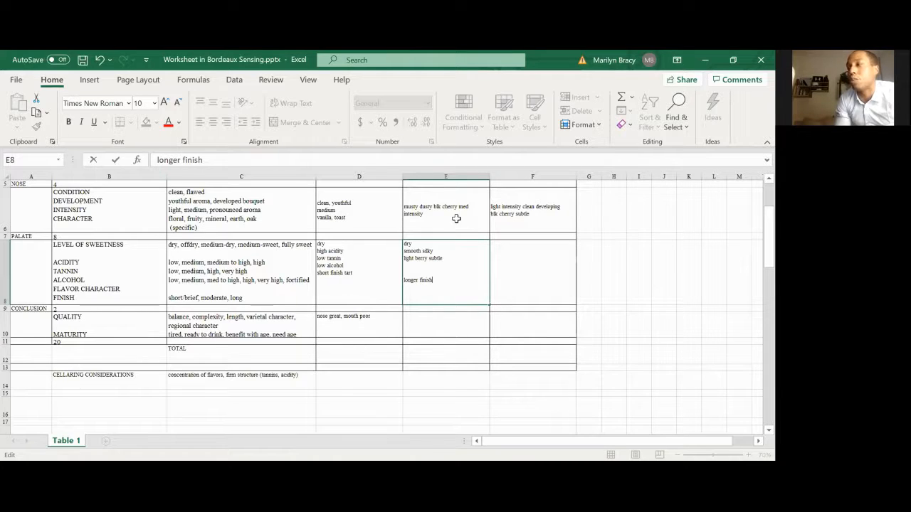
pyautogui.write('tartish')
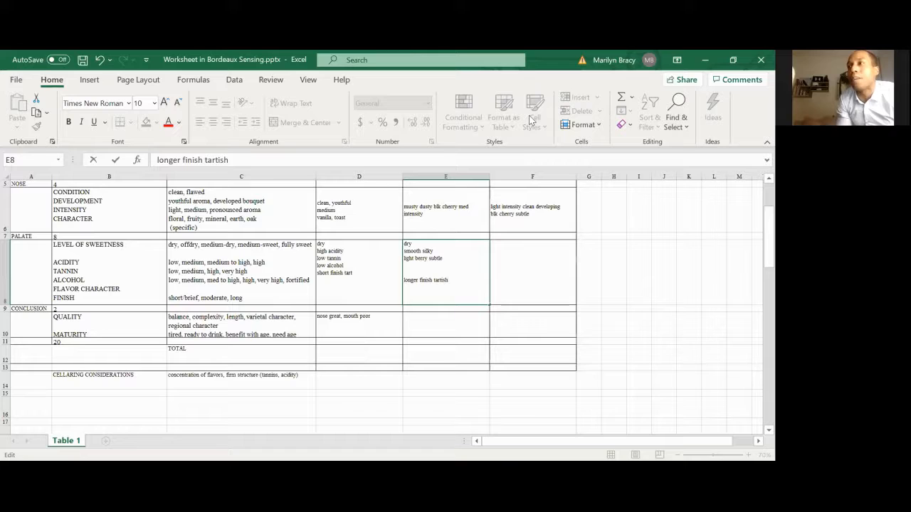
pyautogui.moveTo(438, 322)
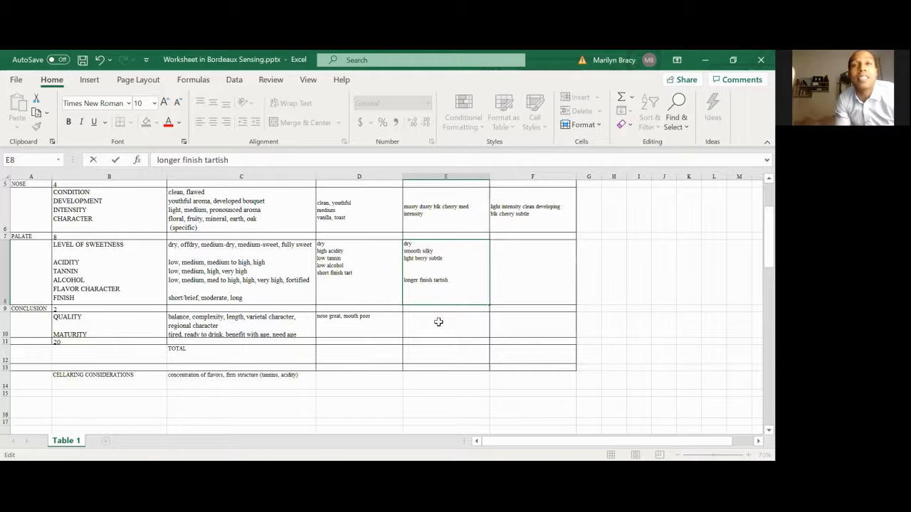
pyautogui.click(438, 324)
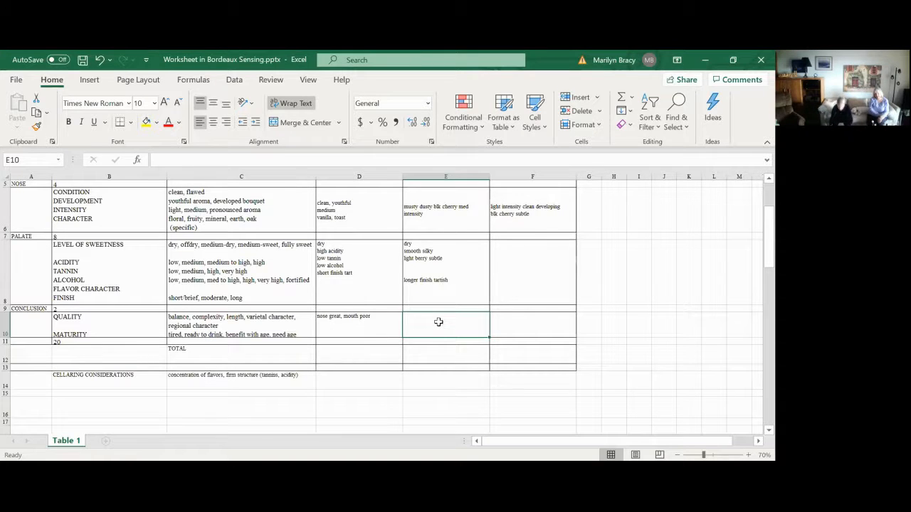
# Type the Prieure Lichine conclusion 'blalanced..yet aged no' into cell E10
pyautogui.click(439, 321)
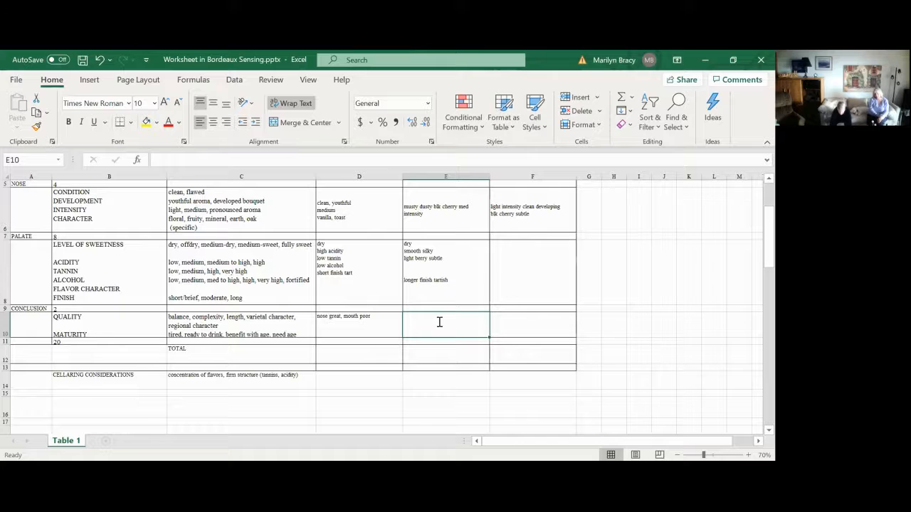
pyautogui.write('blalanced..yet aged')
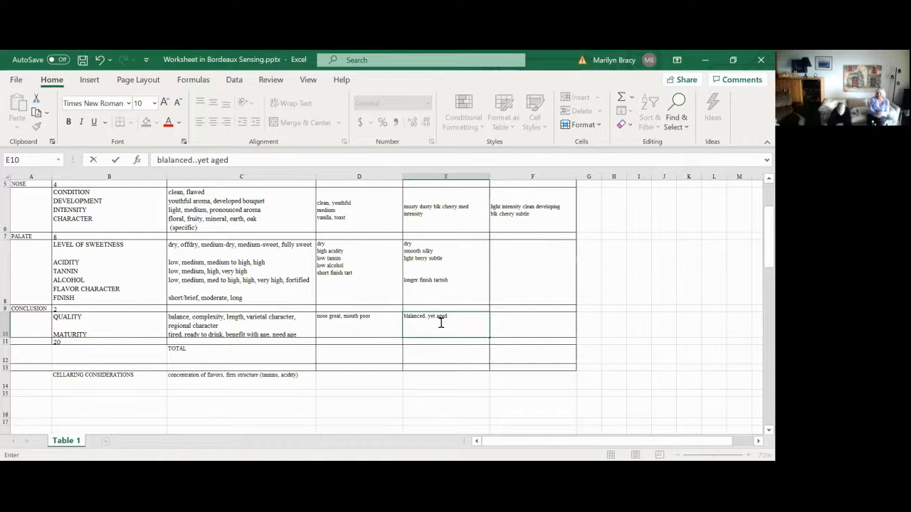
pyautogui.write('no')
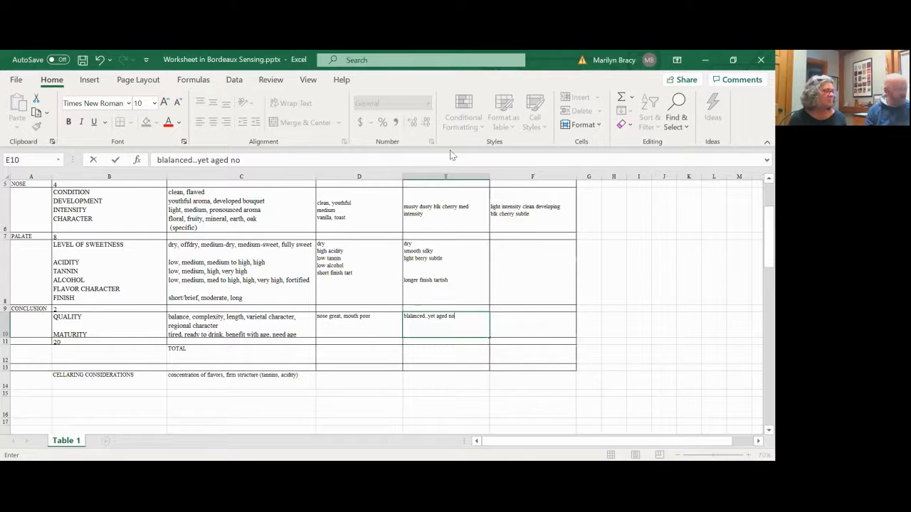
pyautogui.moveTo(471, 434)
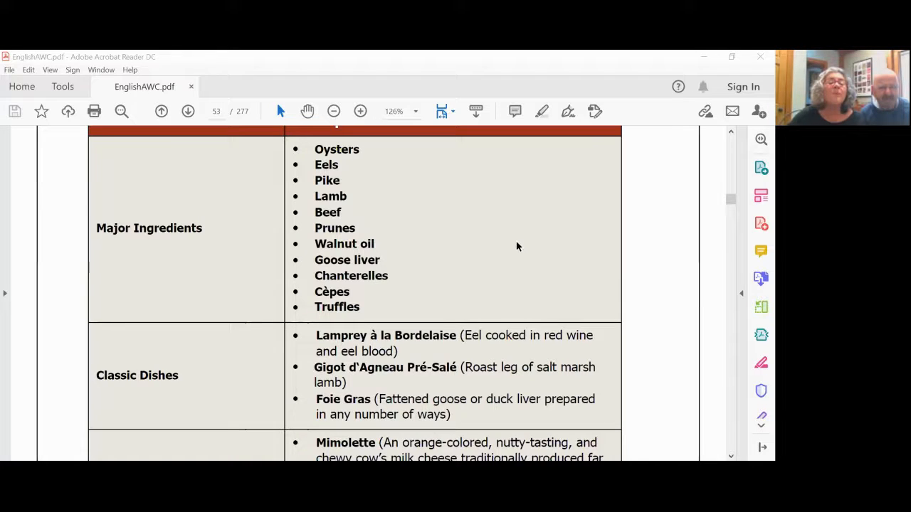
pyautogui.moveTo(519, 275)
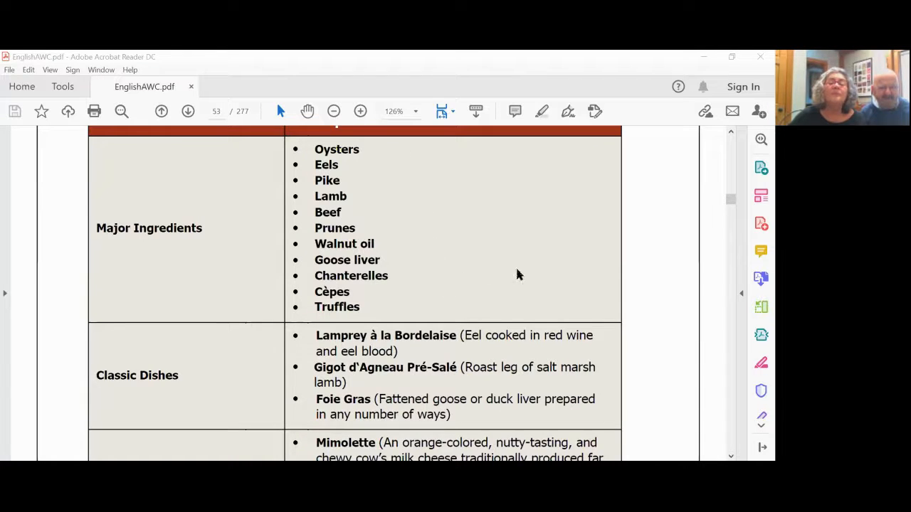
pyautogui.moveTo(666, 355)
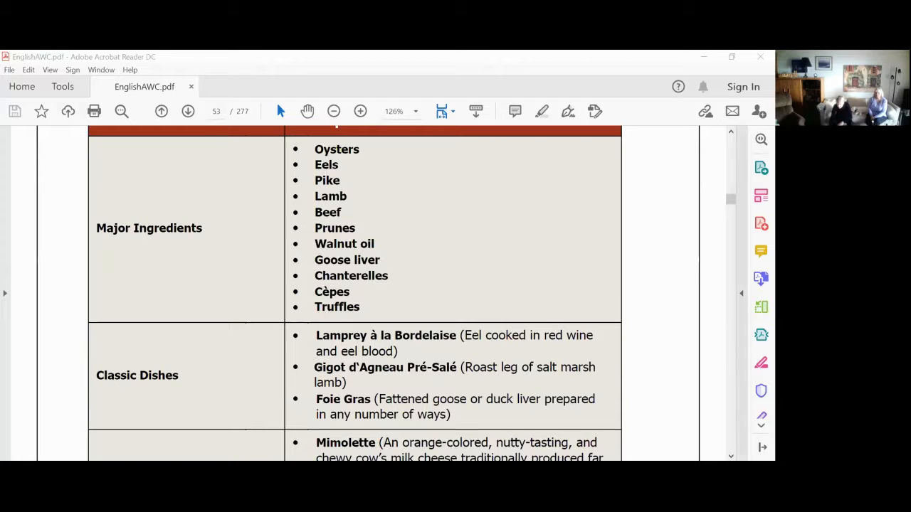
# Scroll the PDF food table down to the Cheese row: Mimolette, Brébis, Roquefort
pyautogui.scroll(-3)
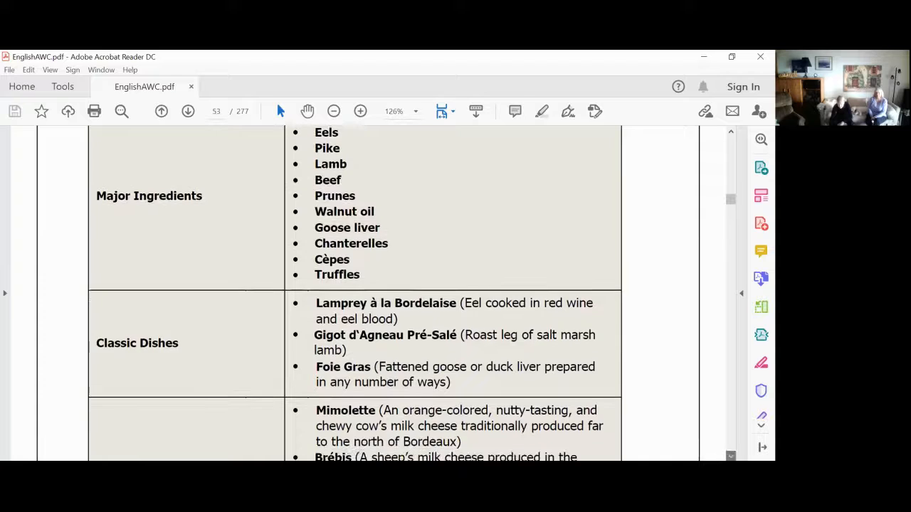
pyautogui.scroll(-3)
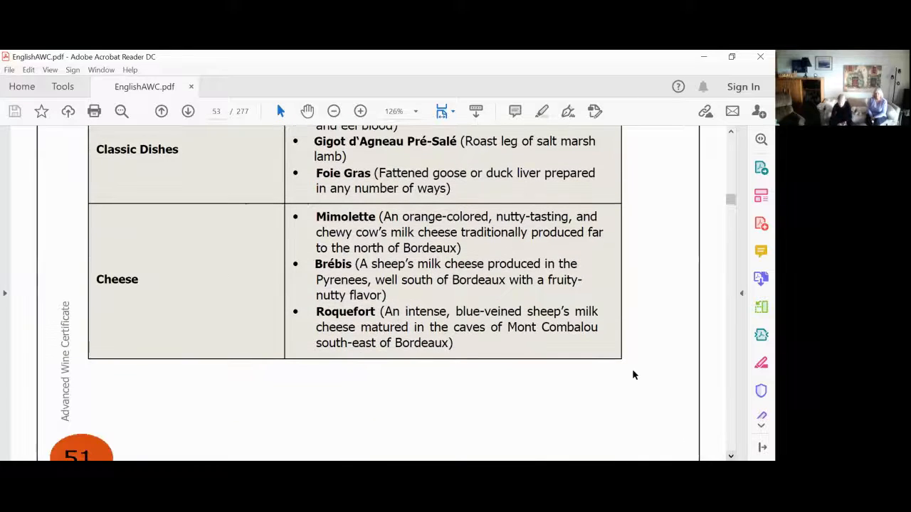
pyautogui.moveTo(635, 359)
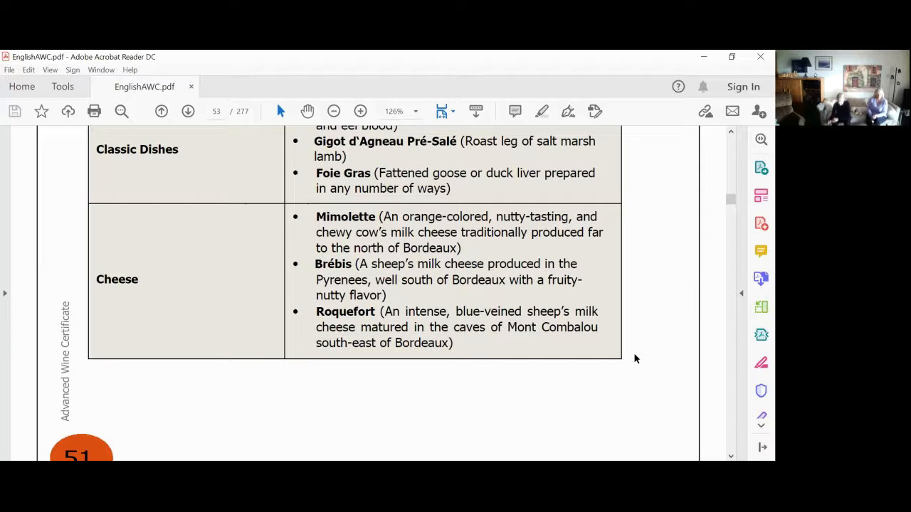
pyautogui.moveTo(598, 276)
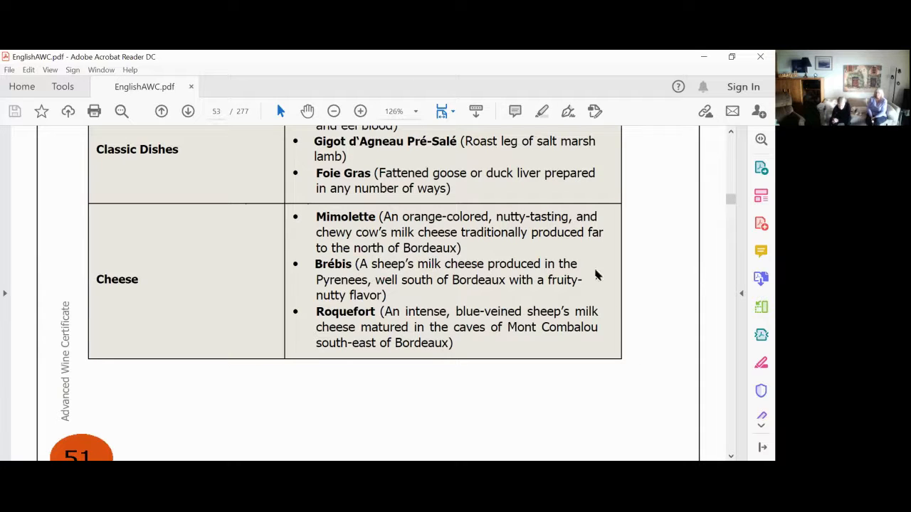
pyautogui.moveTo(676, 354)
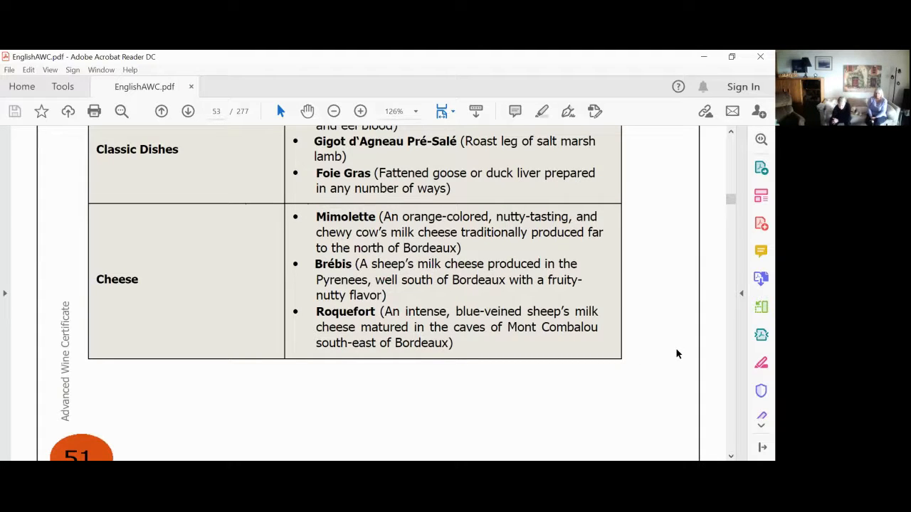
pyautogui.moveTo(562, 196)
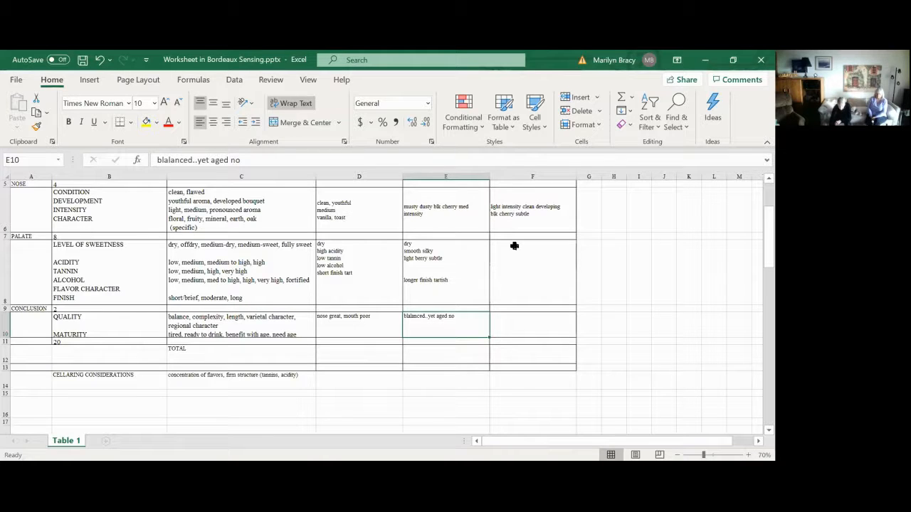
pyautogui.moveTo(505, 255)
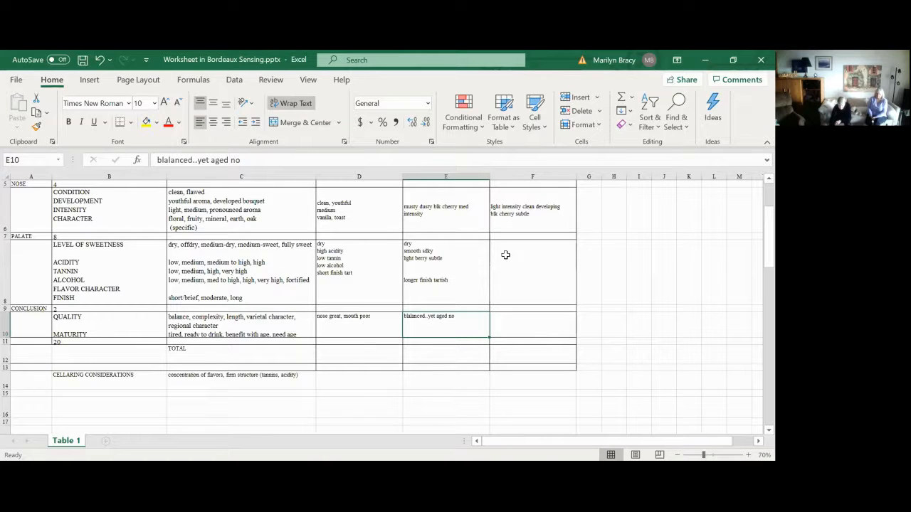
# Select cell F8 for the 2015 Chateau Le Crock palate notes
pyautogui.click(532, 270)
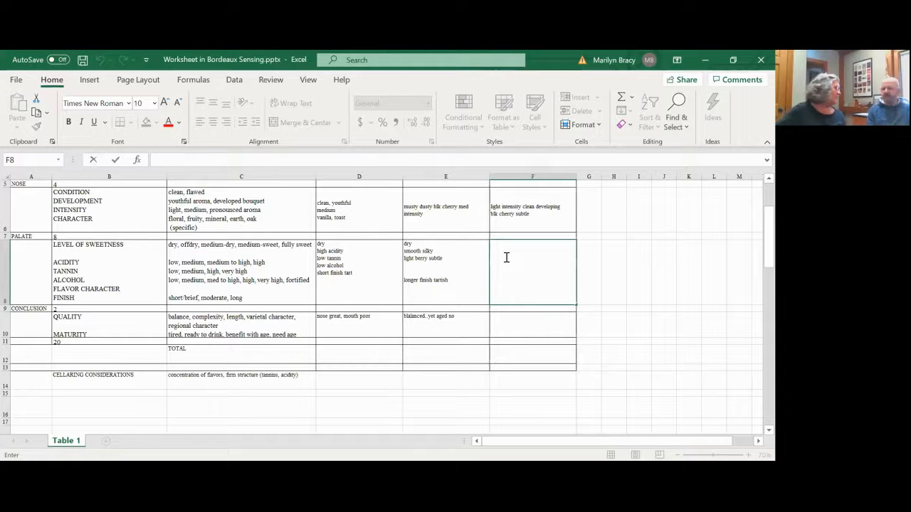
# Enter 'big body' and 'tannic,' as palate notes in F8
pyautogui.write('b')
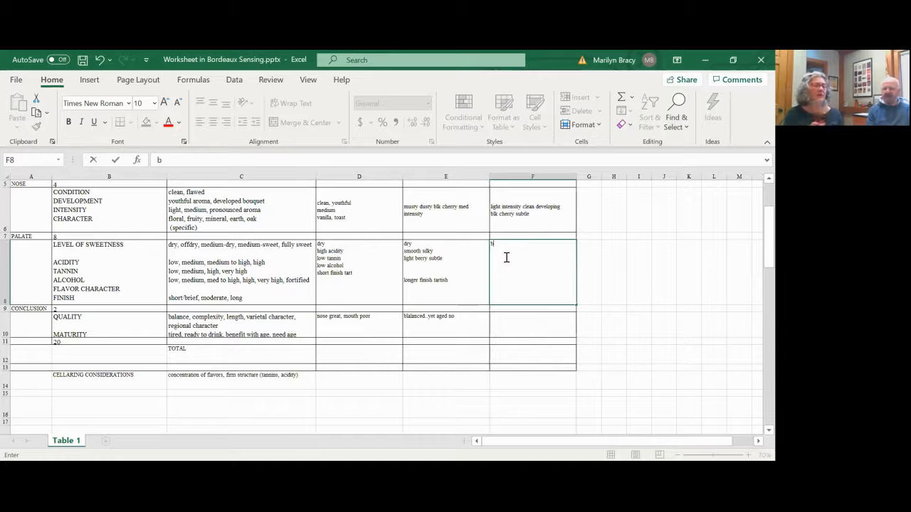
pyautogui.write('big body')
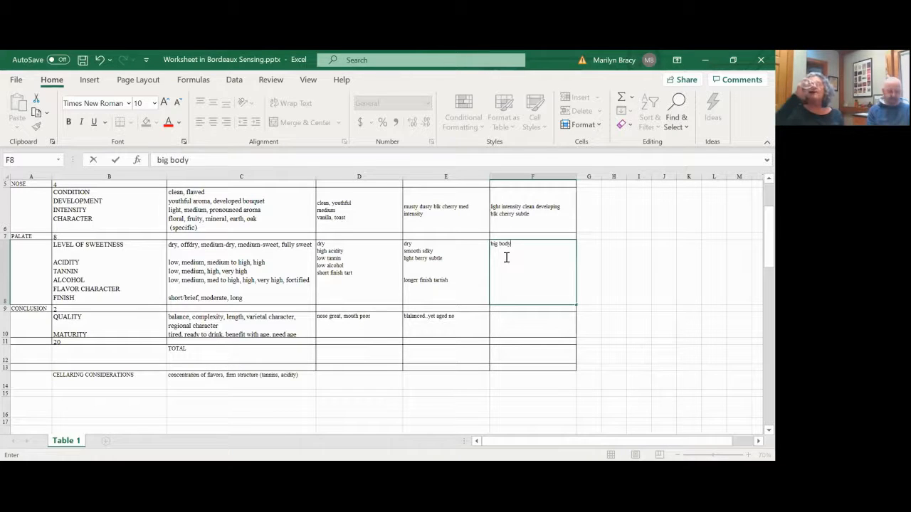
pyautogui.write(', tanni')
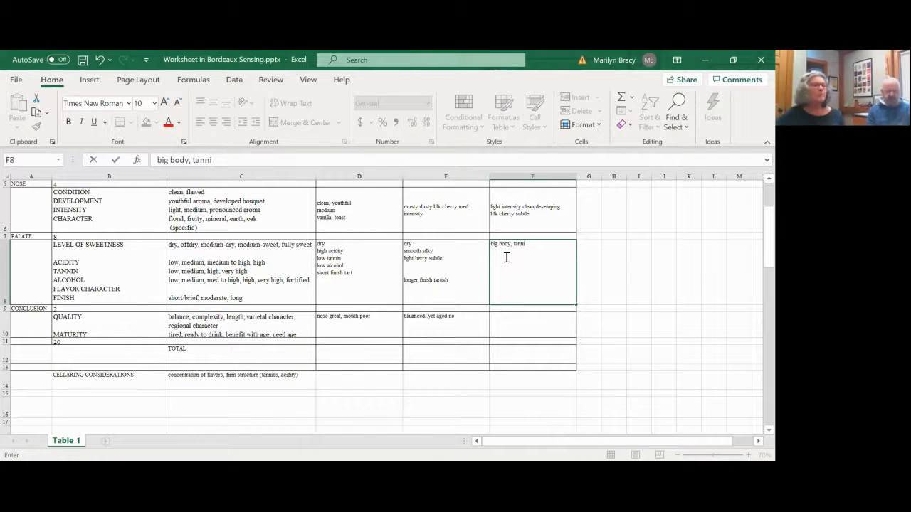
pyautogui.write('c,')
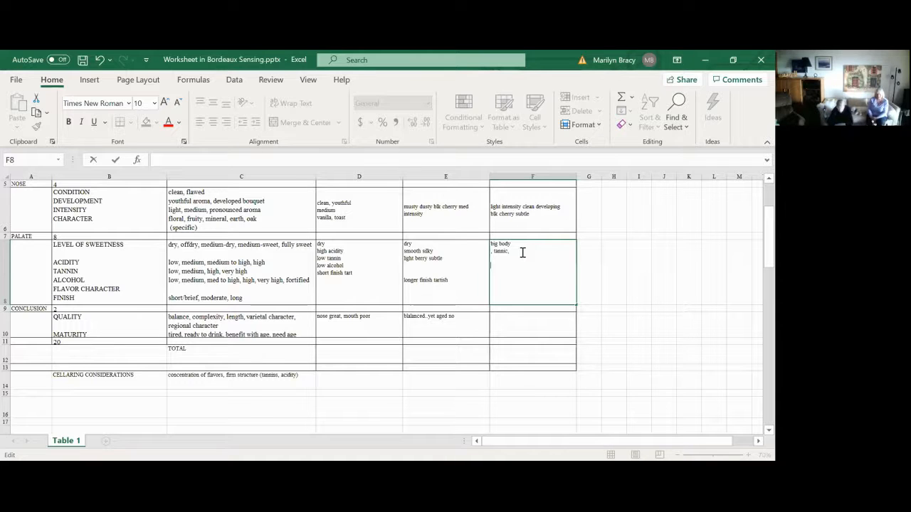
# Add 'dried cherry full body' to the F8 palate notes, fixing the typo
pyautogui.write('dried')
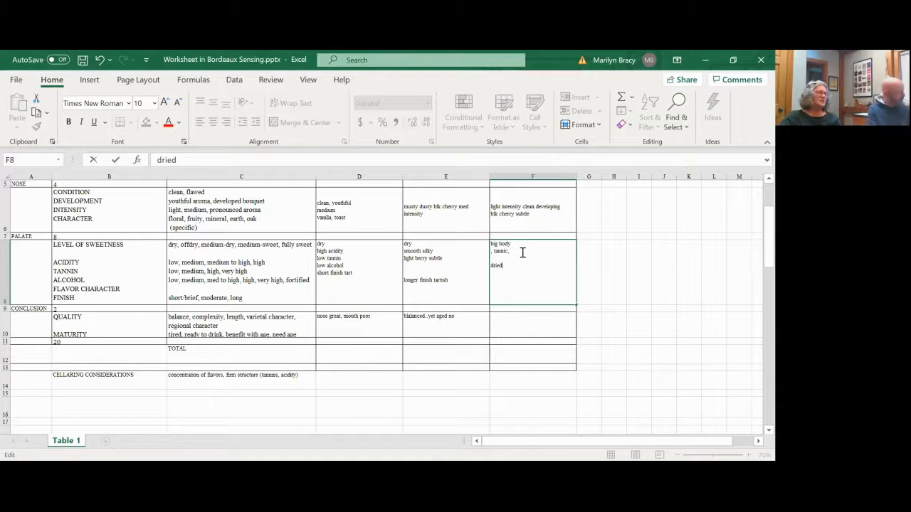
pyautogui.write('chertty')
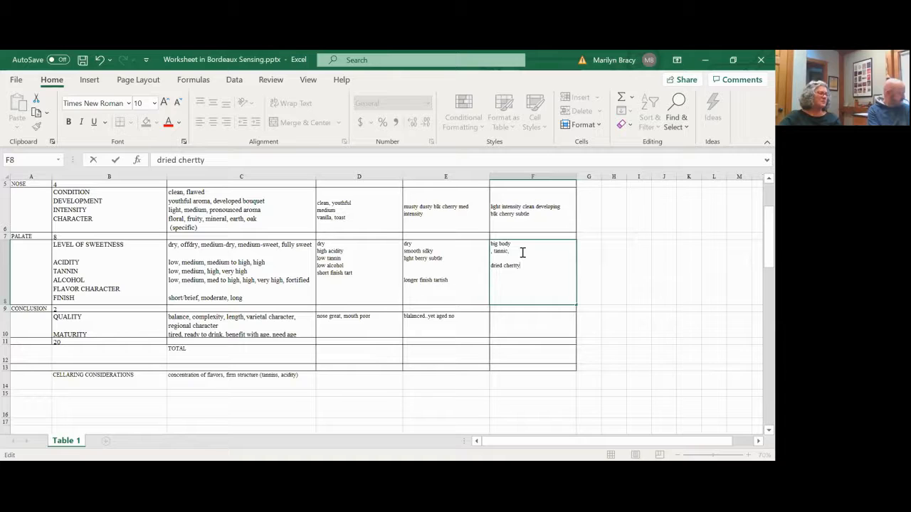
pyautogui.press('Backspace')
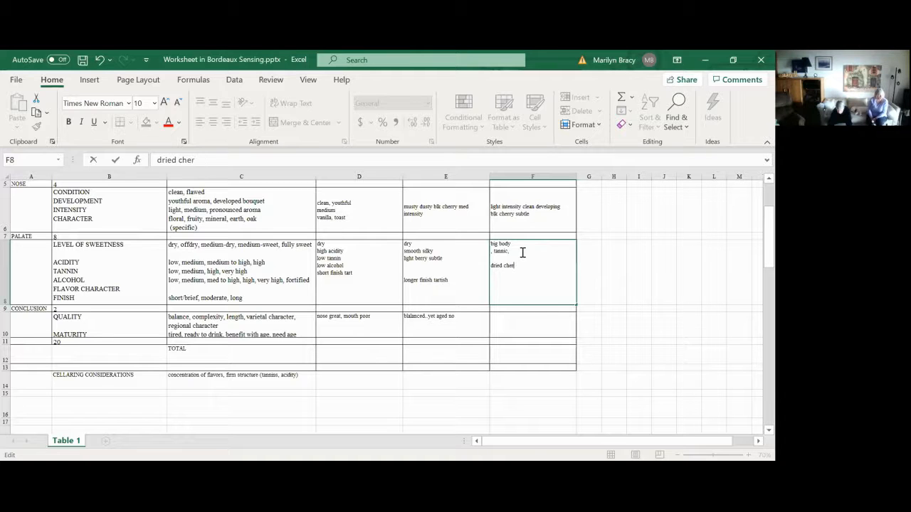
pyautogui.write('ry')
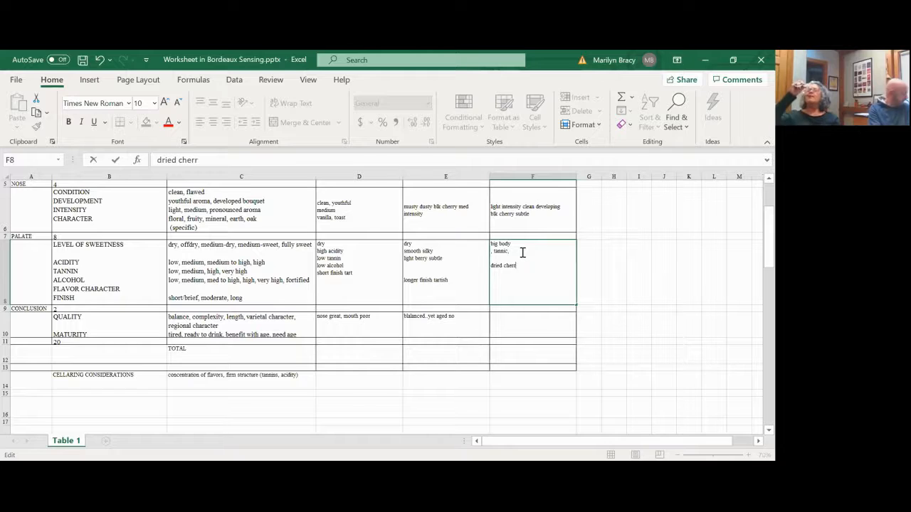
pyautogui.write('u')
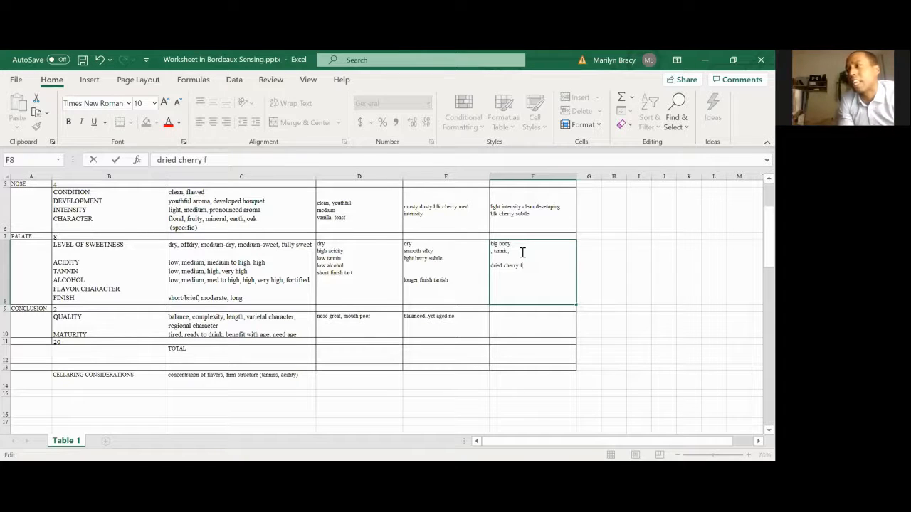
pyautogui.write('ull body')
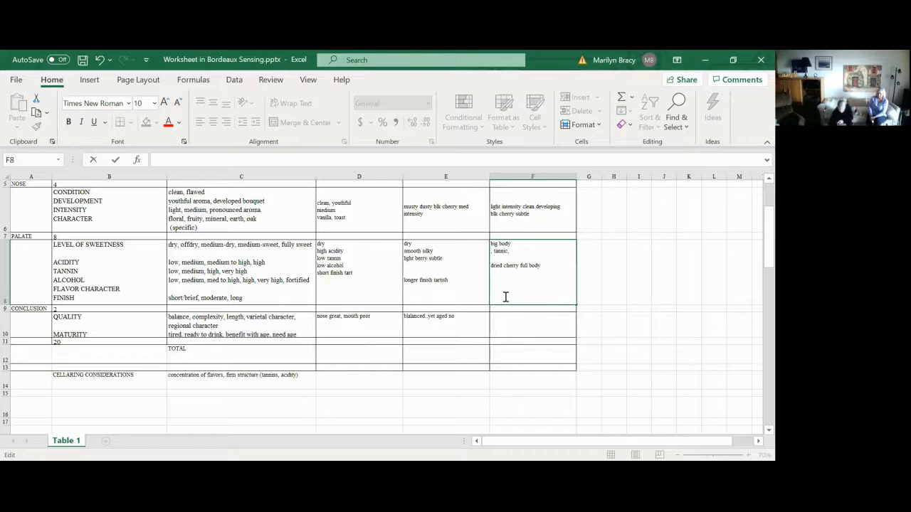
# Start a new F8 line reading 'long finish'
pyautogui.write('long finish')
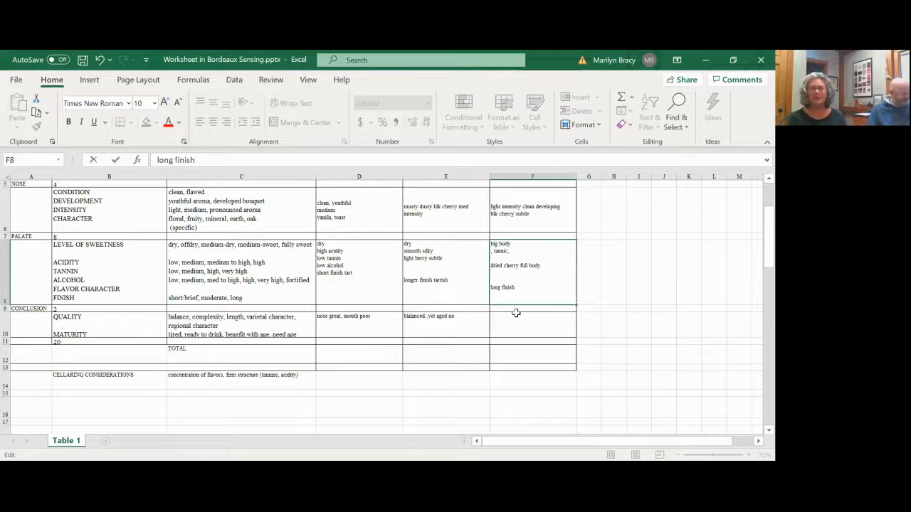
# Commit the F8 palate note by moving to conclusion cell F10
pyautogui.click(532, 326)
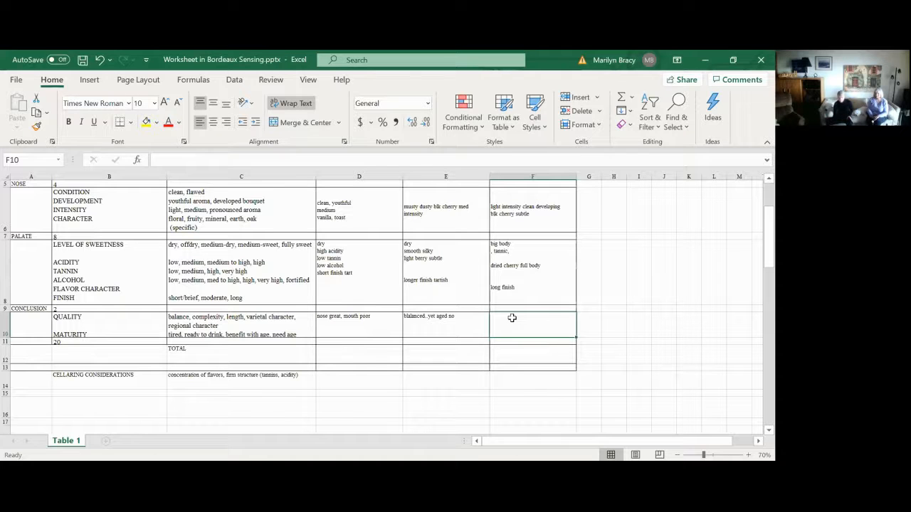
# Write 'balanced' as the Le Crock conclusion in F10
pyautogui.doubleClick(532, 317)
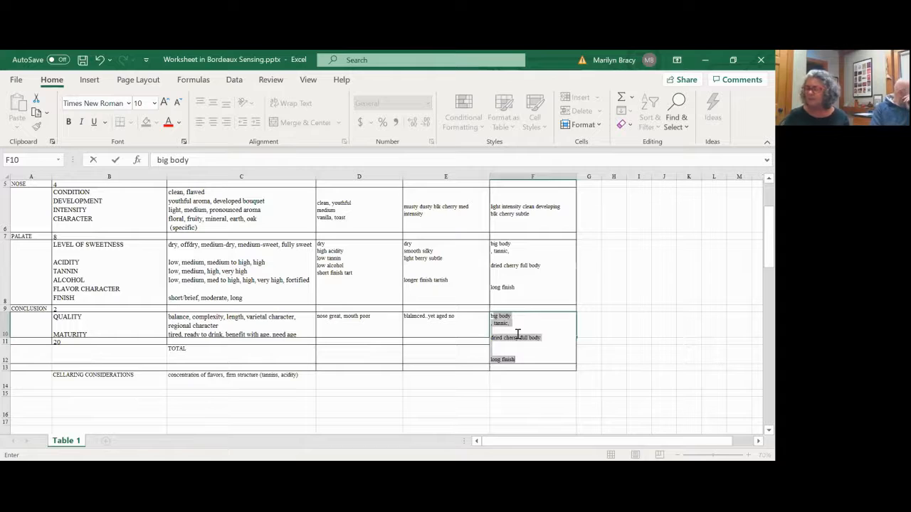
pyautogui.write('bala')
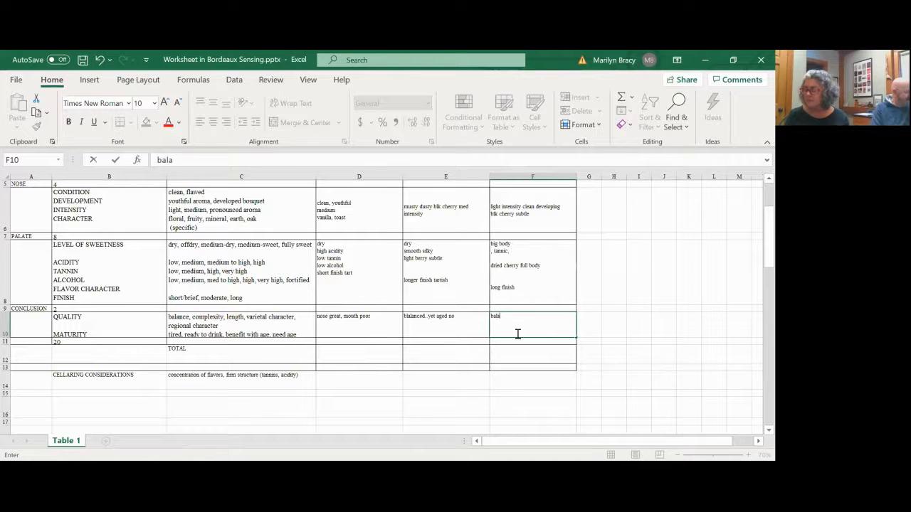
pyautogui.write('nced')
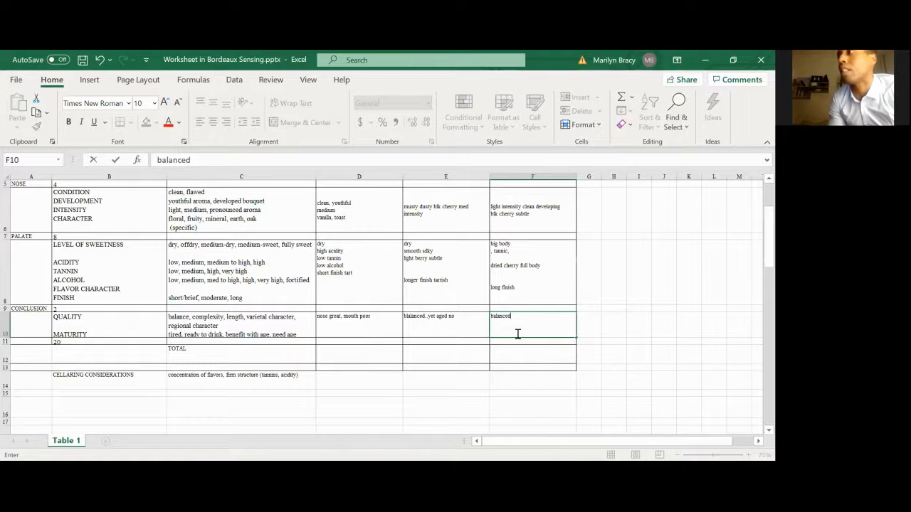
# Rank the wines 3, 1 and 2 in TOTAL cells D12, E12 and F12
pyautogui.click(446, 353)
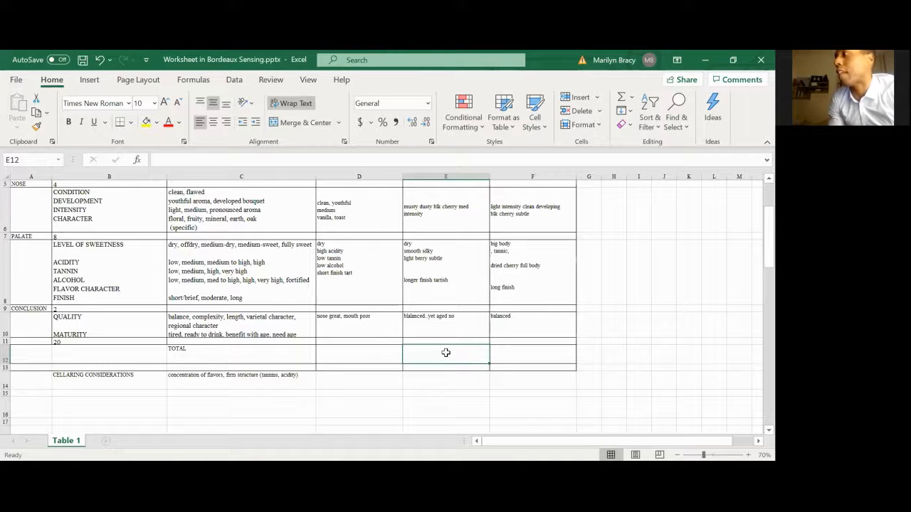
pyautogui.write('1')
pyautogui.click(533, 354)
pyautogui.write('2')
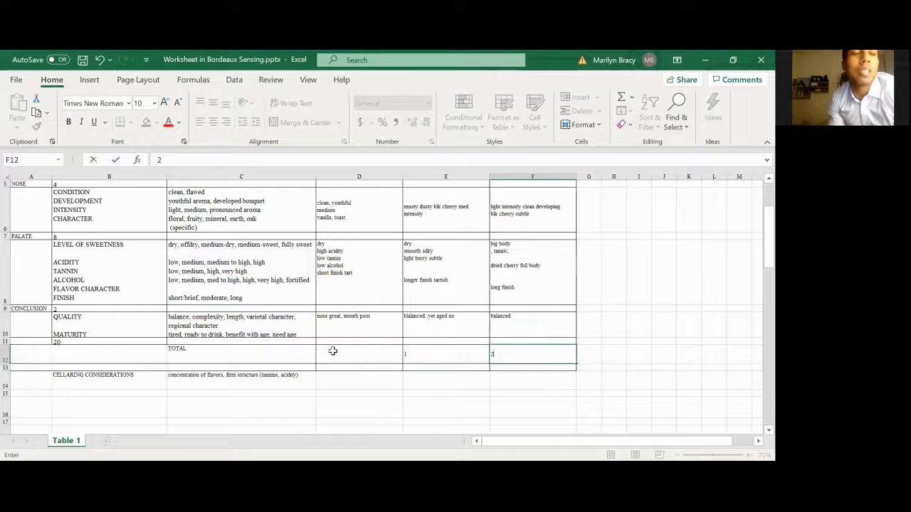
pyautogui.click(359, 354)
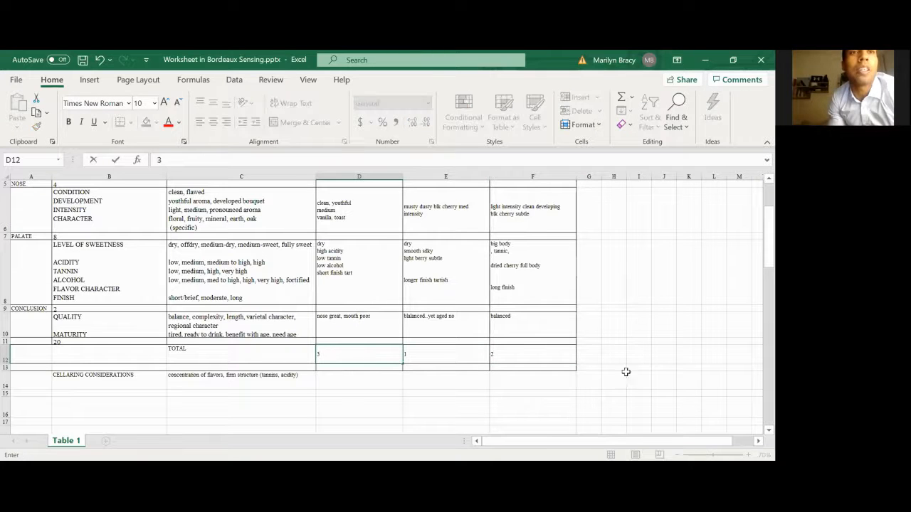
pyautogui.click(614, 354)
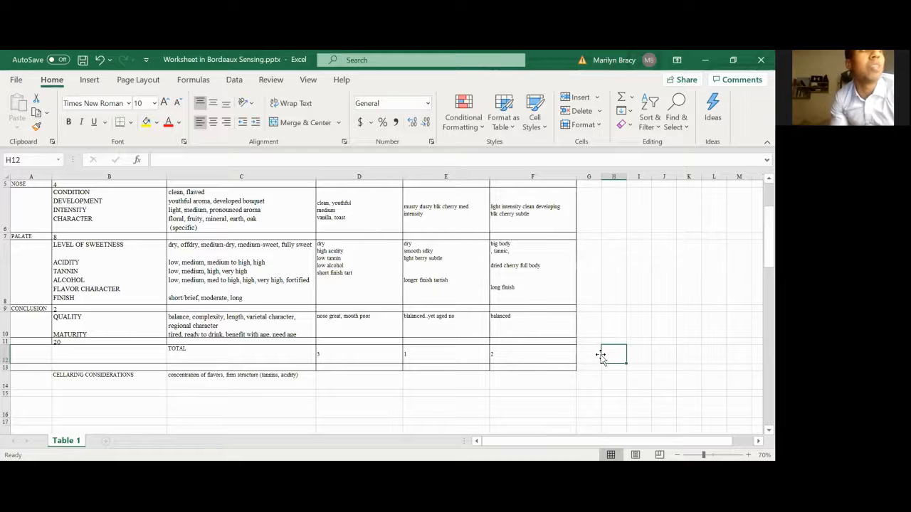
pyautogui.moveTo(565, 345)
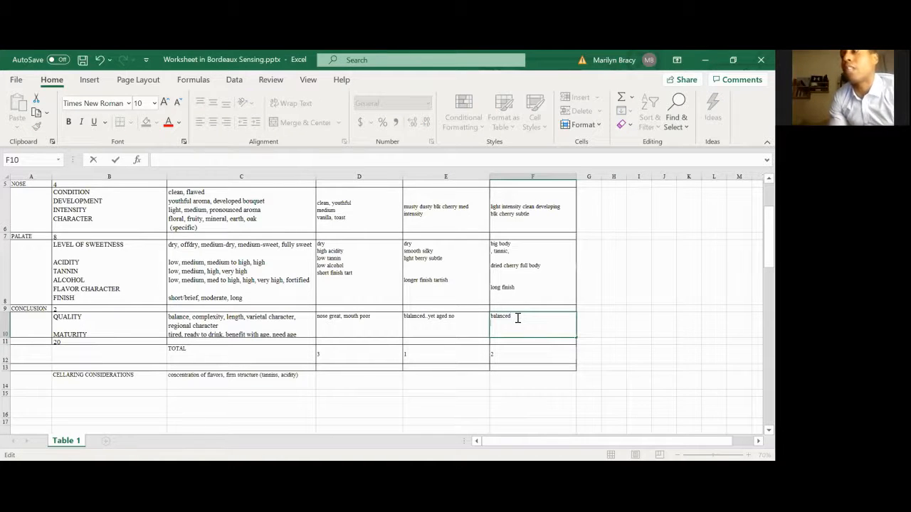
# Add 'can use more age' on a second line of F10
pyautogui.write('can')
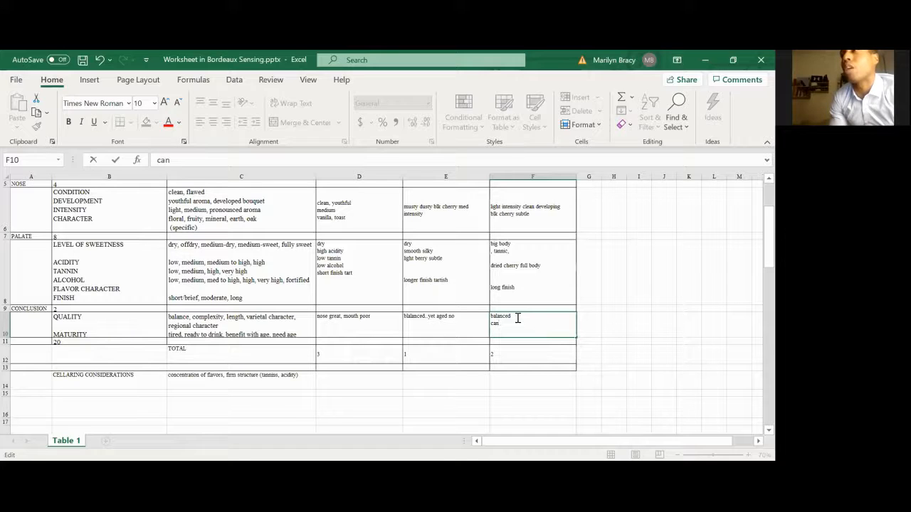
pyautogui.write('use')
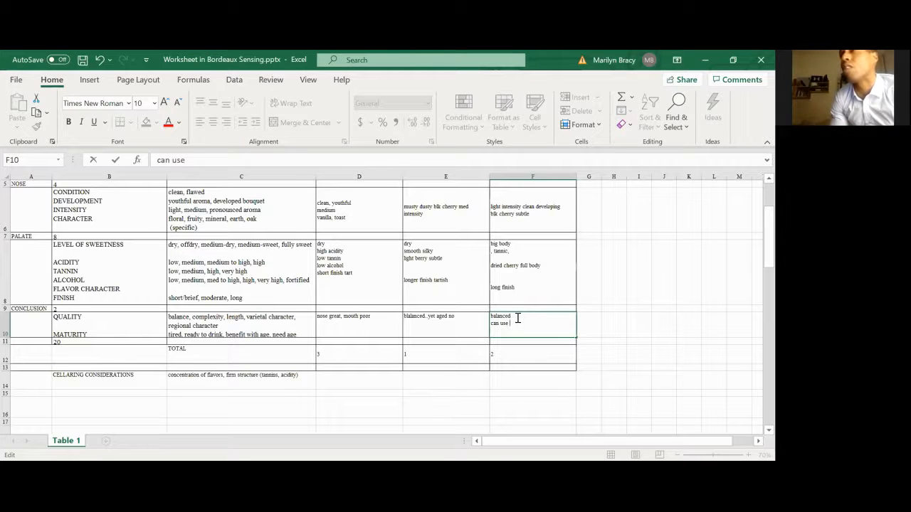
pyautogui.write('more age')
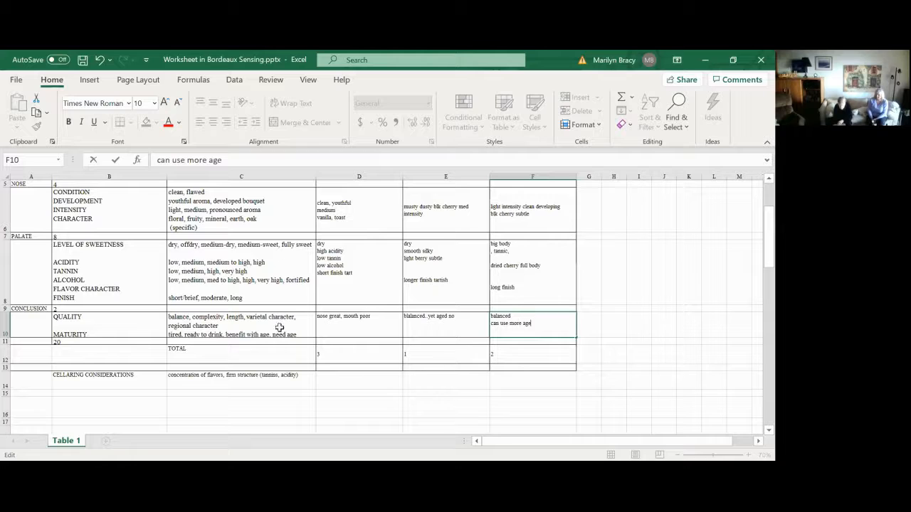
# Re-rank the wines 2, 1 and 3 in the TOTAL row
pyautogui.click(359, 354)
pyautogui.write('2')
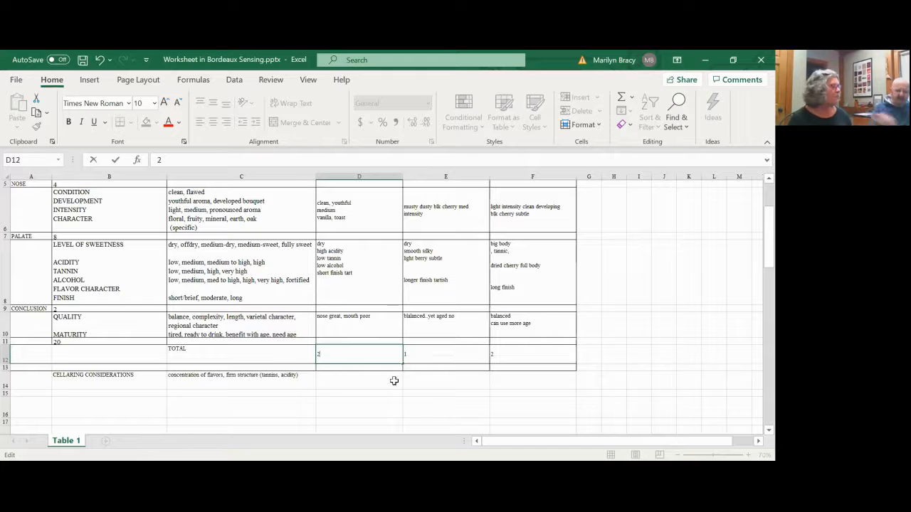
pyautogui.click(532, 355)
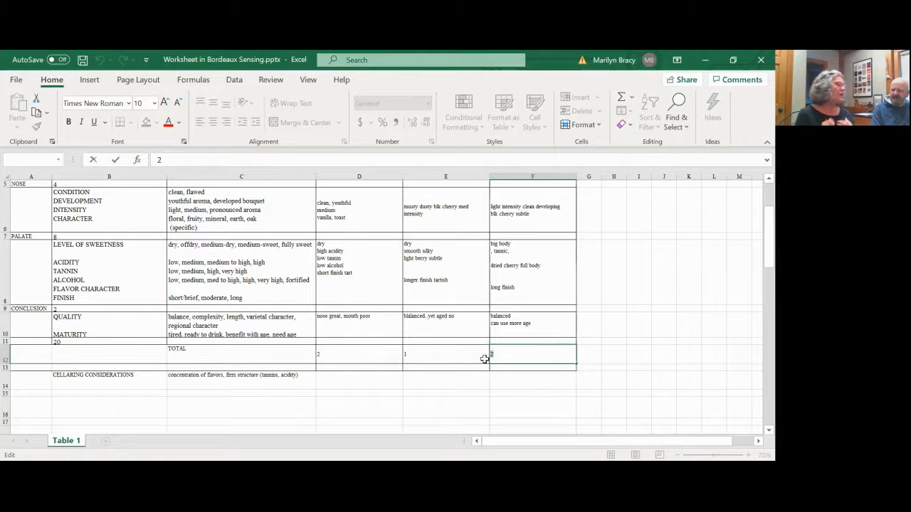
pyautogui.click(614, 354)
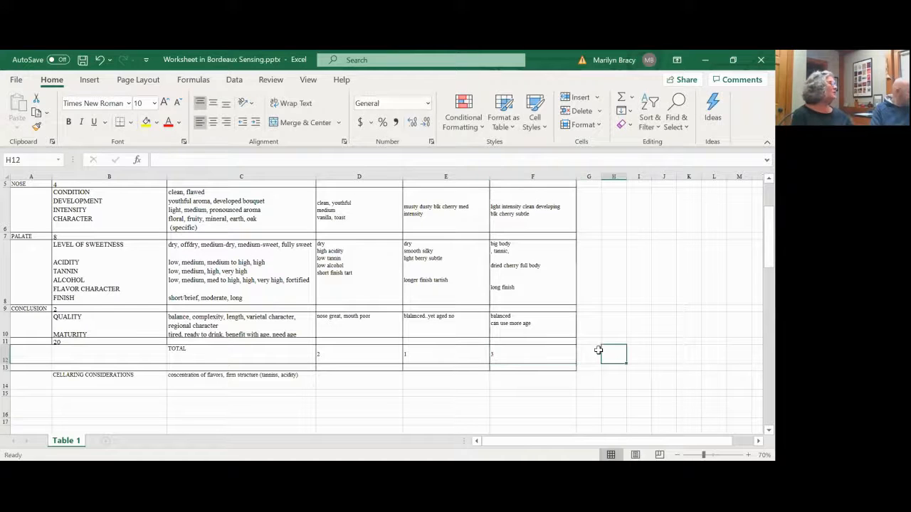